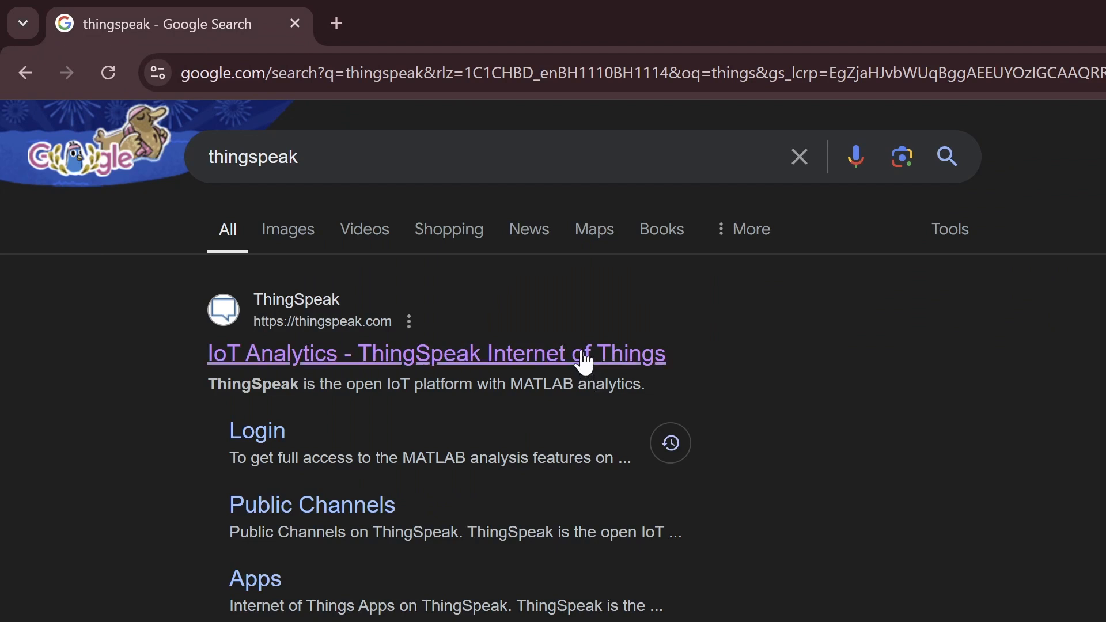
# Step: Open ThingSpeak from the search results and sign in to reach My Channels
pyautogui.click(435, 353)
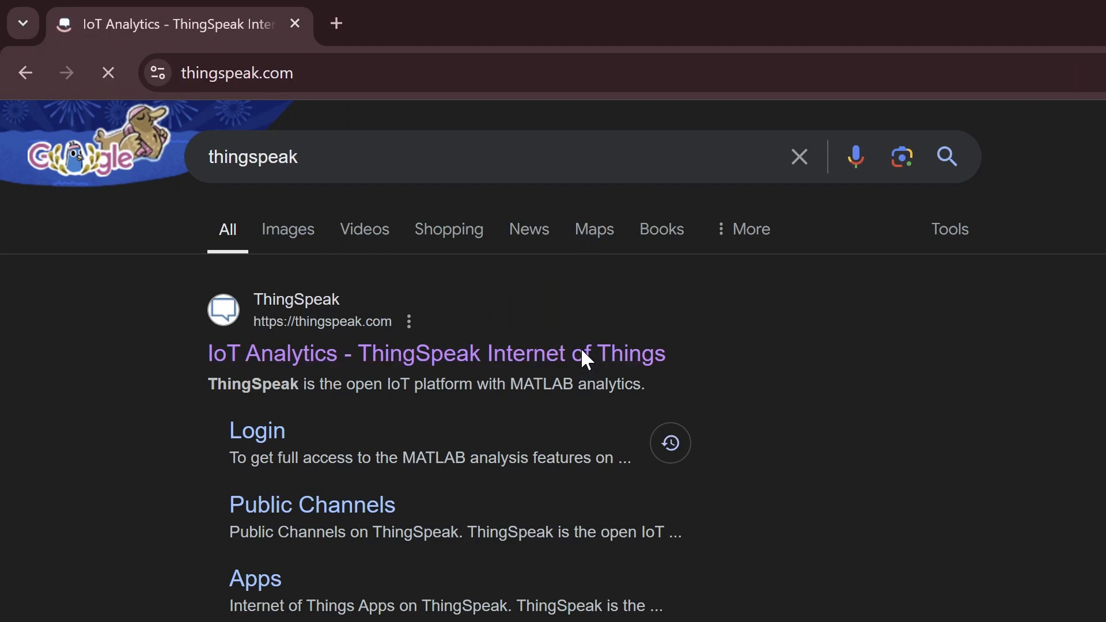
pyautogui.click(434, 353)
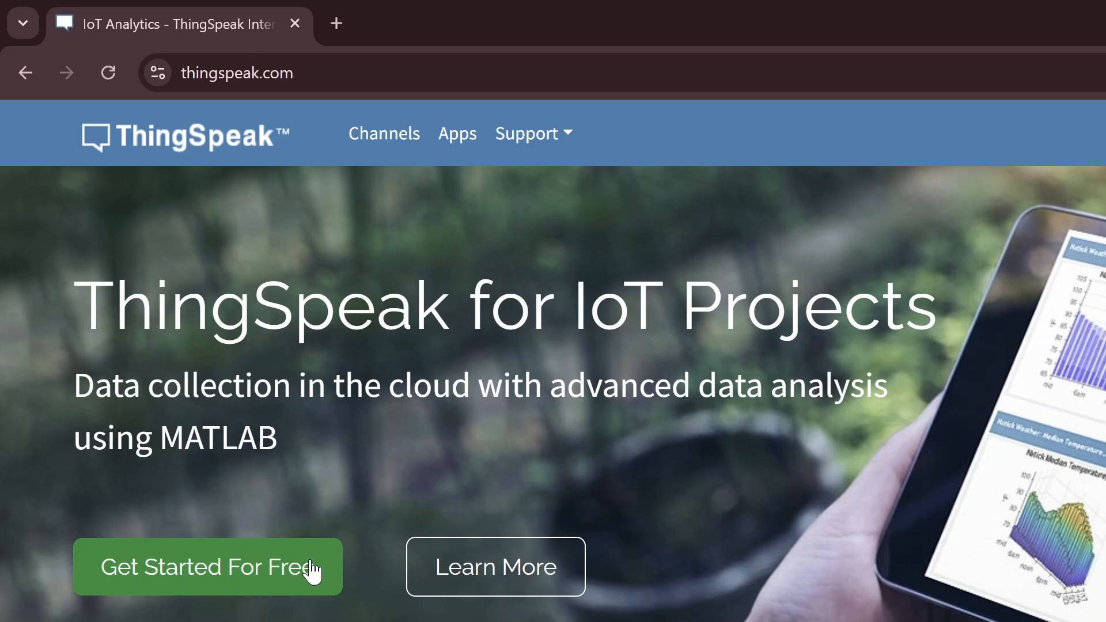
pyautogui.click(207, 566)
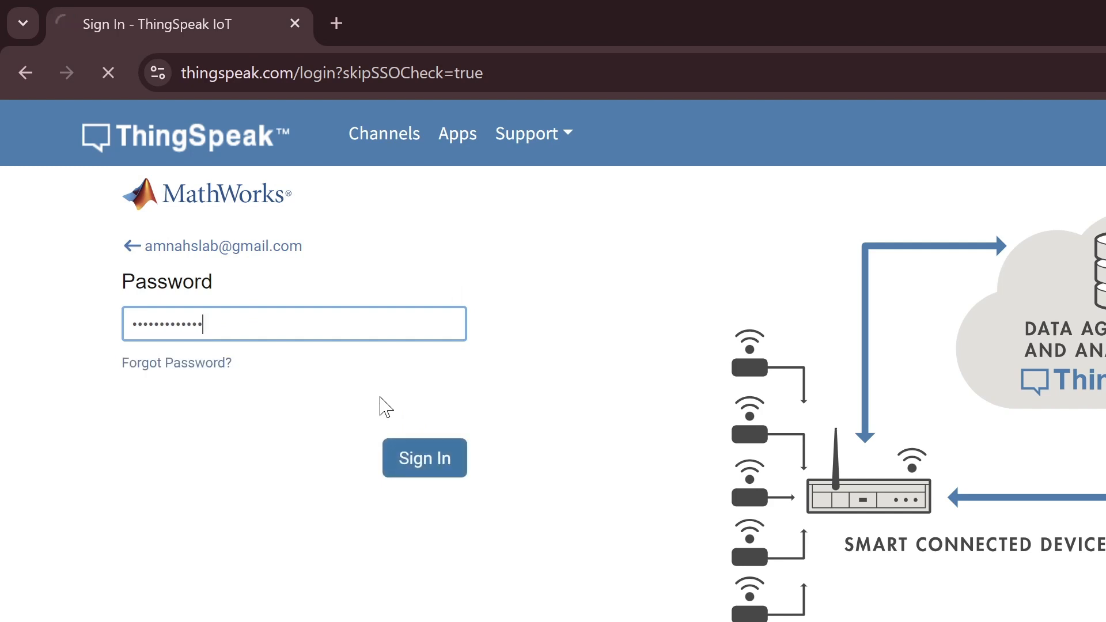
pyautogui.click(425, 458)
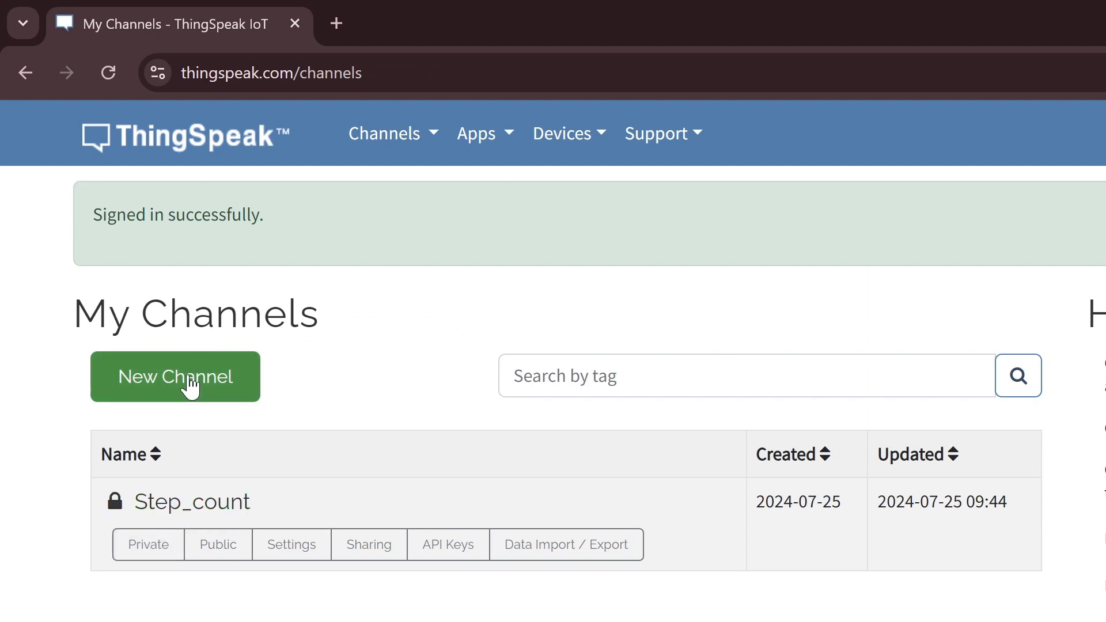
# Step: Start a new channel named MPU6050_Sensor with description 'MPU Sensor Readings'
pyautogui.click(176, 376)
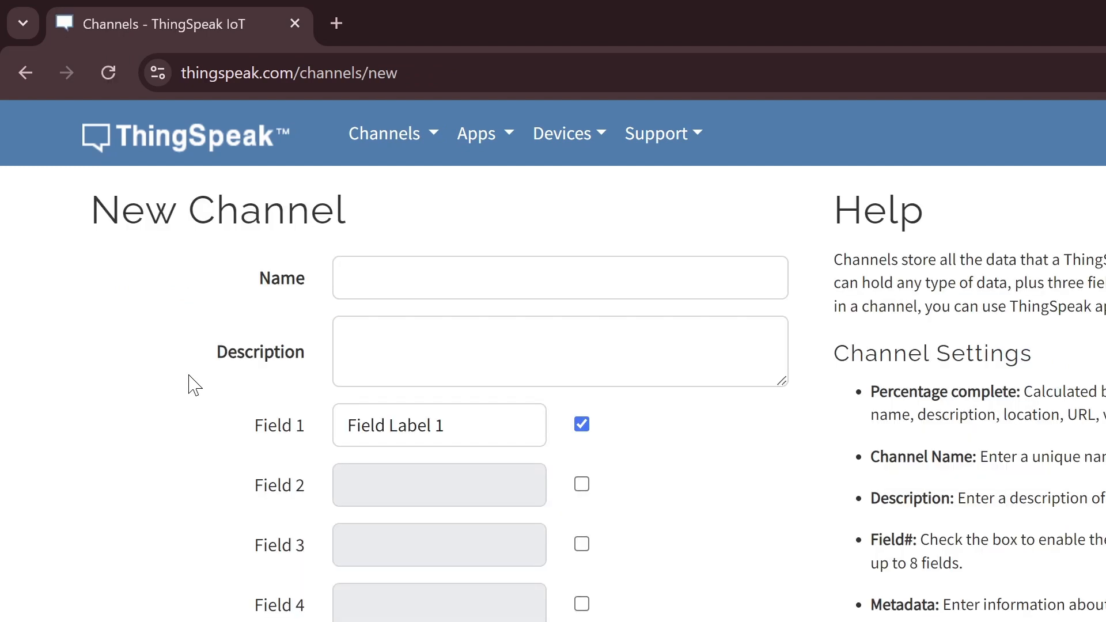
pyautogui.click(560, 277)
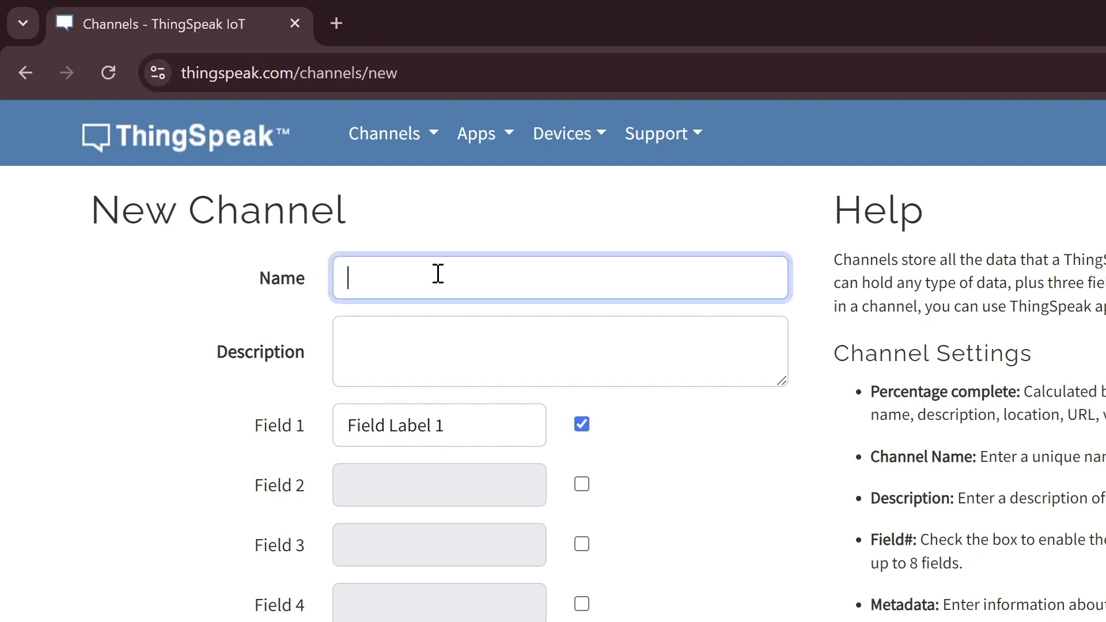
pyautogui.write('MPU')
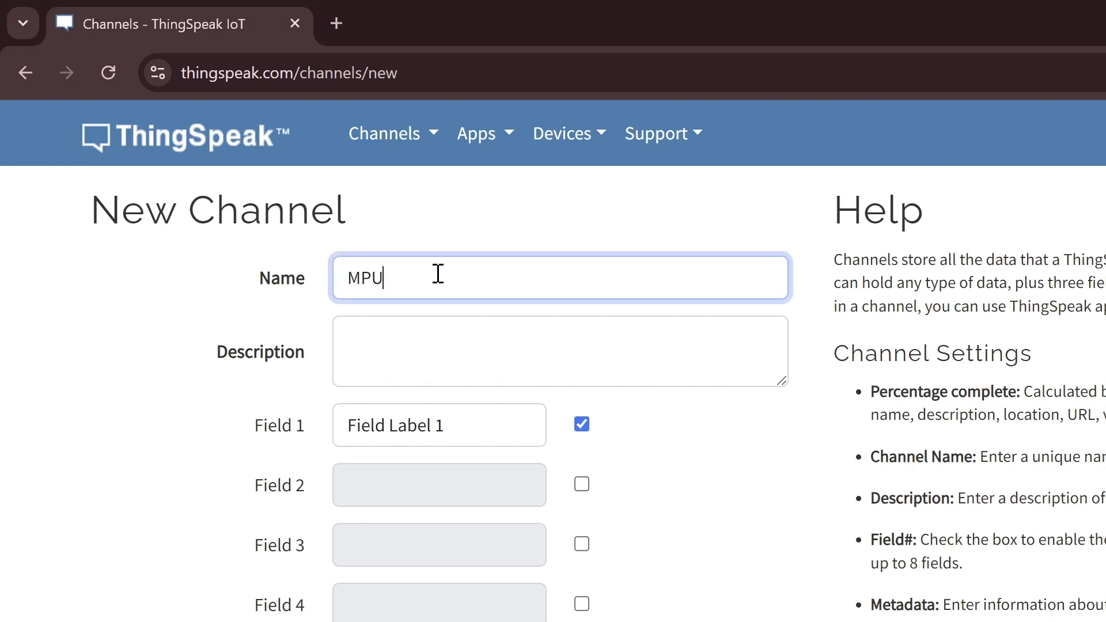
pyautogui.write('6050_Sensor')
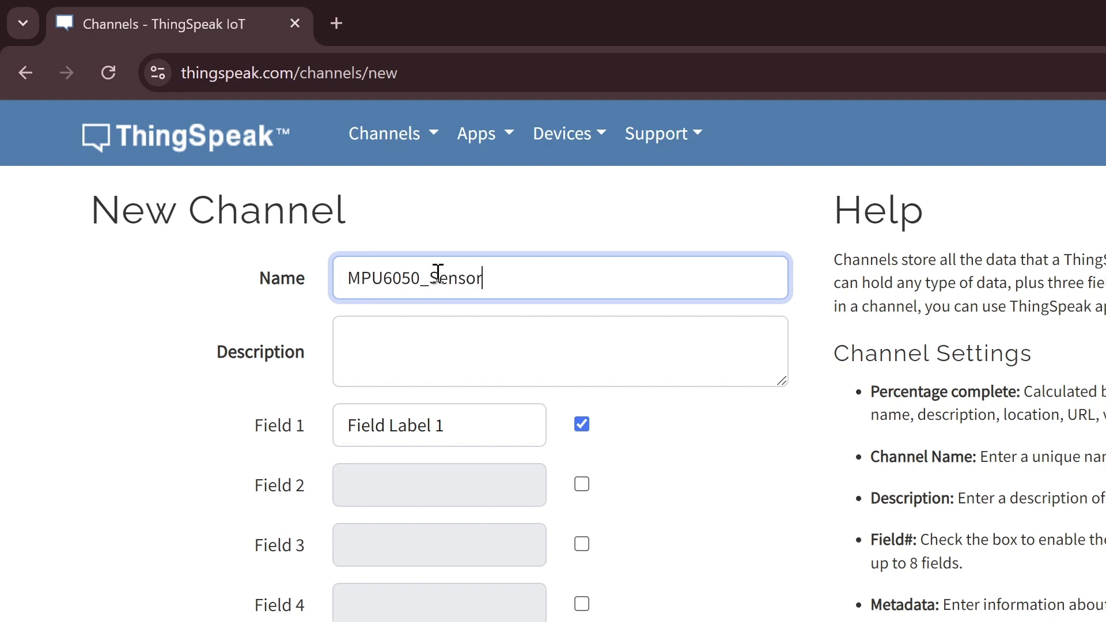
pyautogui.click(559, 351)
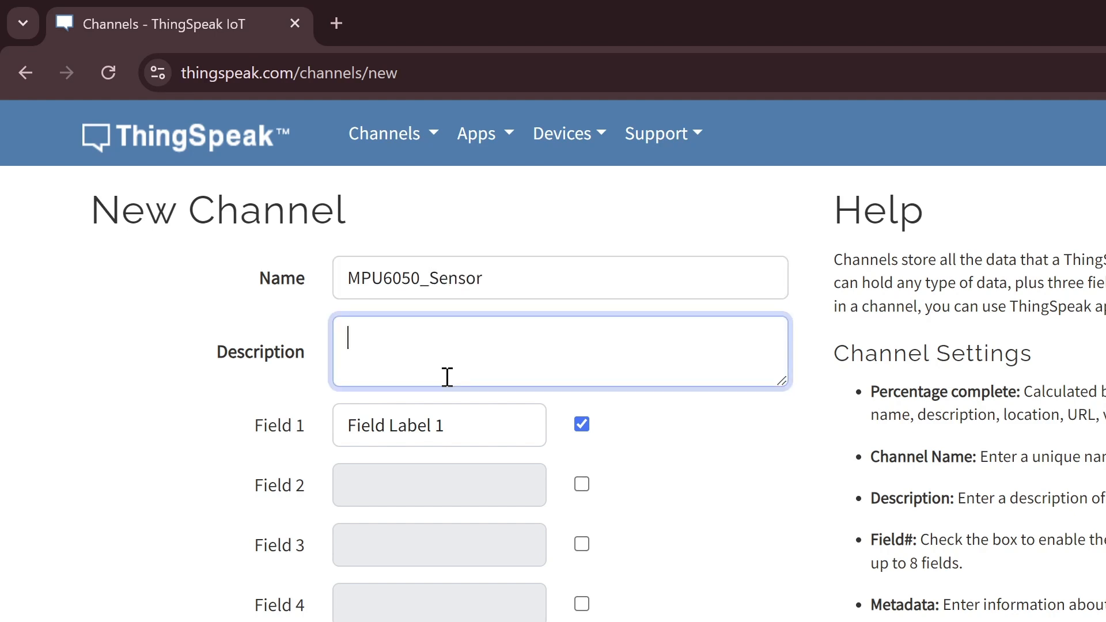
pyautogui.write('M')
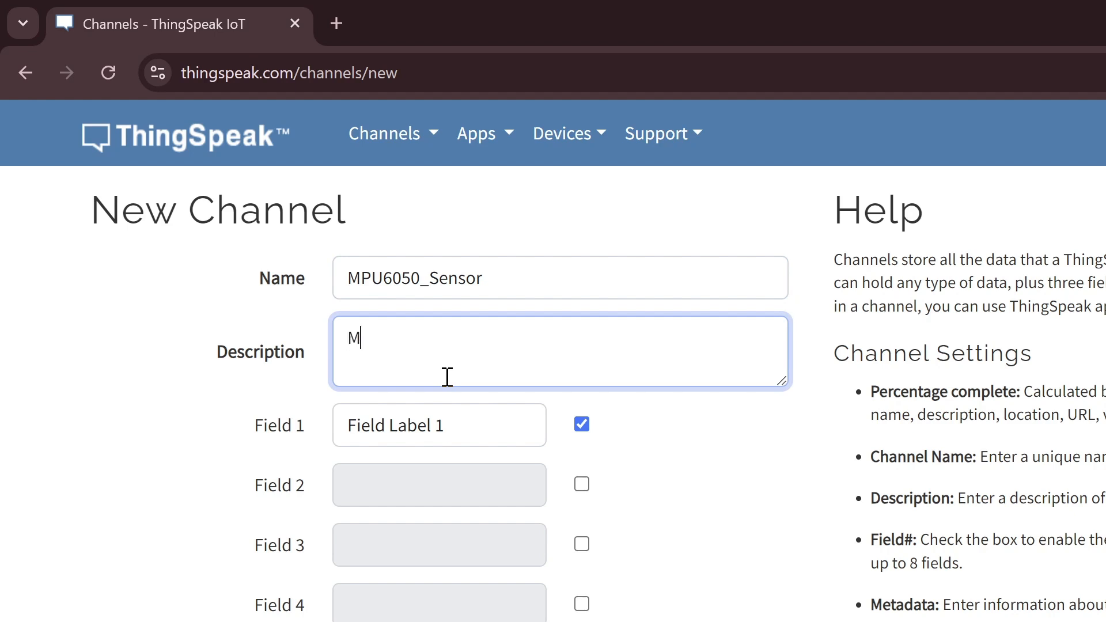
pyautogui.write('PU Sesn')
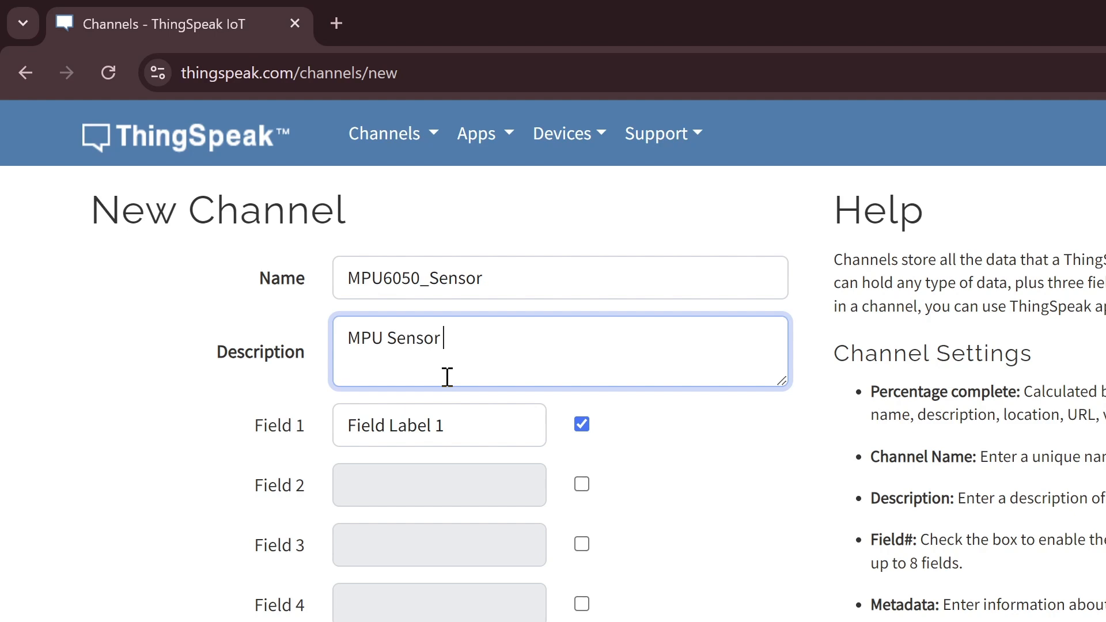
pyautogui.write('Readings')
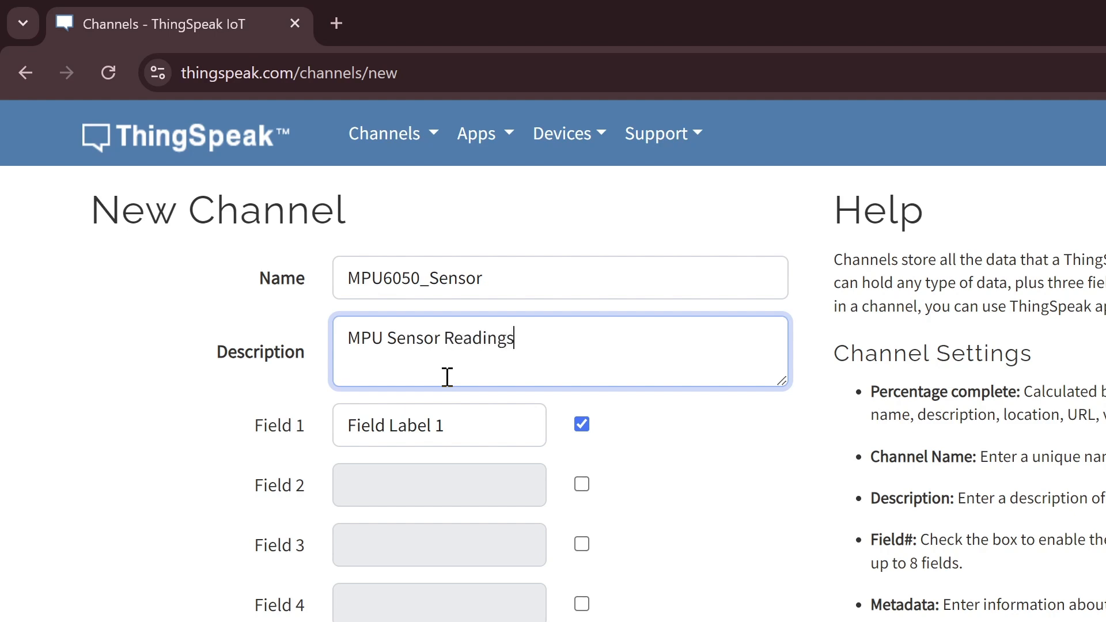
# Step: Label Field 1 as Temperature and scroll down to the Save Channel button
pyautogui.write('Tempera')
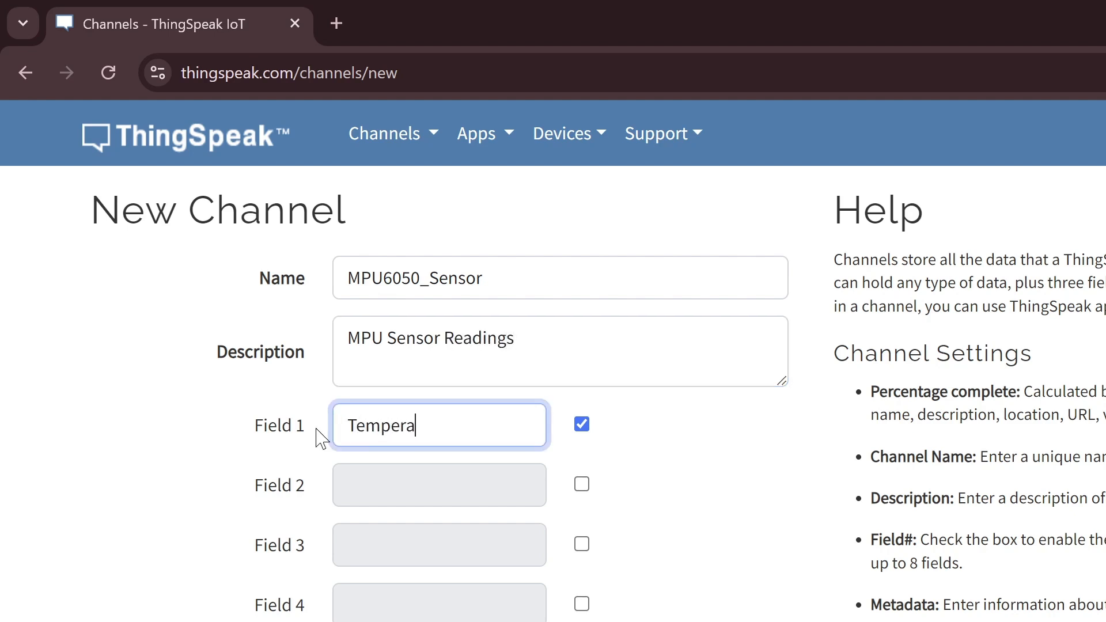
pyautogui.write('ture')
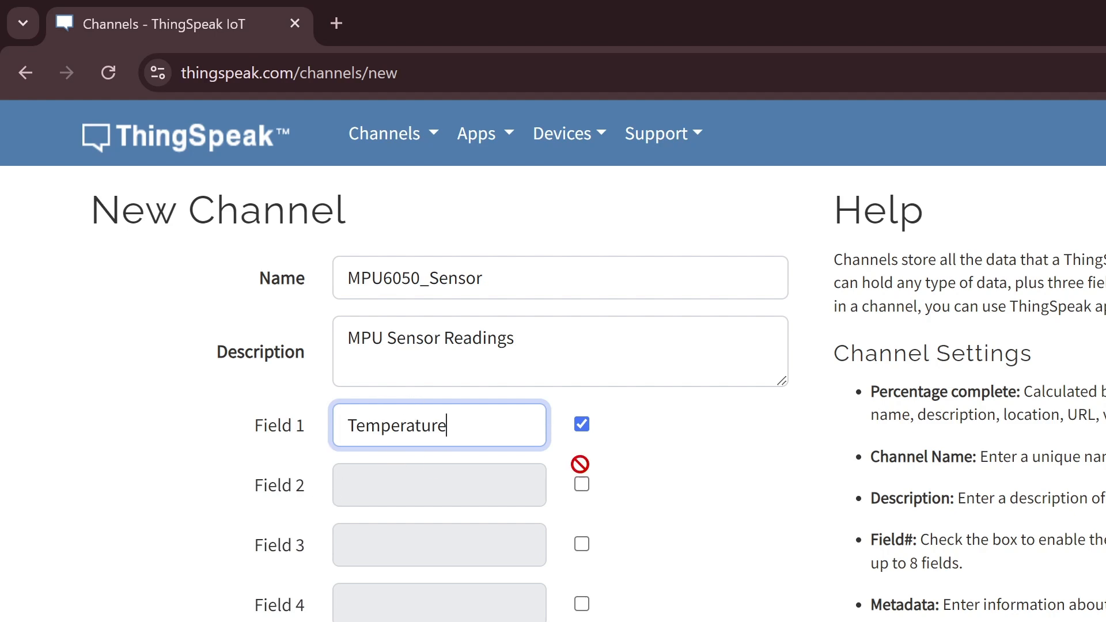
pyautogui.scroll(-3)
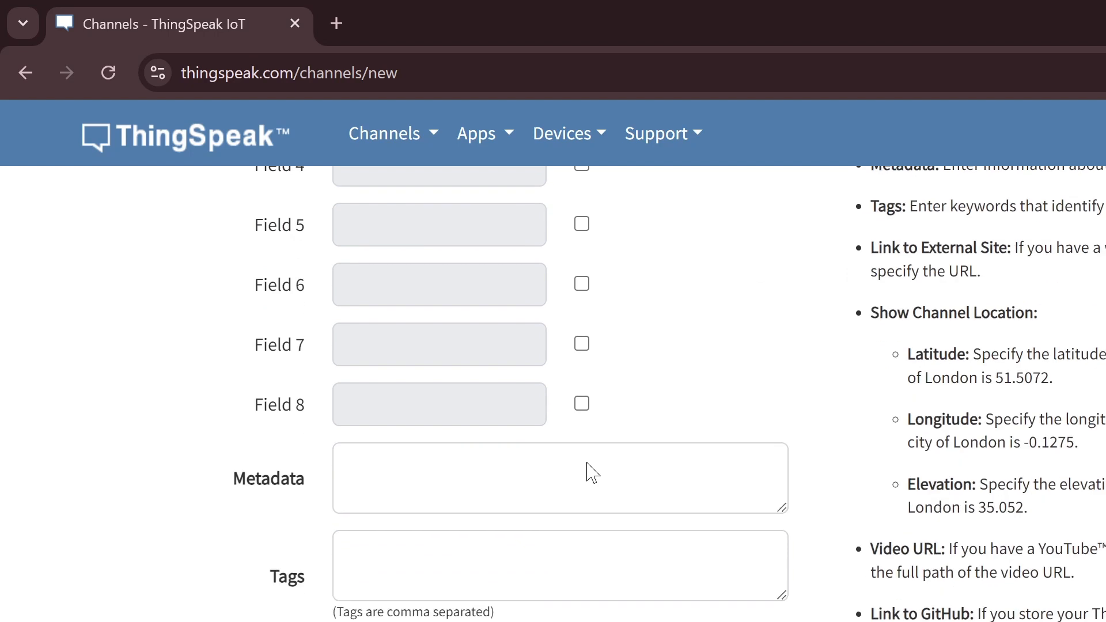
pyautogui.scroll(-3)
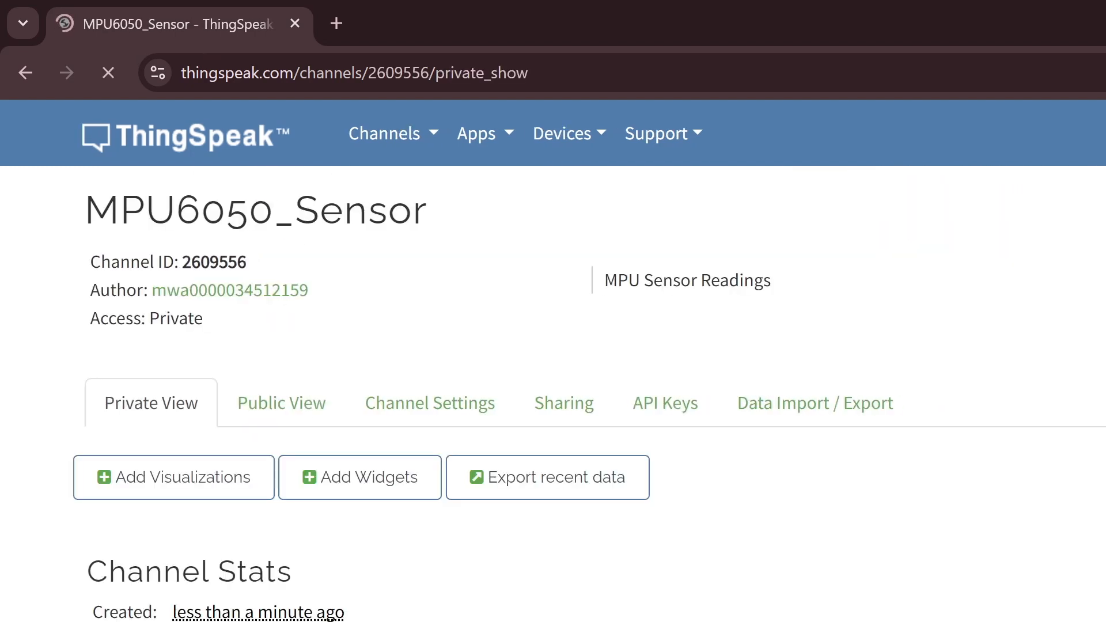
# Step: Show the MPU6050_Sensor channel's API Keys and select the Write API Key
pyautogui.scroll(-3)
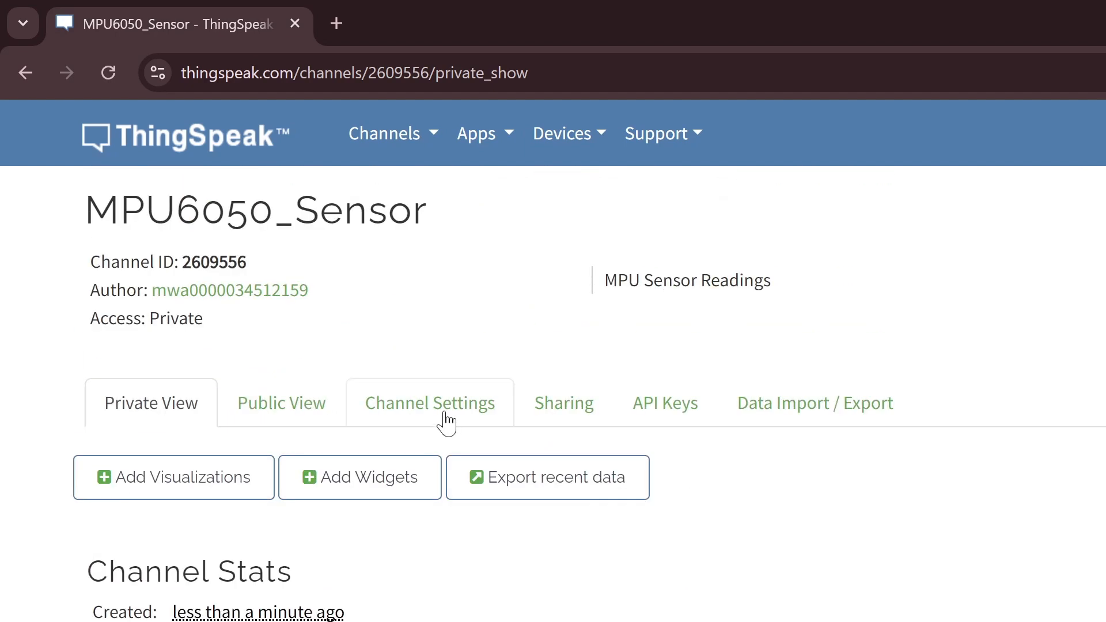
pyautogui.click(429, 403)
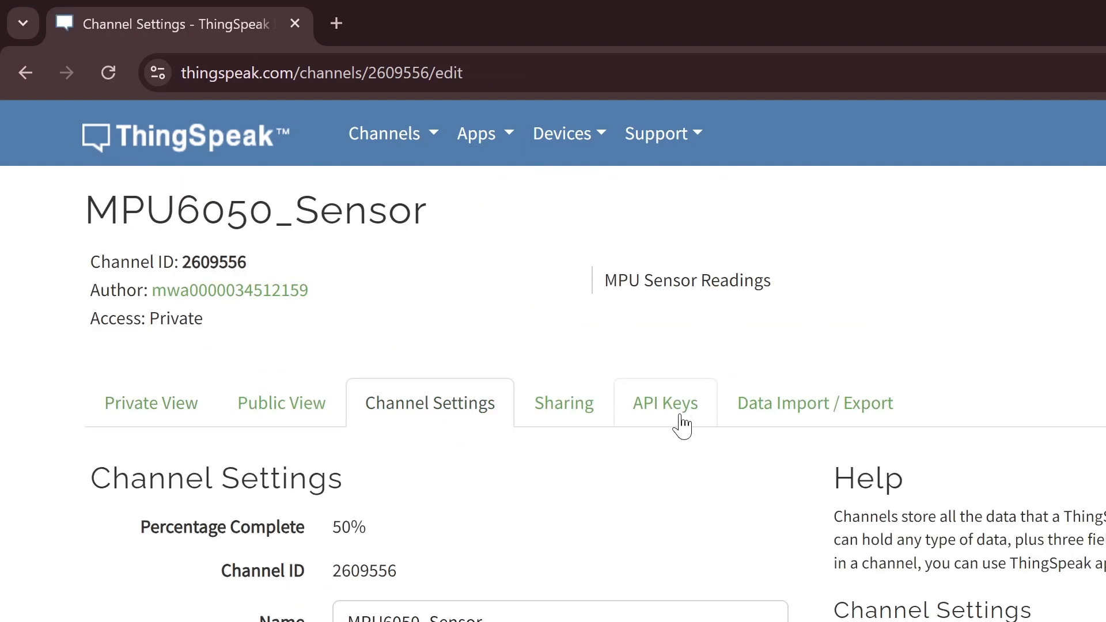
pyautogui.click(664, 403)
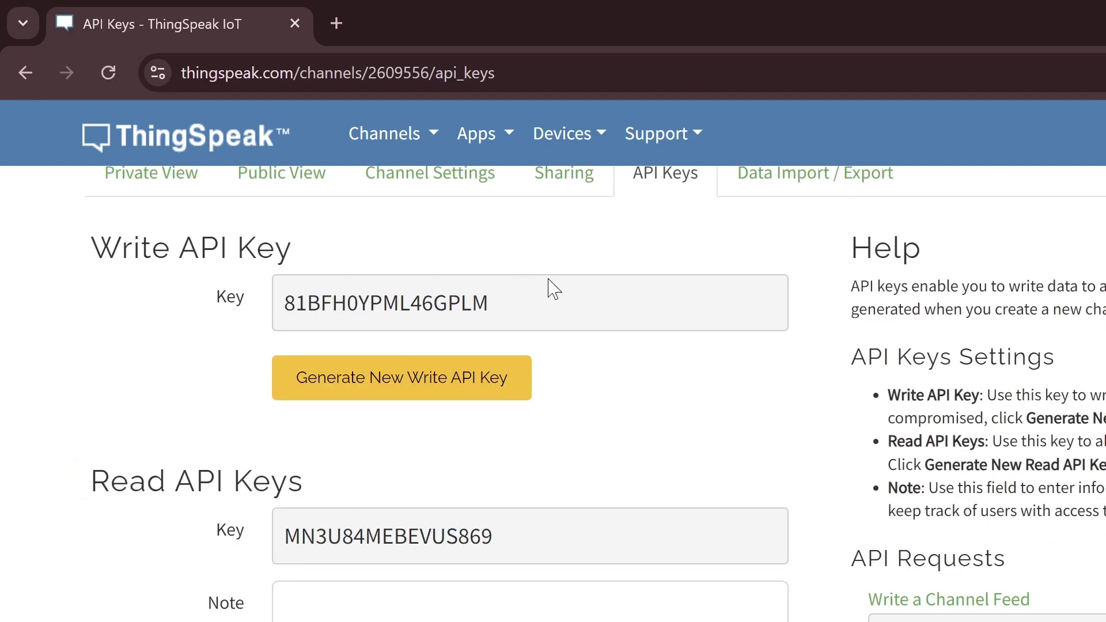
pyautogui.doubleClick(386, 302)
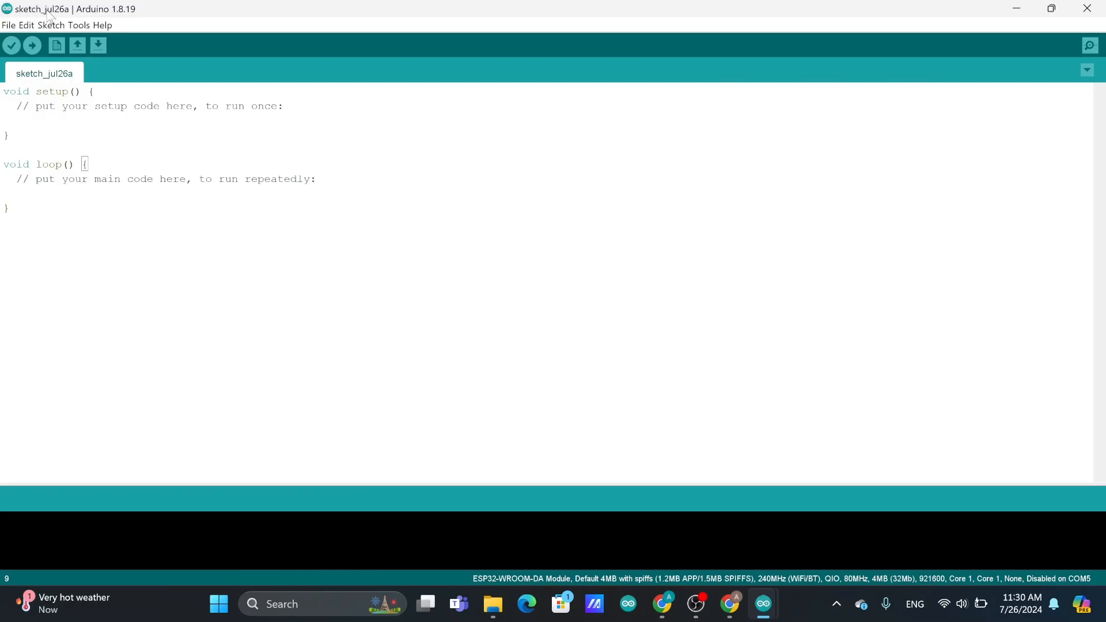
# Step: Search Library Manager for 'thingspeak' and confirm MathWorks ThingSpeak 2.0.1 is installed
pyautogui.click(54, 25)
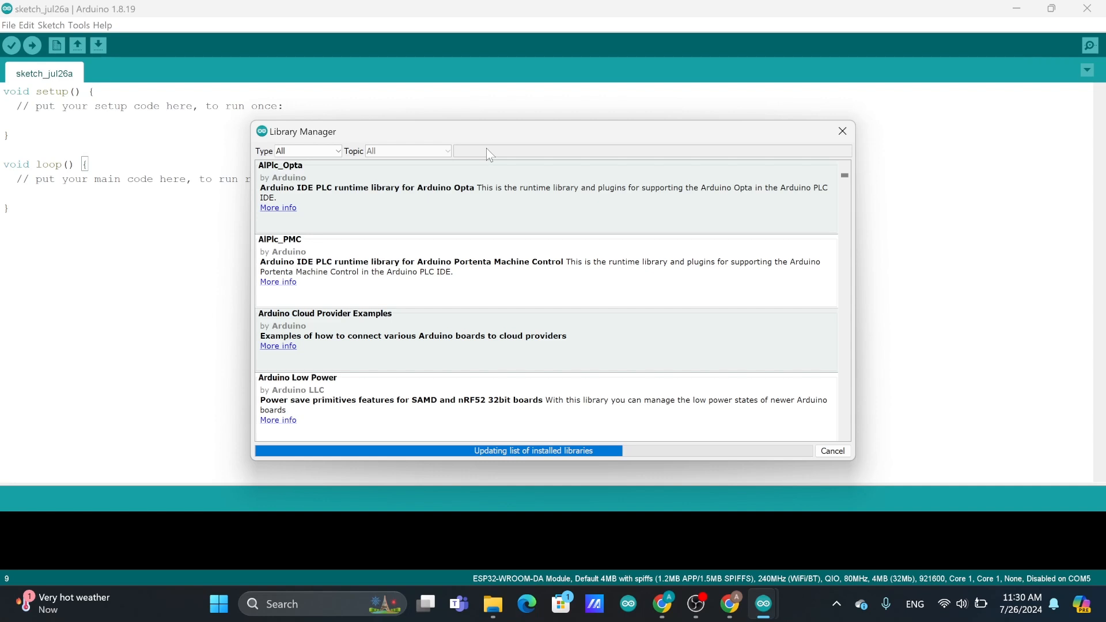
pyautogui.write('thingspeak')
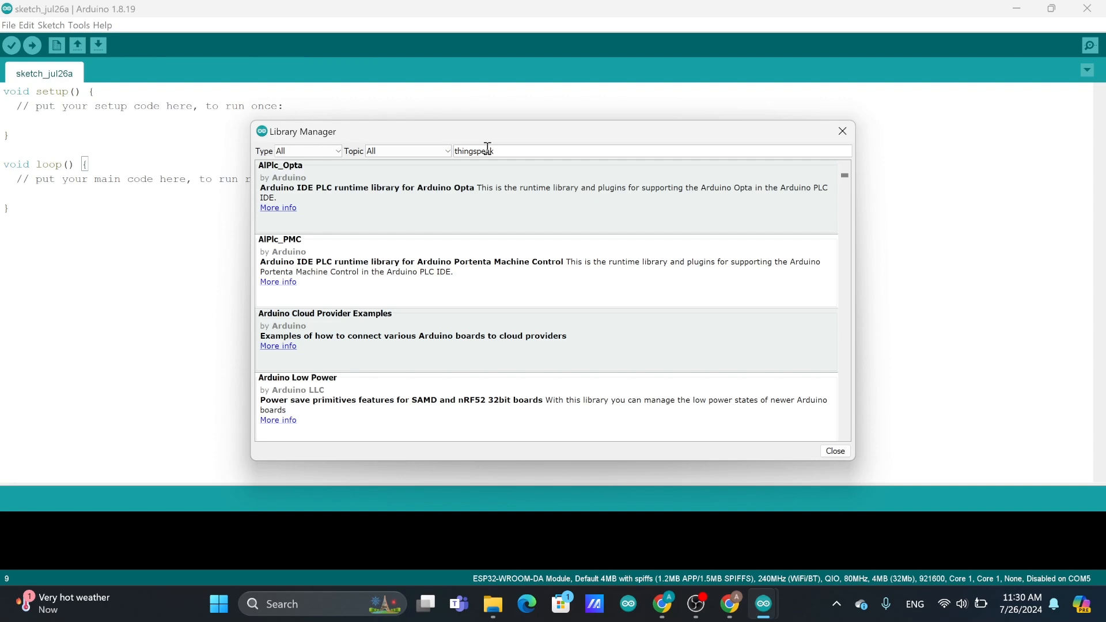
pyautogui.write('thingspeak')
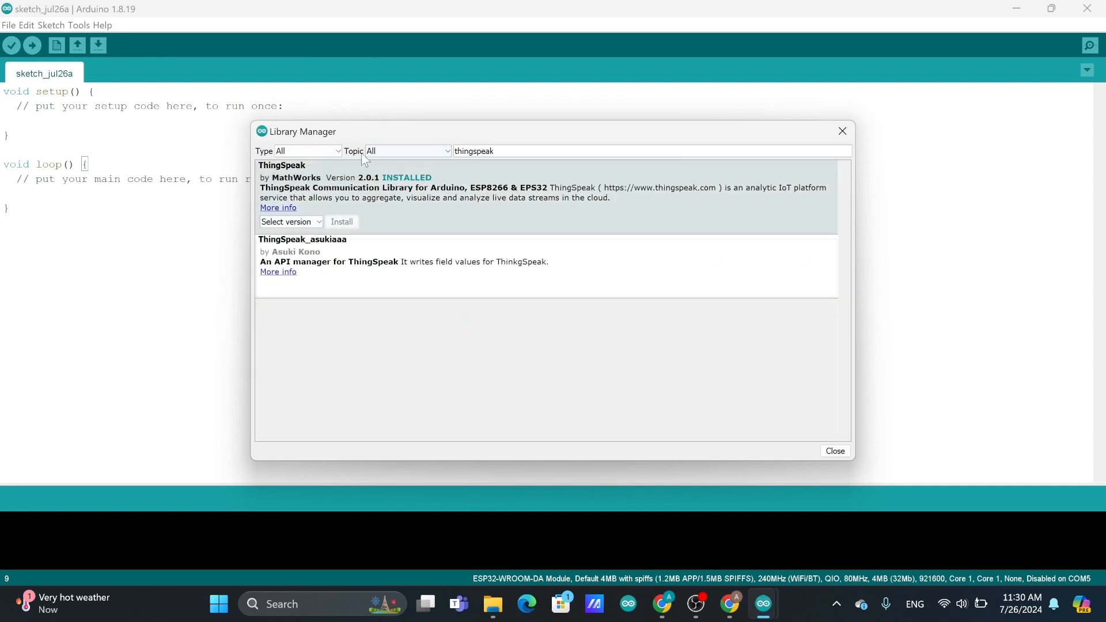
pyautogui.moveTo(396, 164)
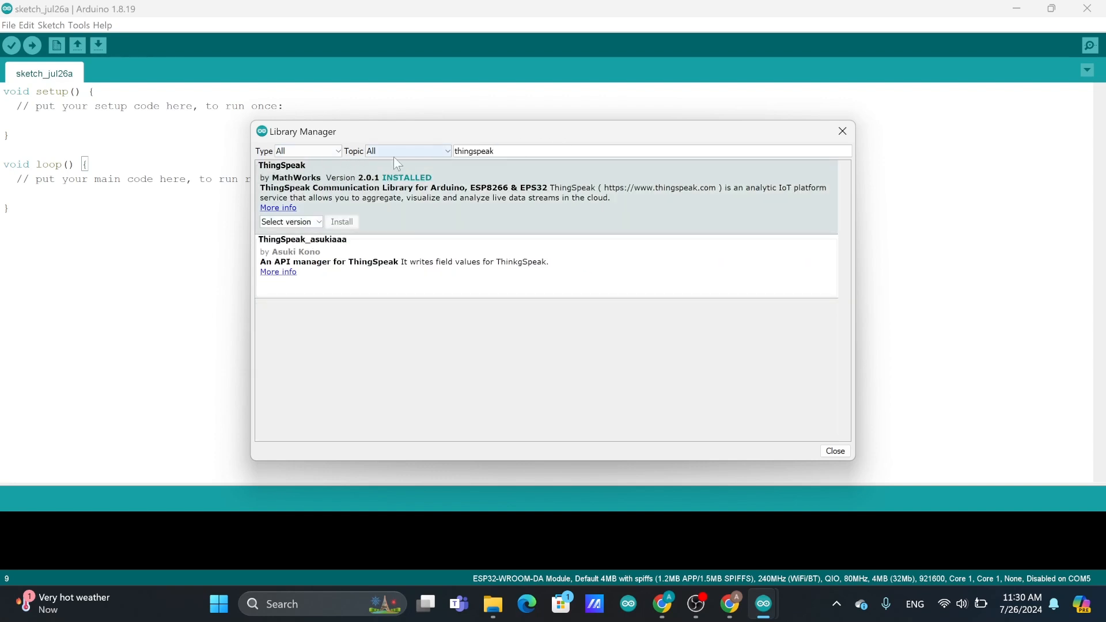
pyautogui.doubleClick(475, 151)
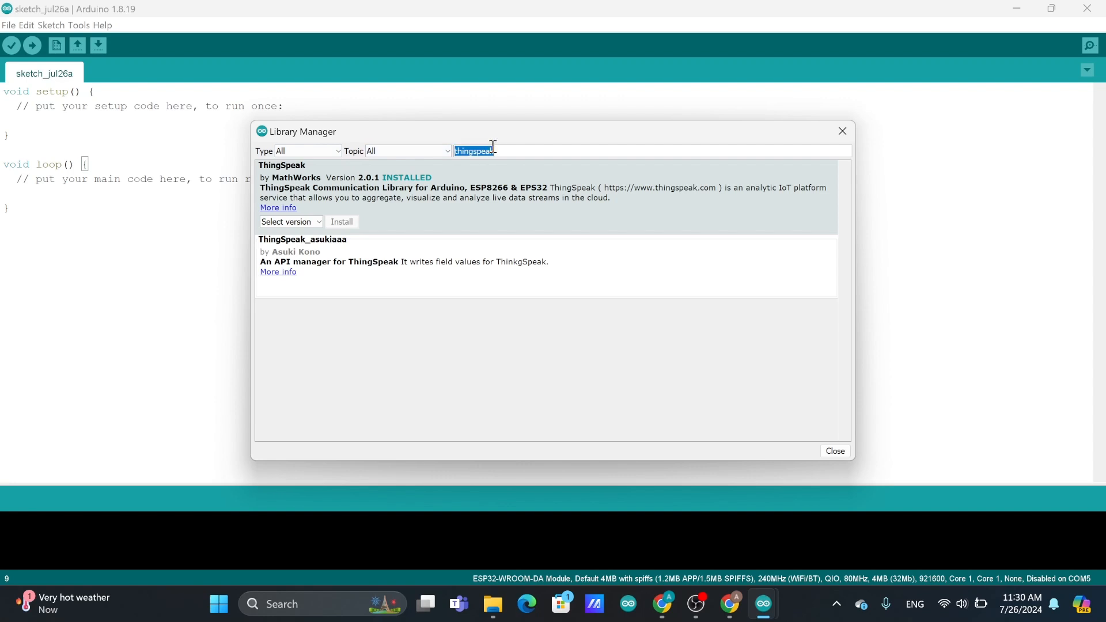
# Step: Install Adafruit Unified Sensor 1.1.14 alongside MPU6050 2.2.6 and BusIO, then close the manager
pyautogui.write('mpu6050')
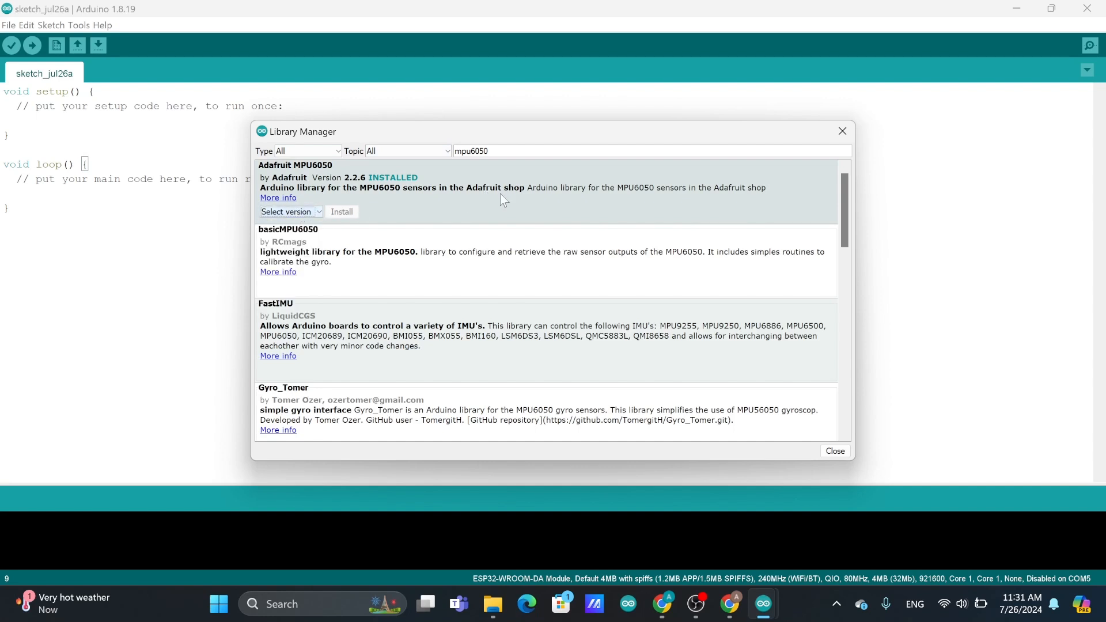
pyautogui.moveTo(500, 166)
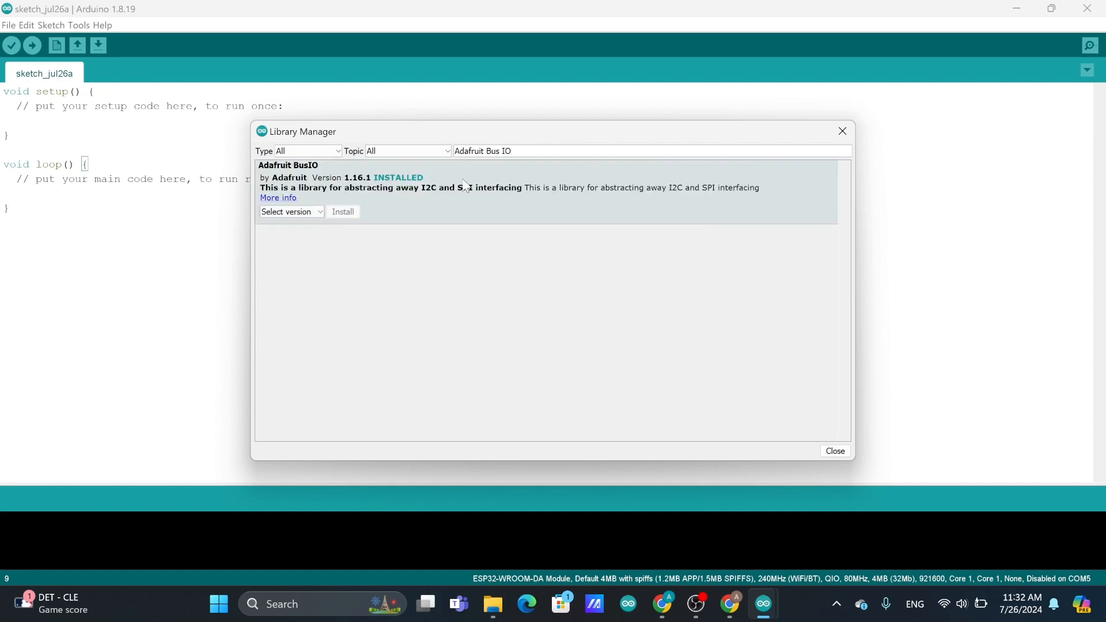
pyautogui.write('Adafruit Unified Sensor')
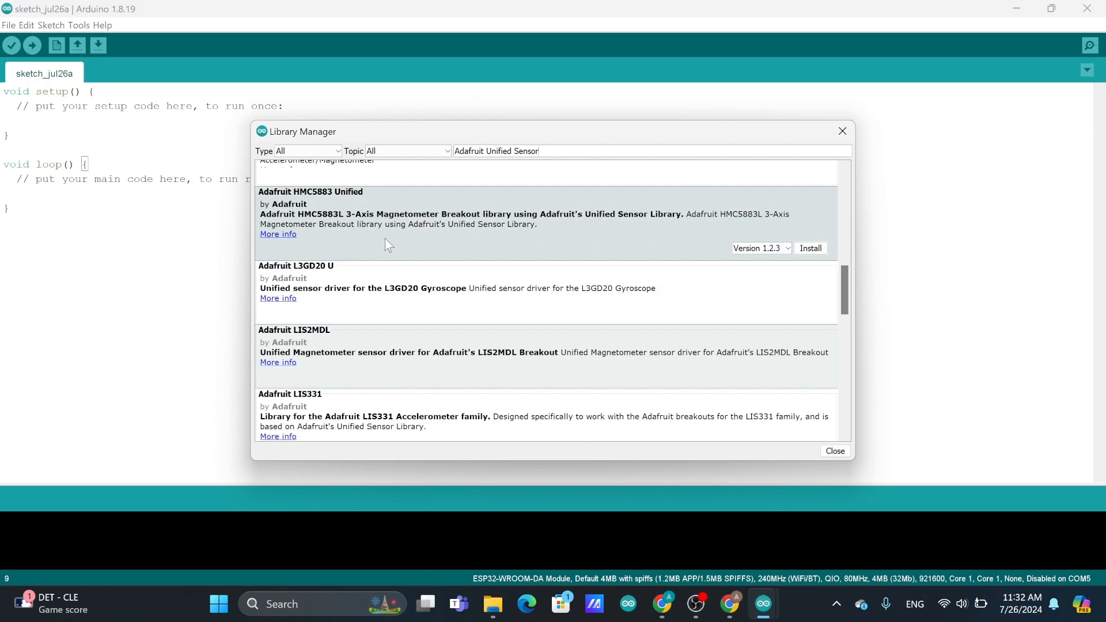
pyautogui.scroll(-3)
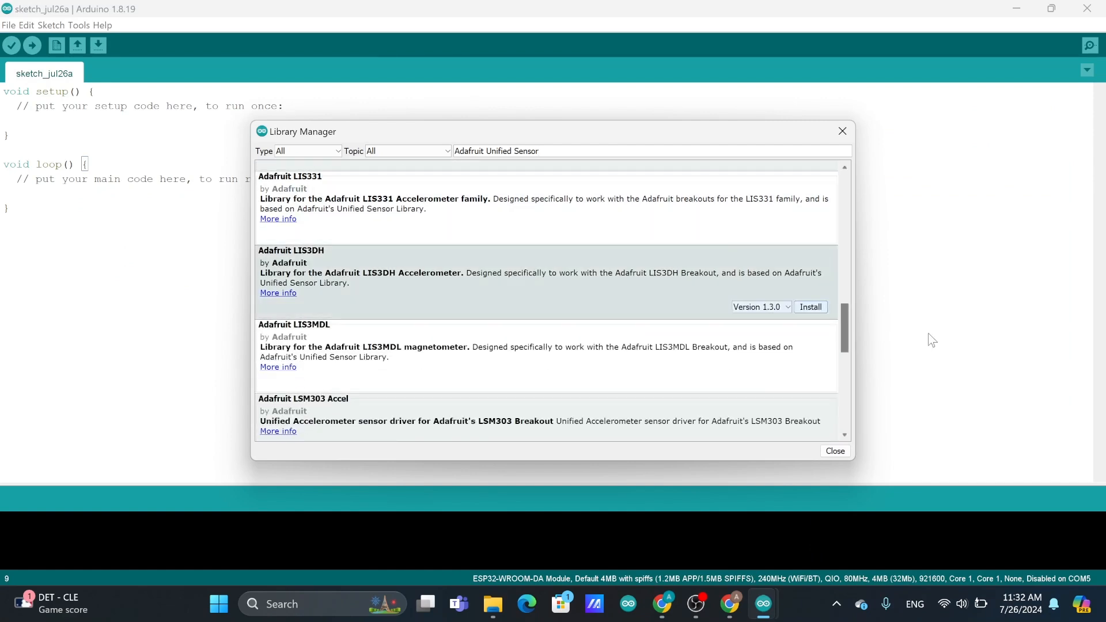
pyautogui.scroll(-3)
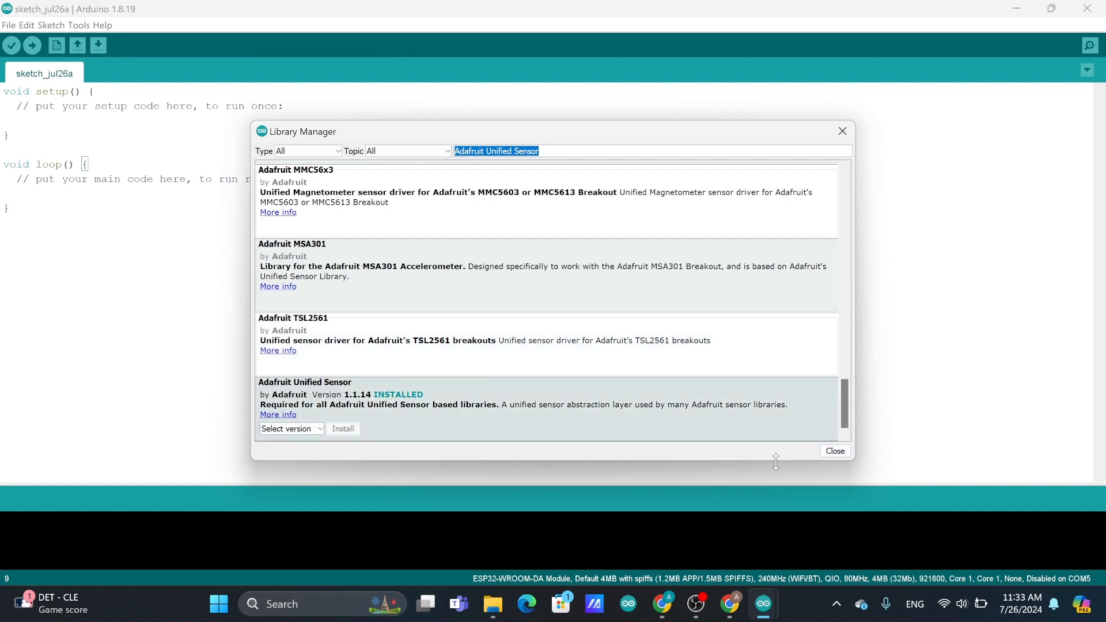
pyautogui.click(835, 451)
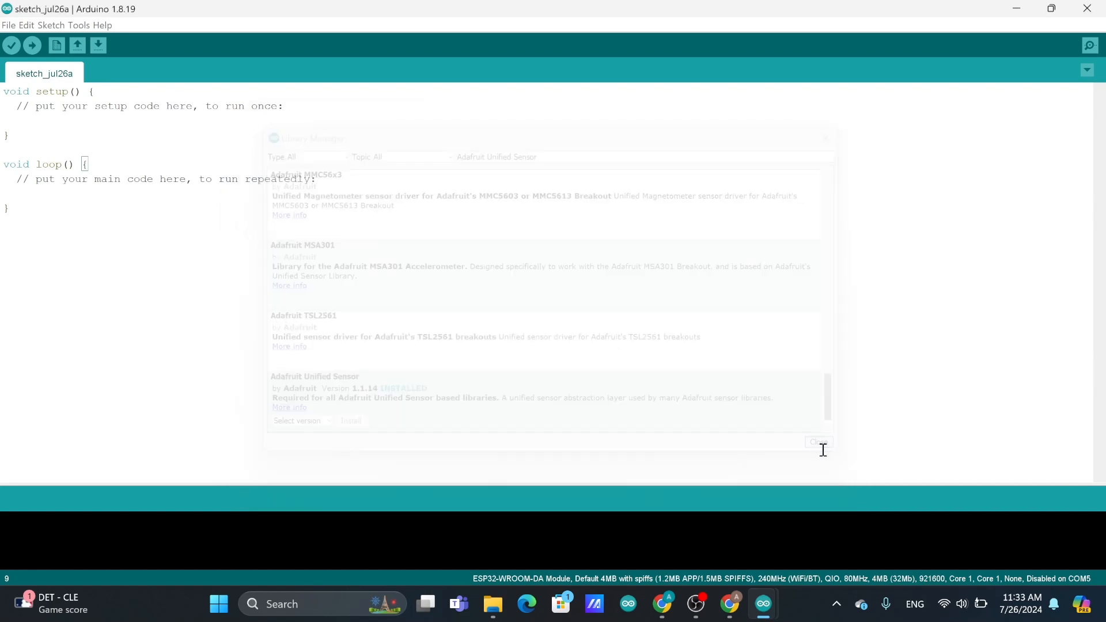
pyautogui.click(818, 442)
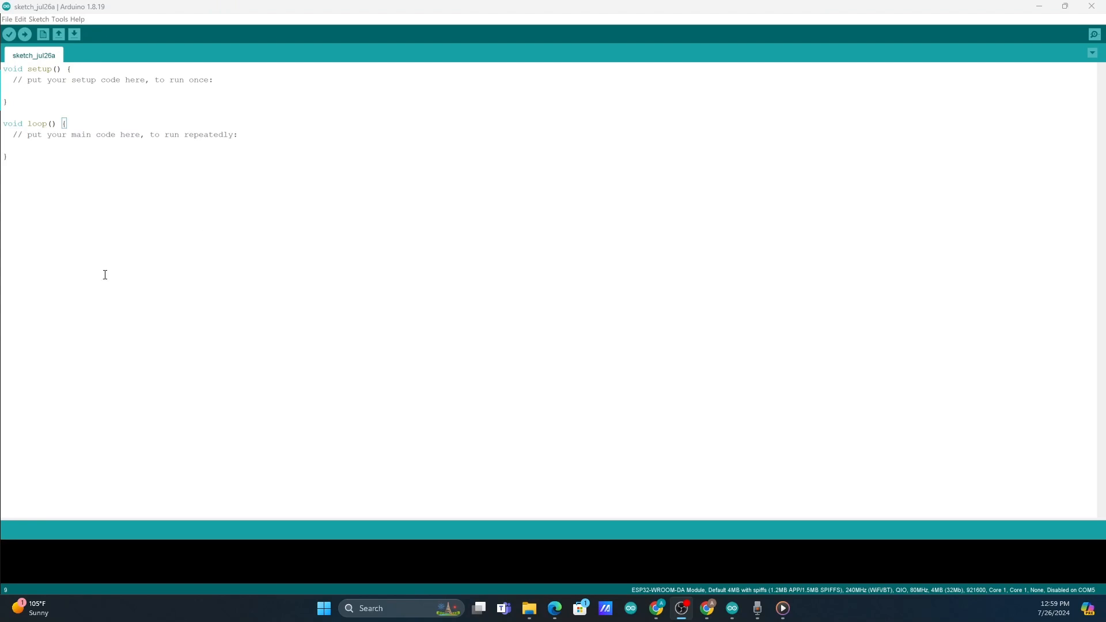
pyautogui.moveTo(43, 34)
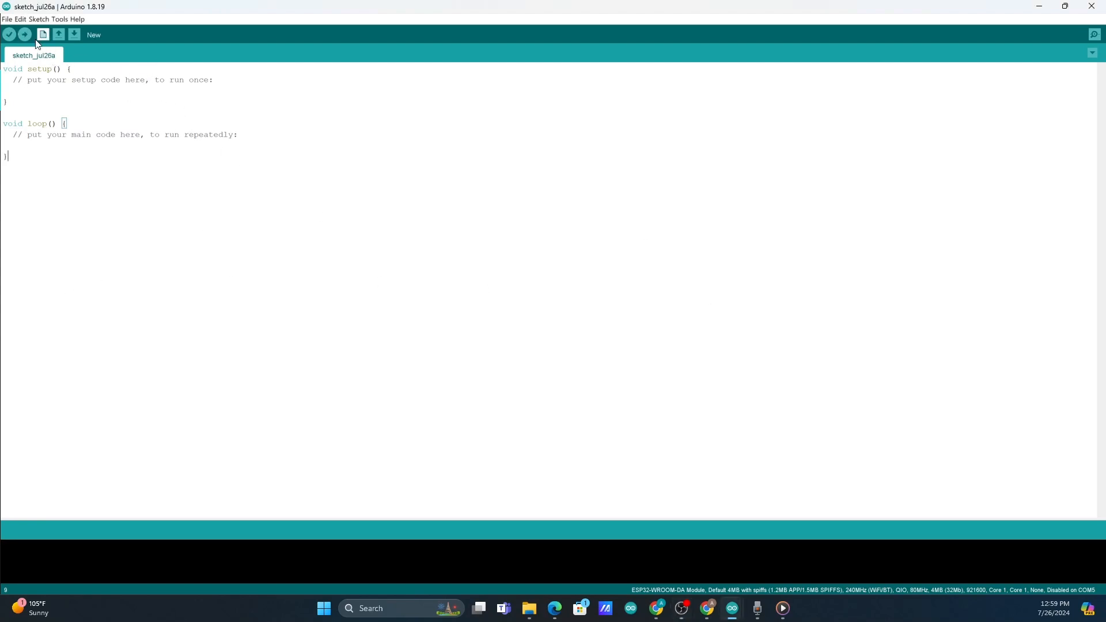
# Step: Open the Adafruit MPU6050 basic_readings example full screen and scroll through its code
pyautogui.click(7, 19)
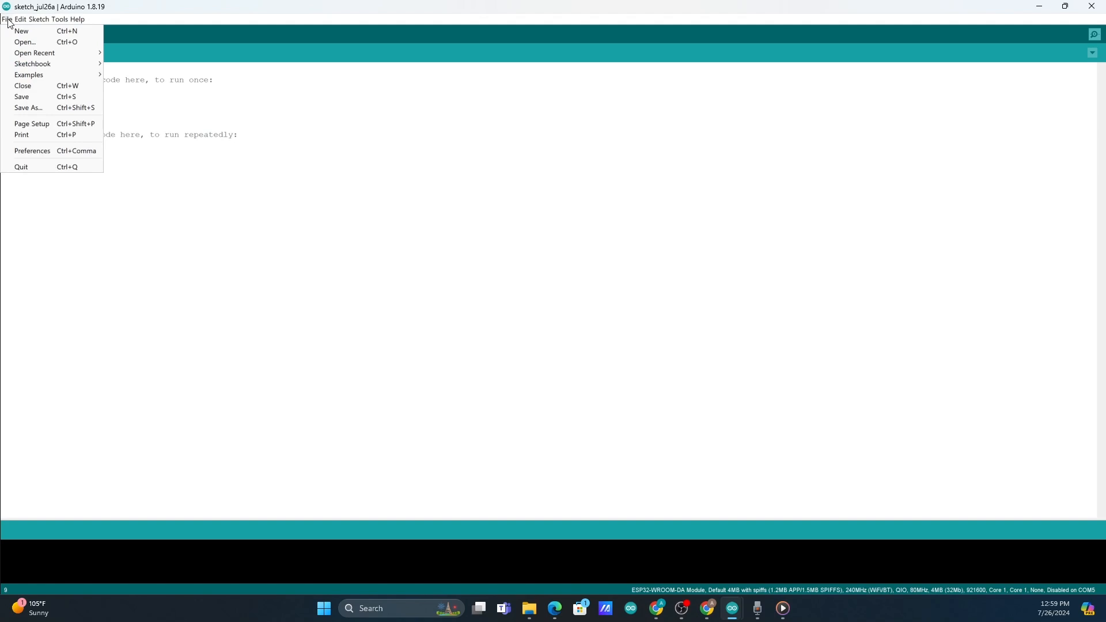
pyautogui.click(29, 74)
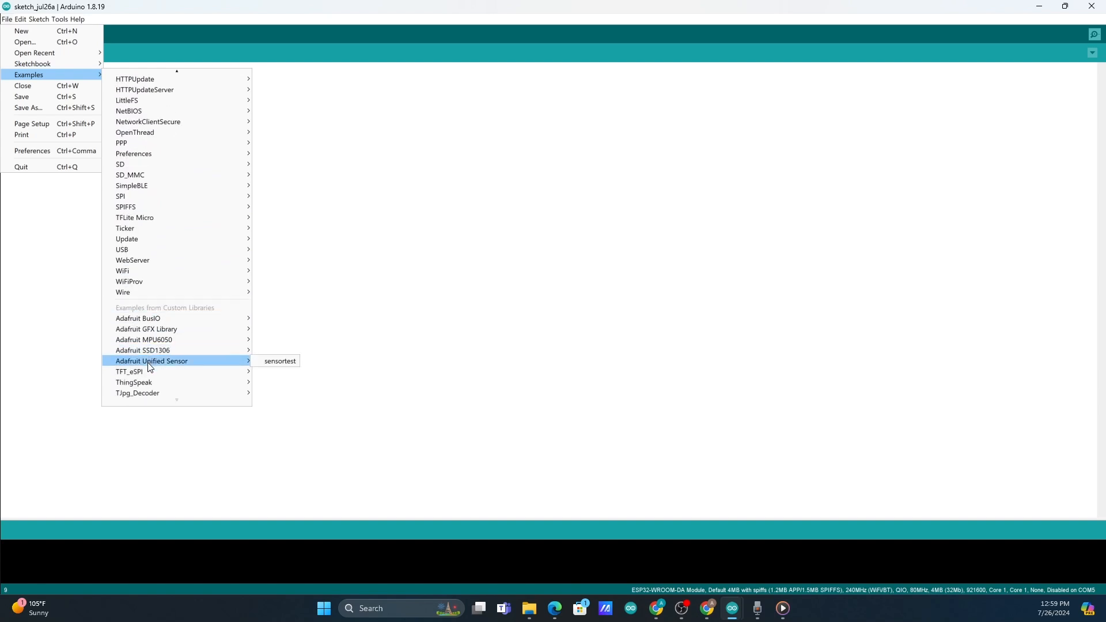
pyautogui.moveTo(144, 340)
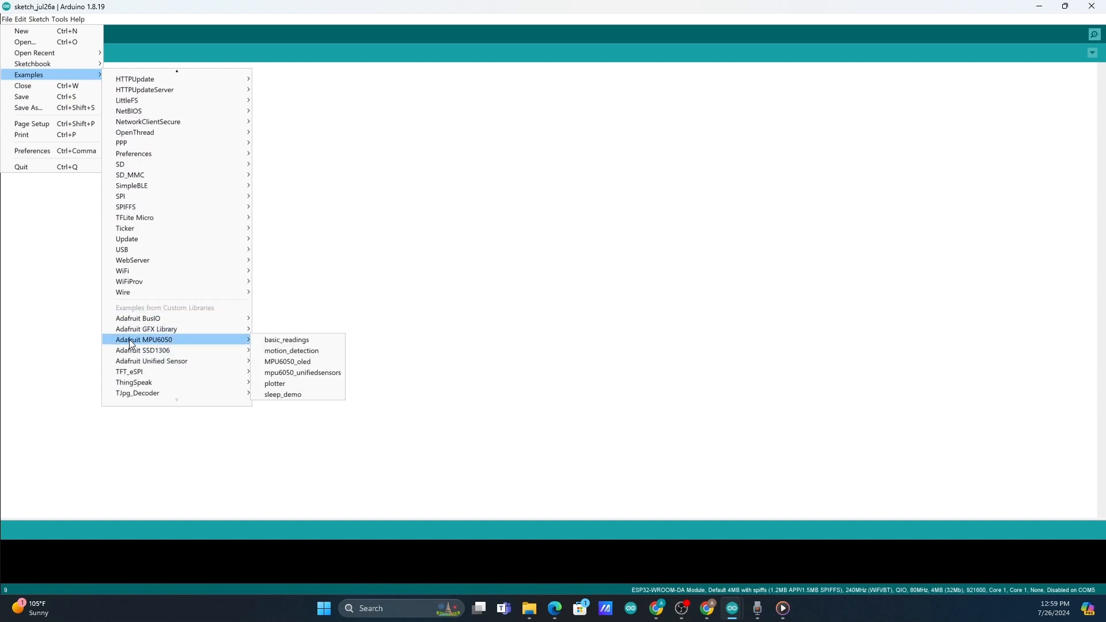
pyautogui.moveTo(239, 347)
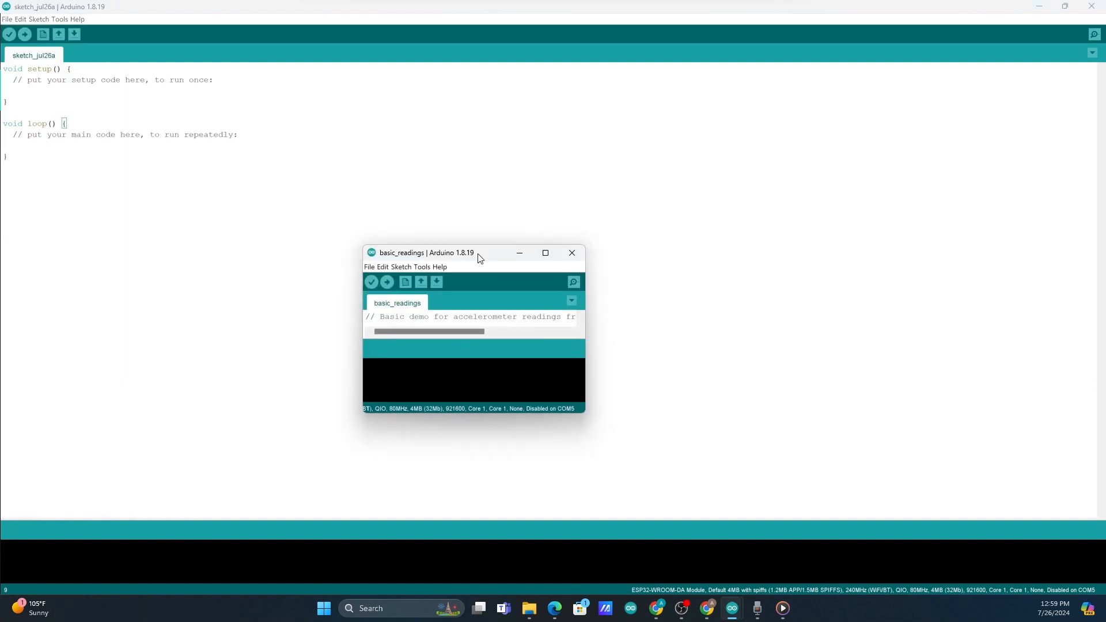
pyautogui.click(544, 252)
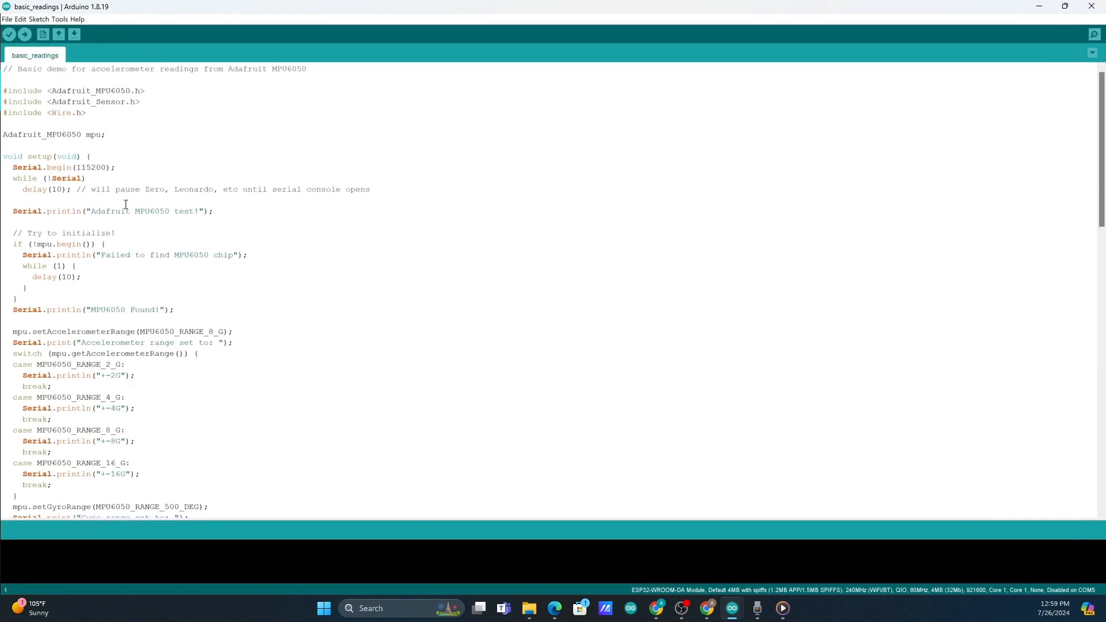
pyautogui.moveTo(248, 259)
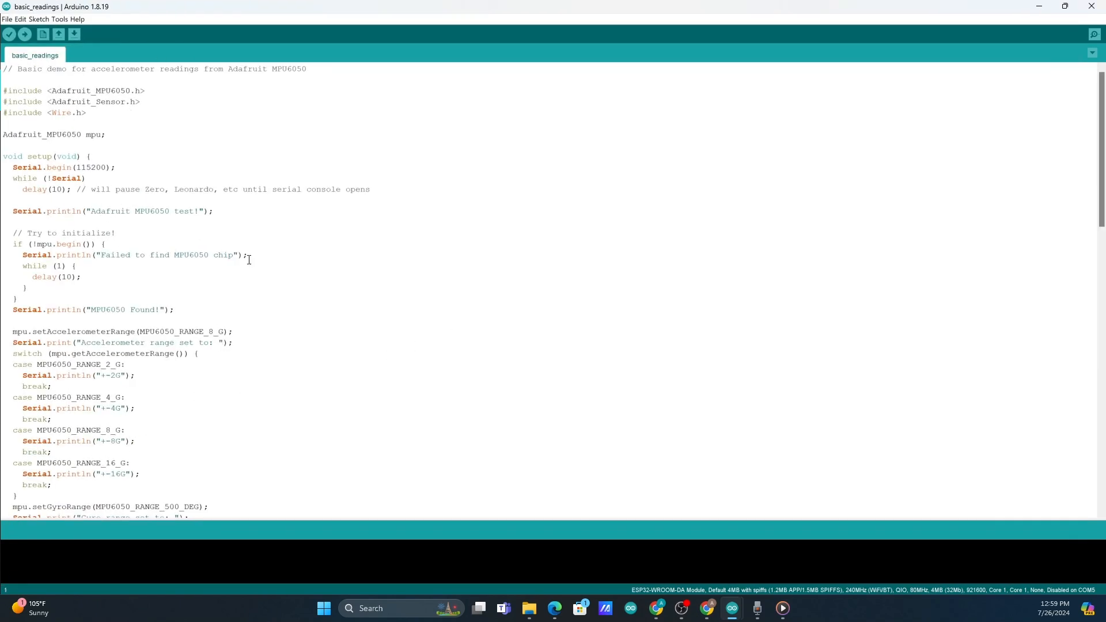
pyautogui.scroll(-3)
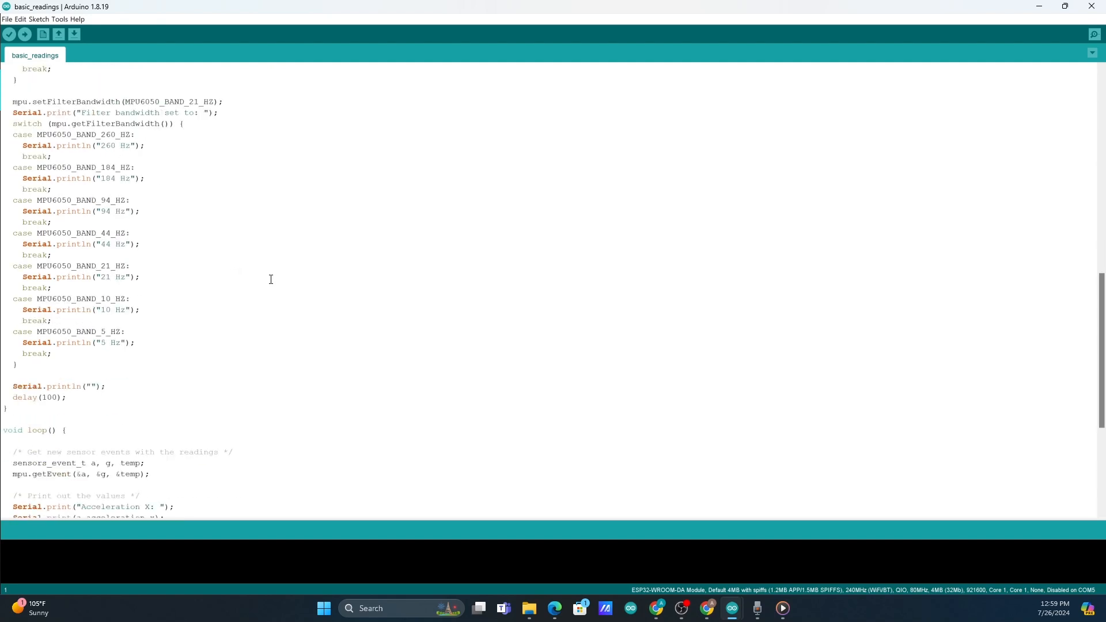
pyautogui.scroll(-3)
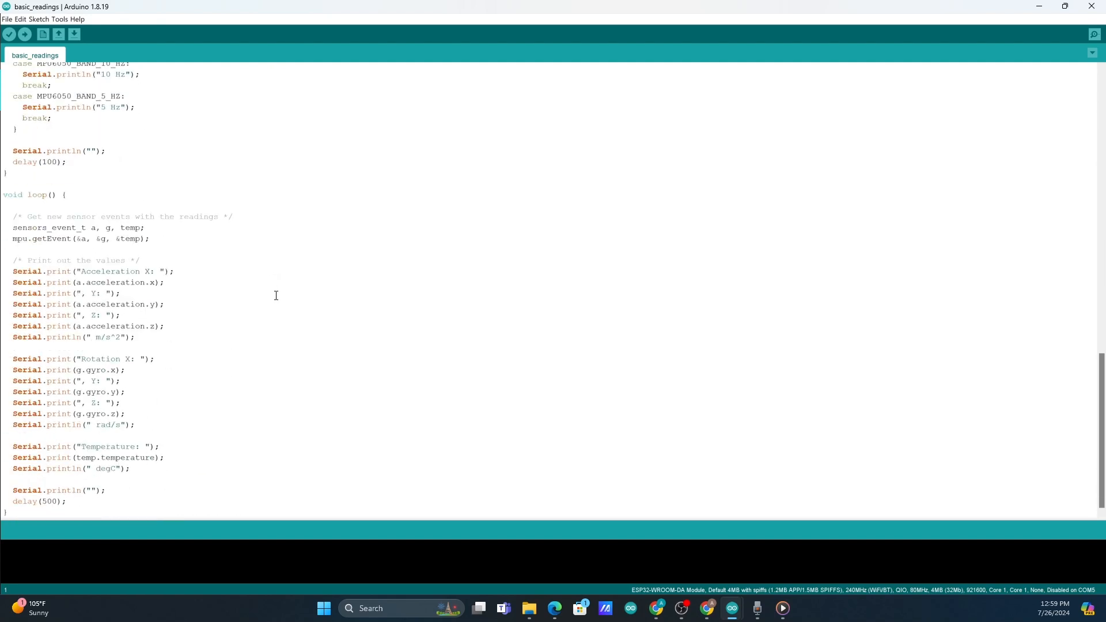
pyautogui.moveTo(280, 301)
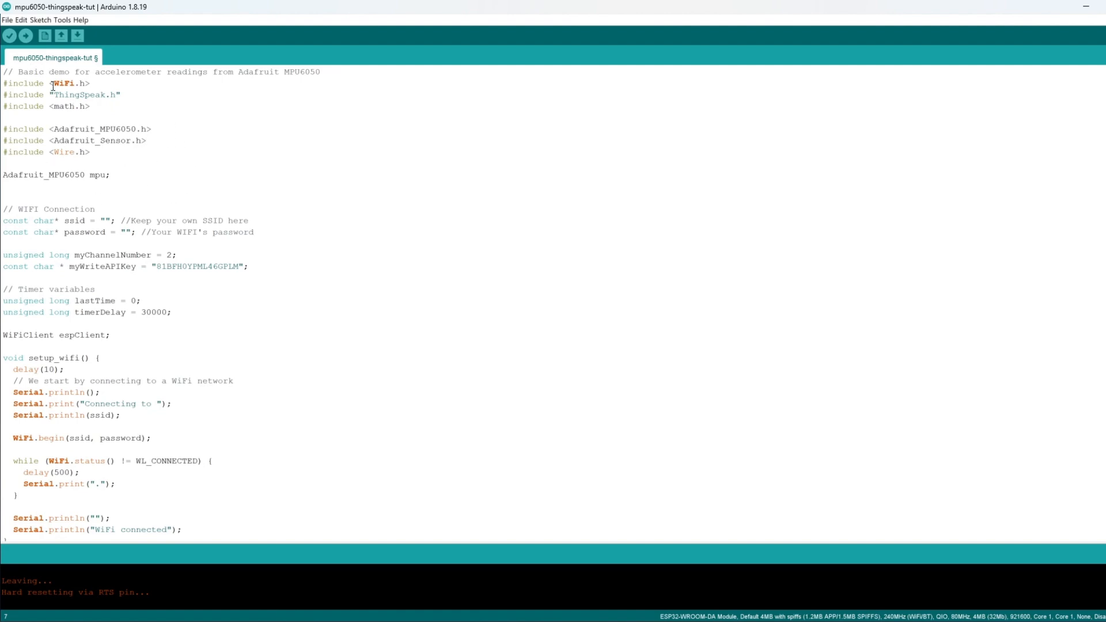
pyautogui.click(146, 141)
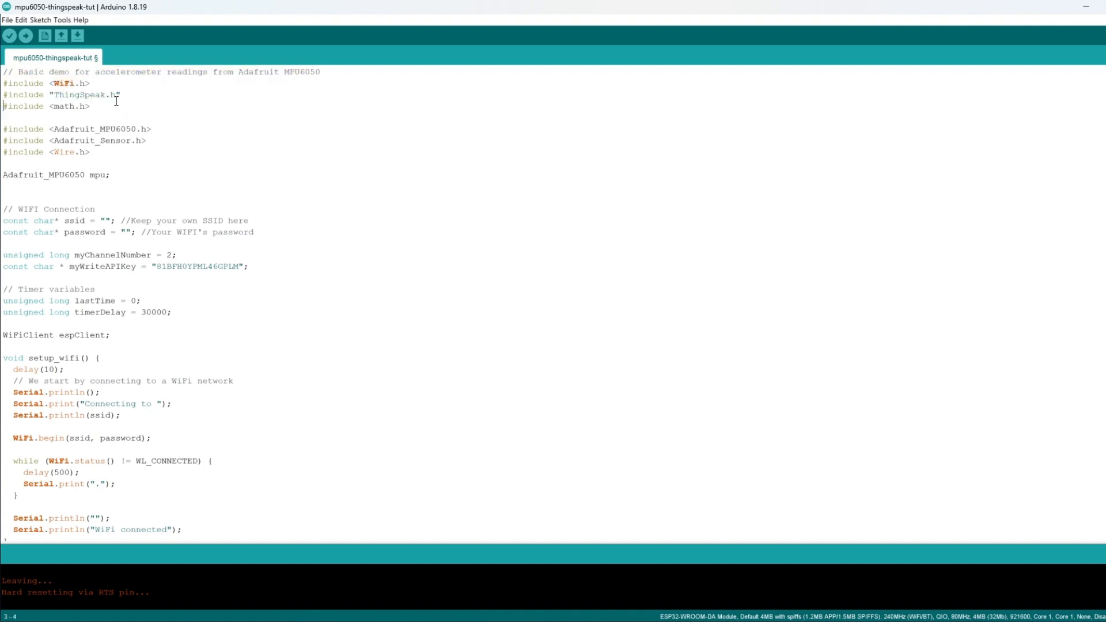
pyautogui.moveTo(102, 111)
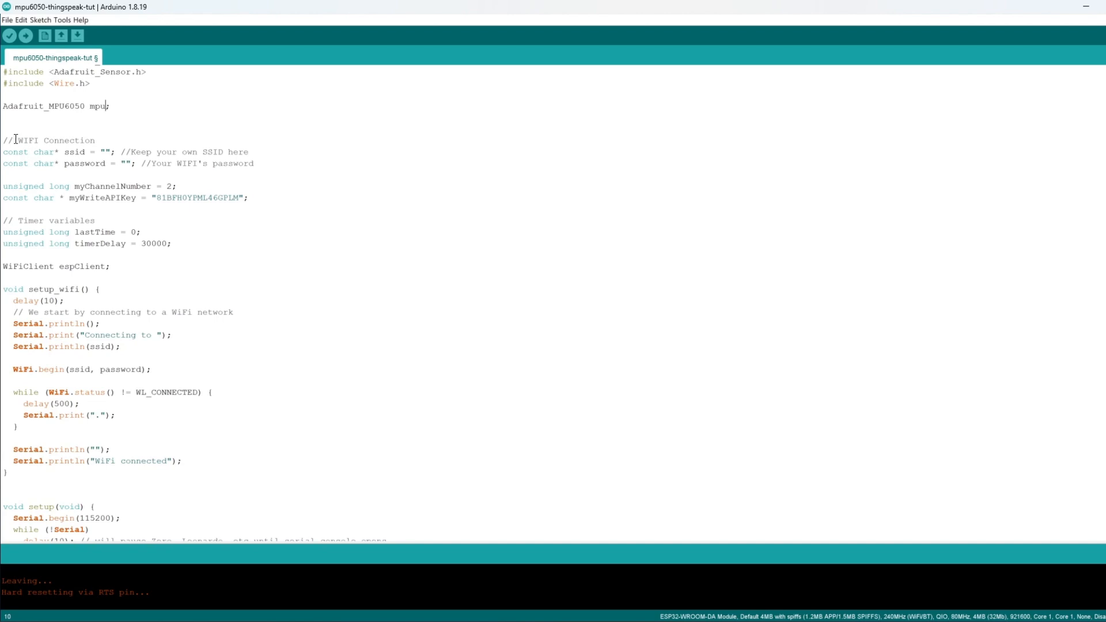
pyautogui.moveTo(3, 140); pyautogui.dragTo(254, 163)
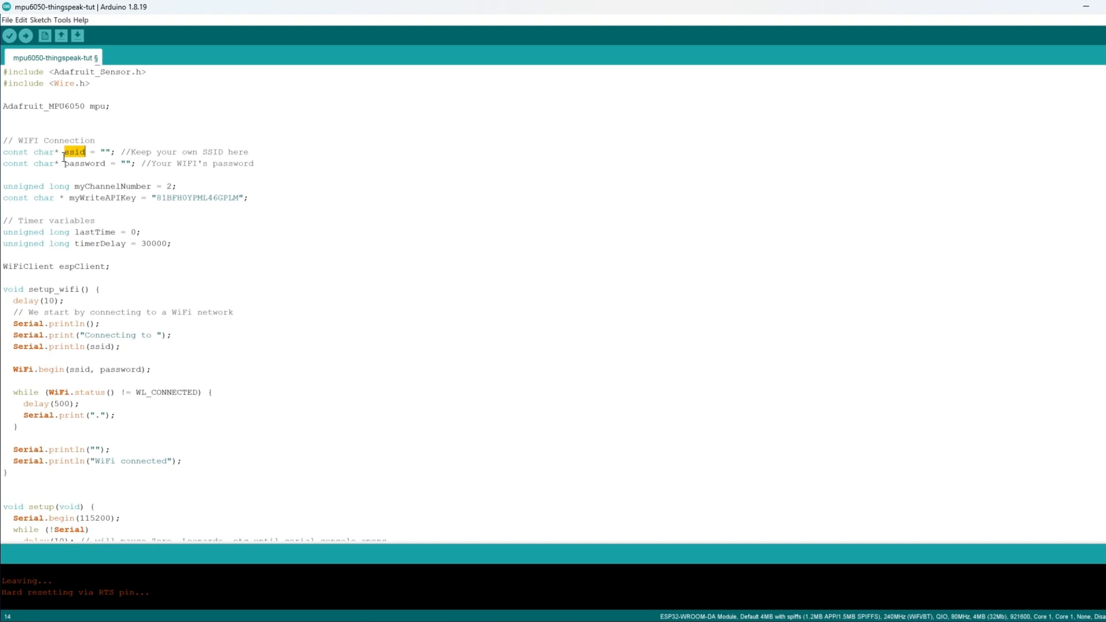
pyautogui.doubleClick(85, 163)
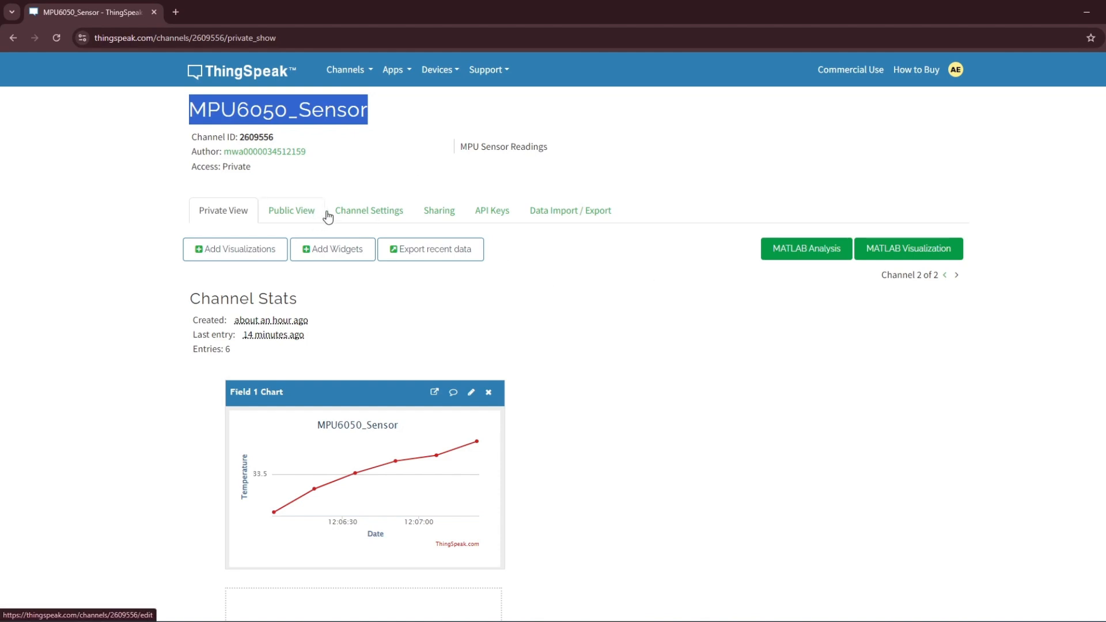
pyautogui.moveTo(762, 230)
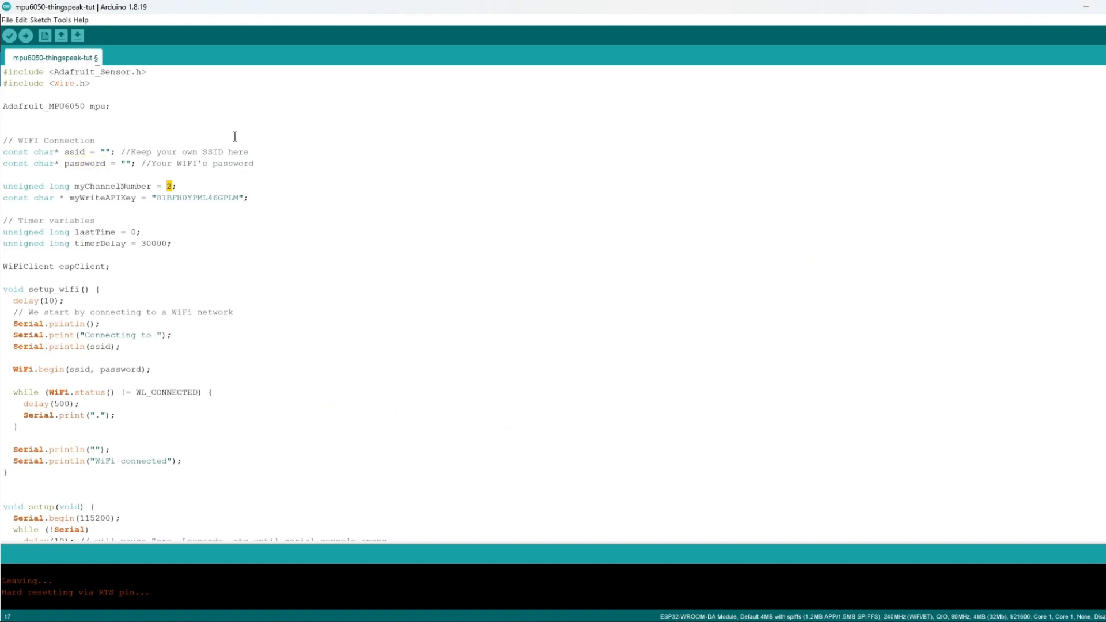
pyautogui.click(170, 186)
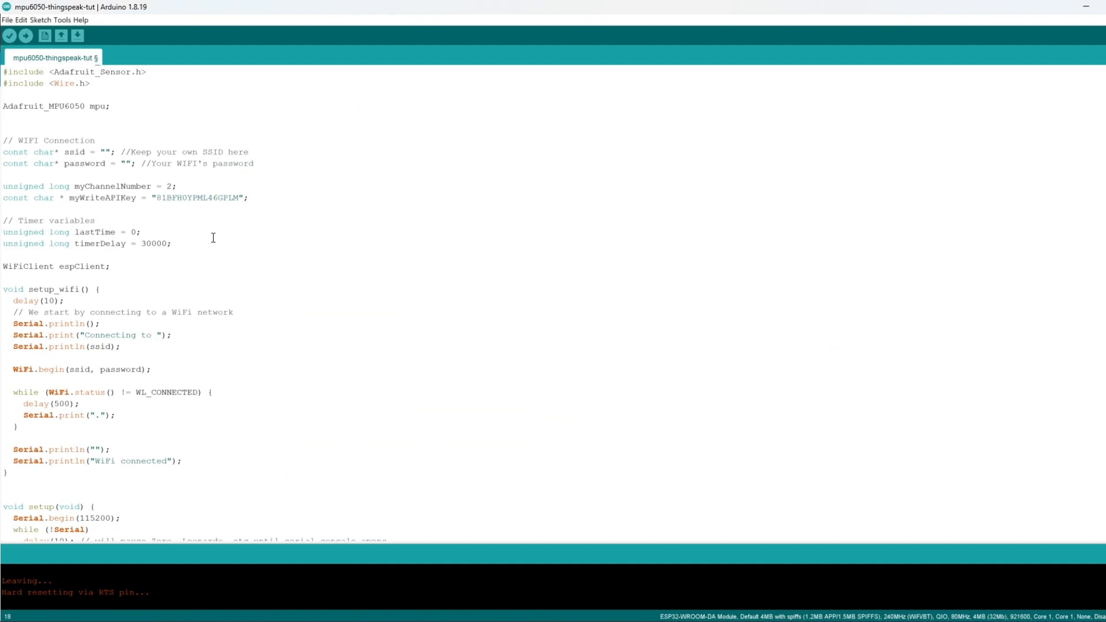
pyautogui.doubleClick(99, 243)
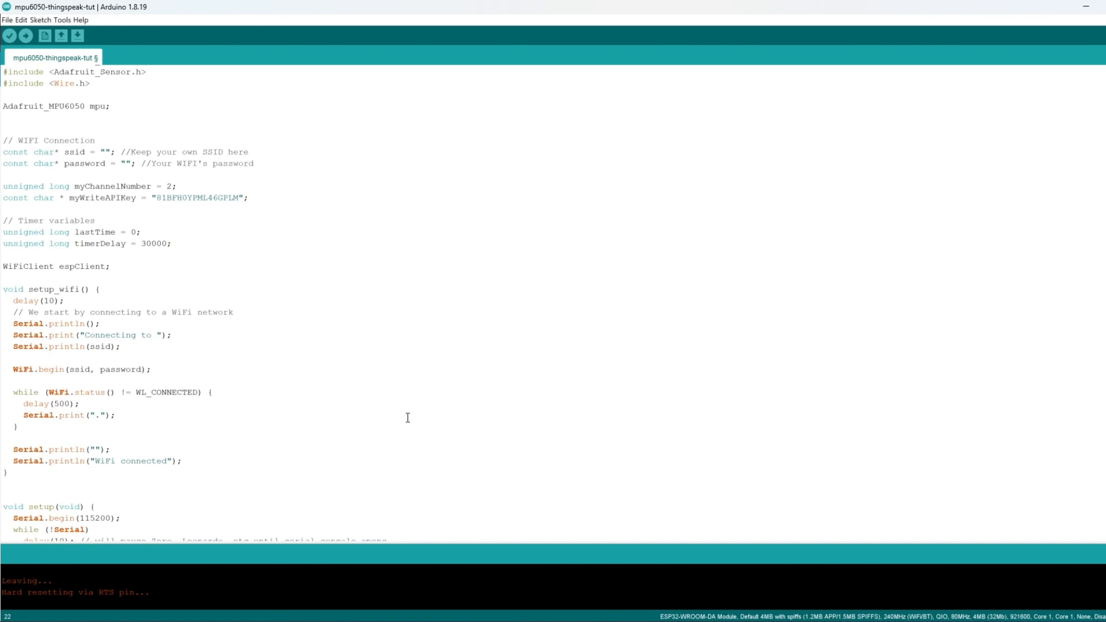
pyautogui.scroll(-3)
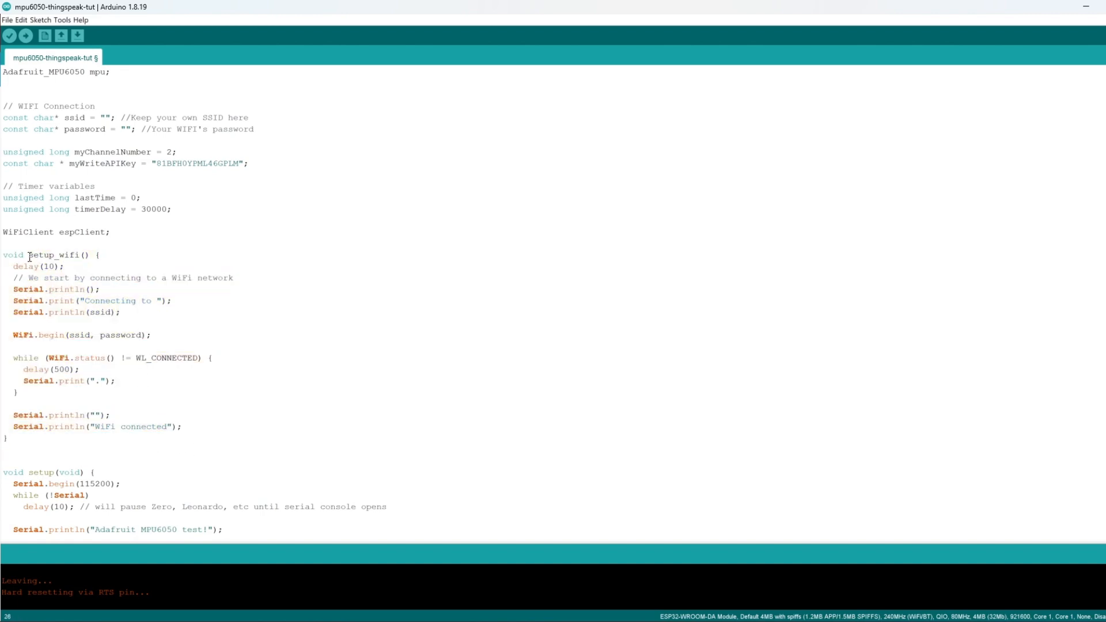
pyautogui.doubleClick(53, 255)
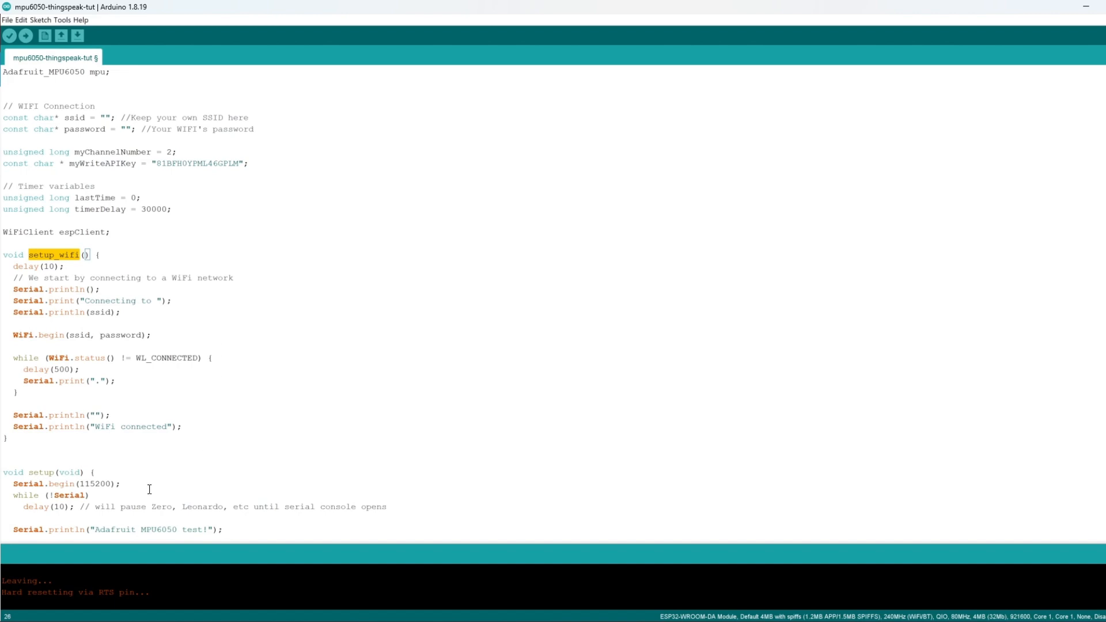
pyautogui.moveTo(36, 335)
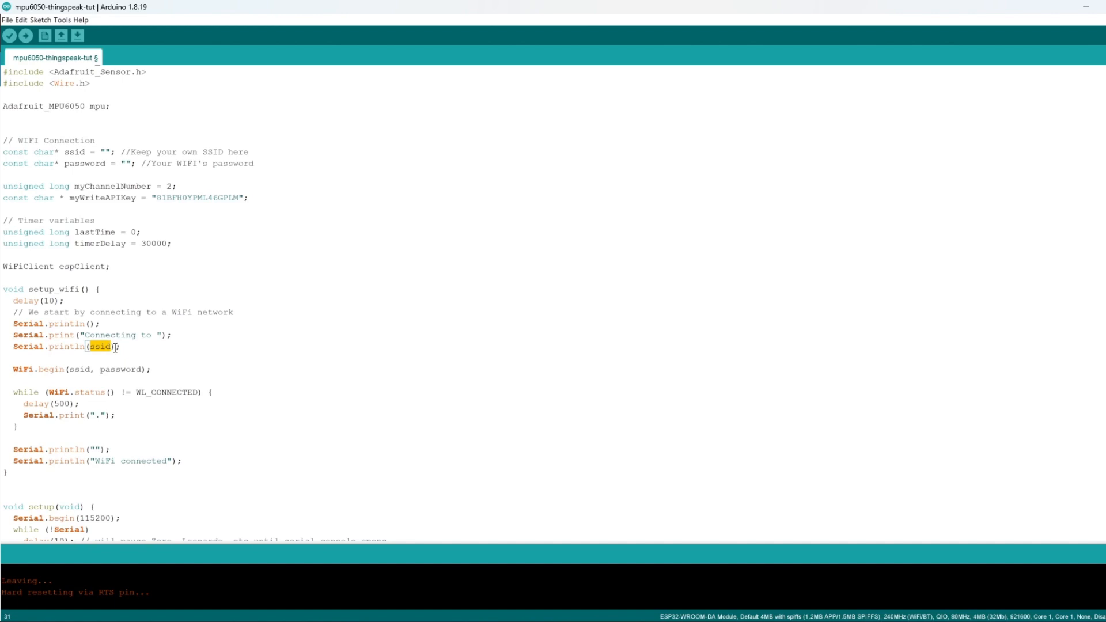
pyautogui.scroll(-3)
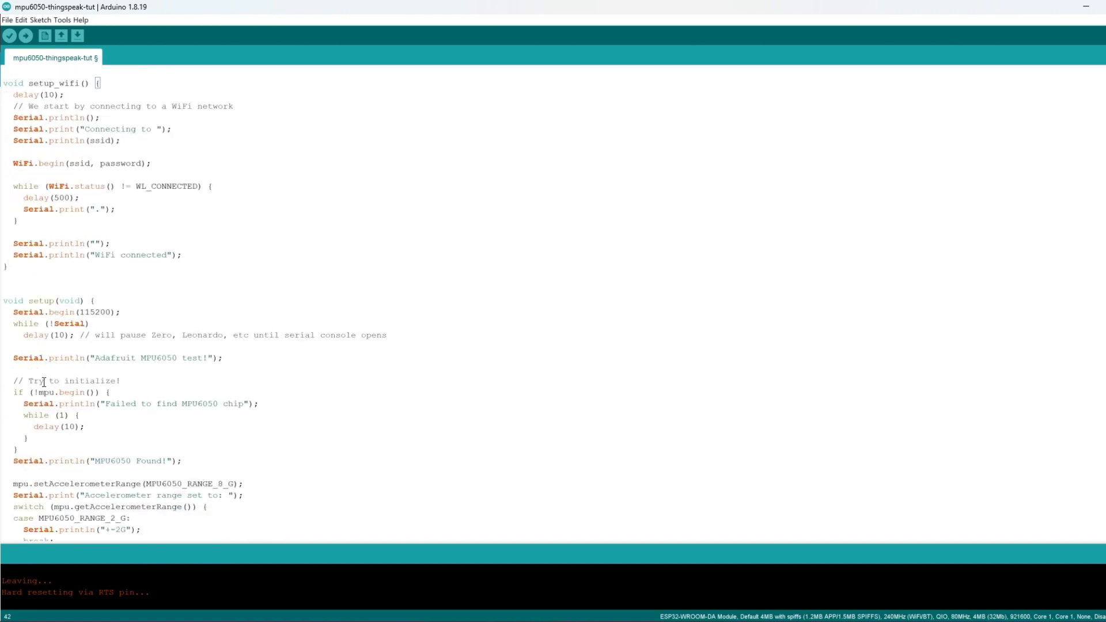
pyautogui.scroll(-3)
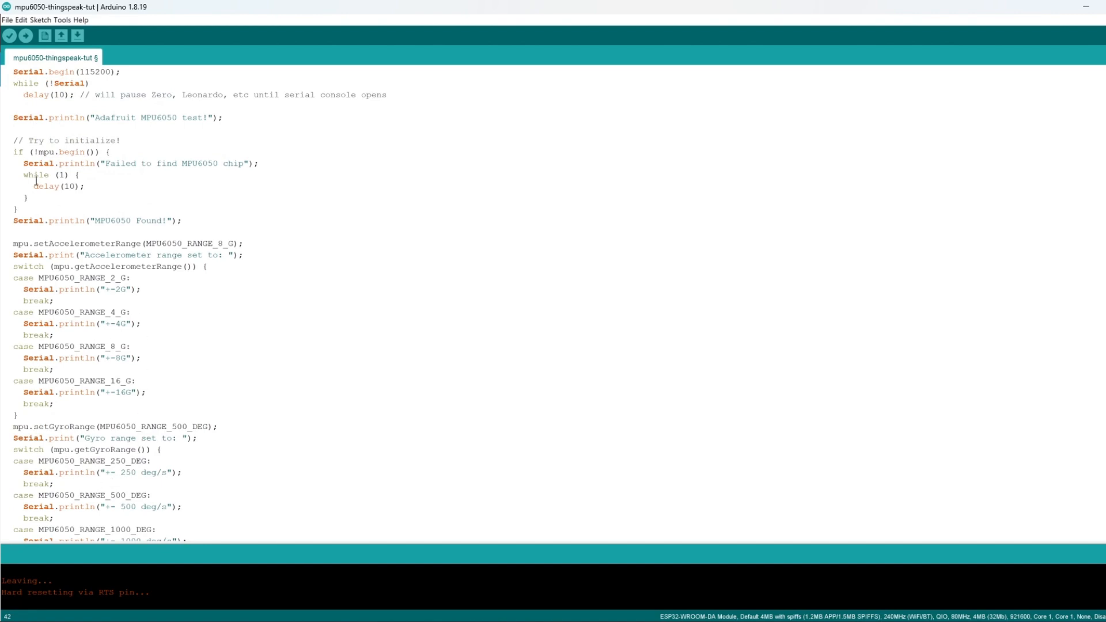
pyautogui.scroll(-3)
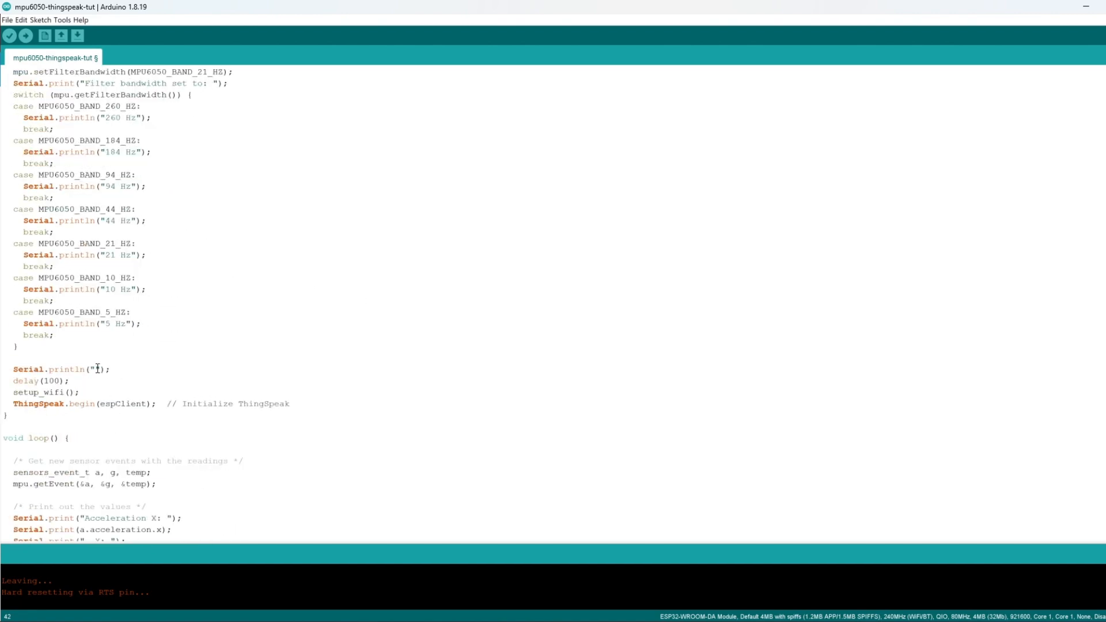
pyautogui.doubleClick(41, 392)
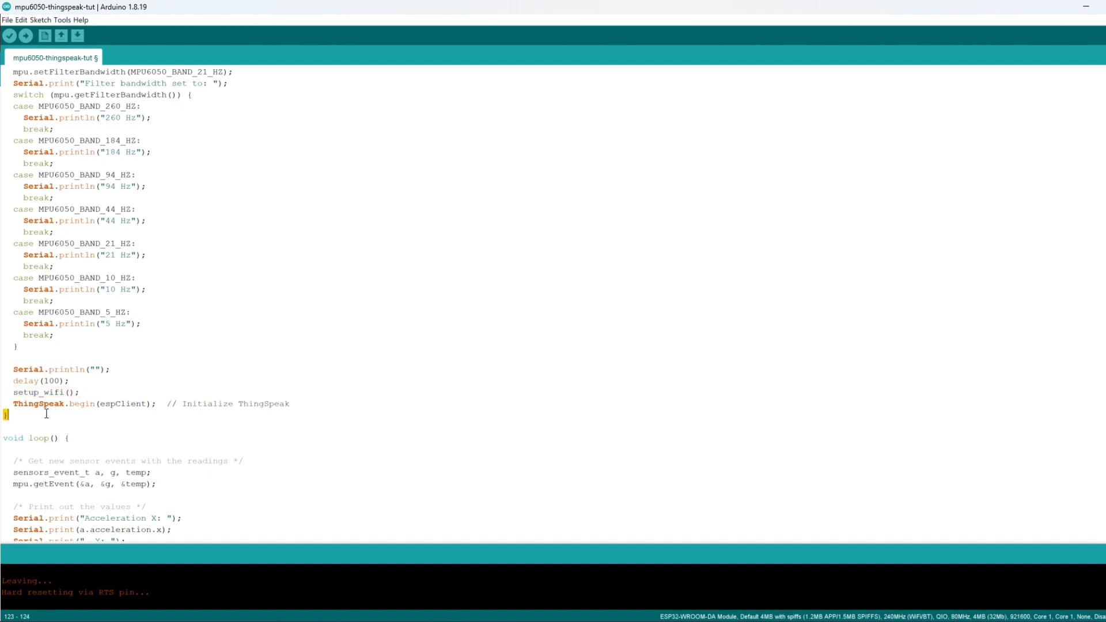
pyautogui.doubleClick(122, 404)
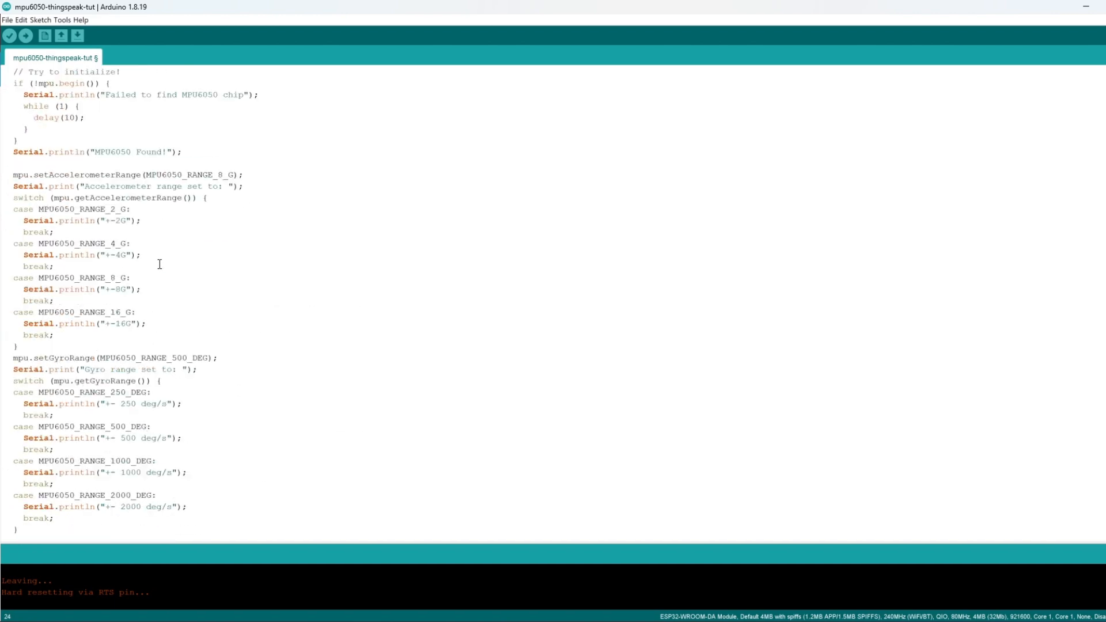
pyautogui.scroll(-3)
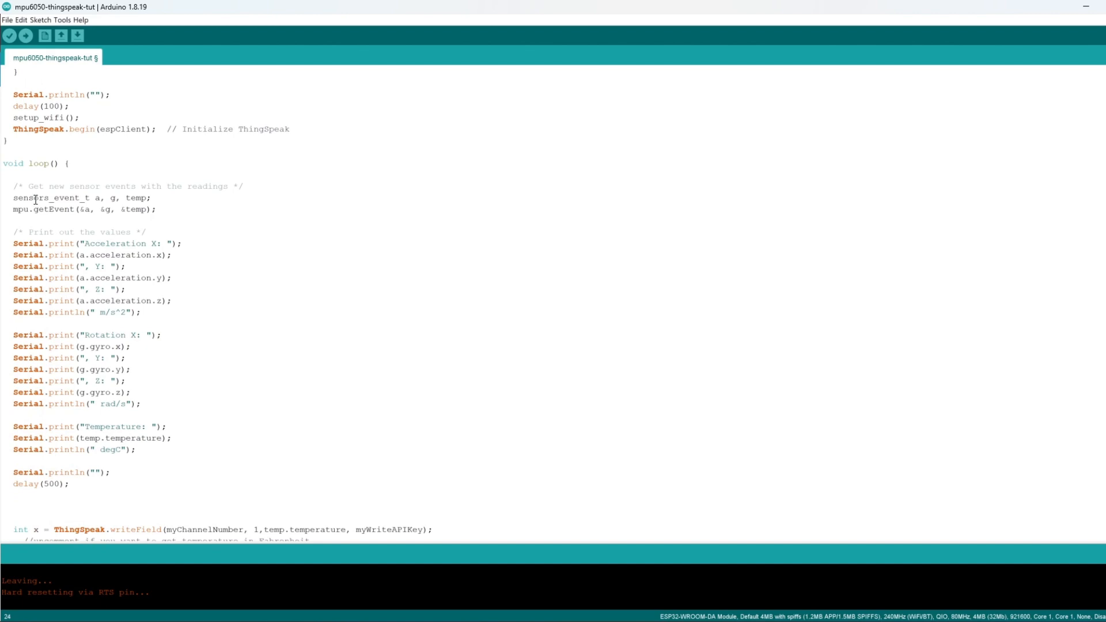
pyautogui.doubleClick(95, 198)
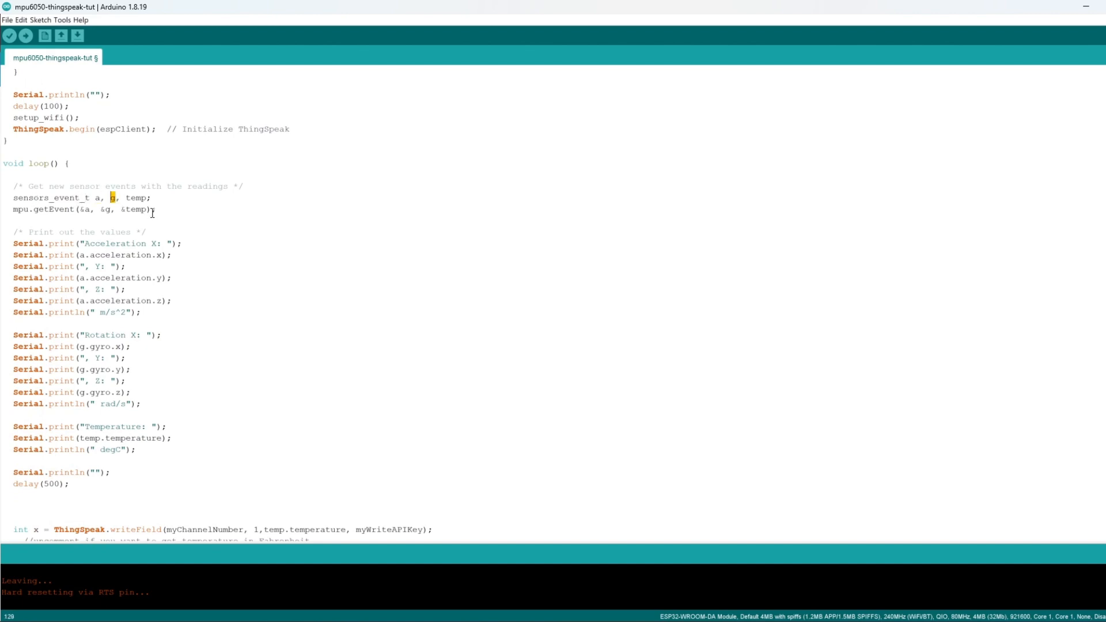
pyautogui.moveTo(141, 208)
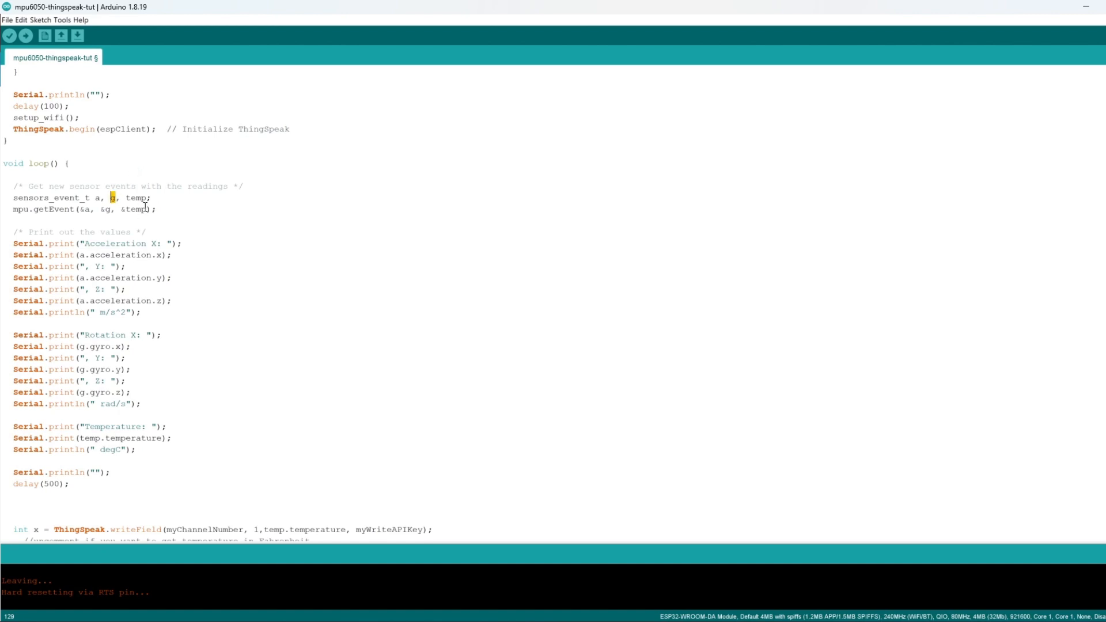
pyautogui.doubleClick(135, 198)
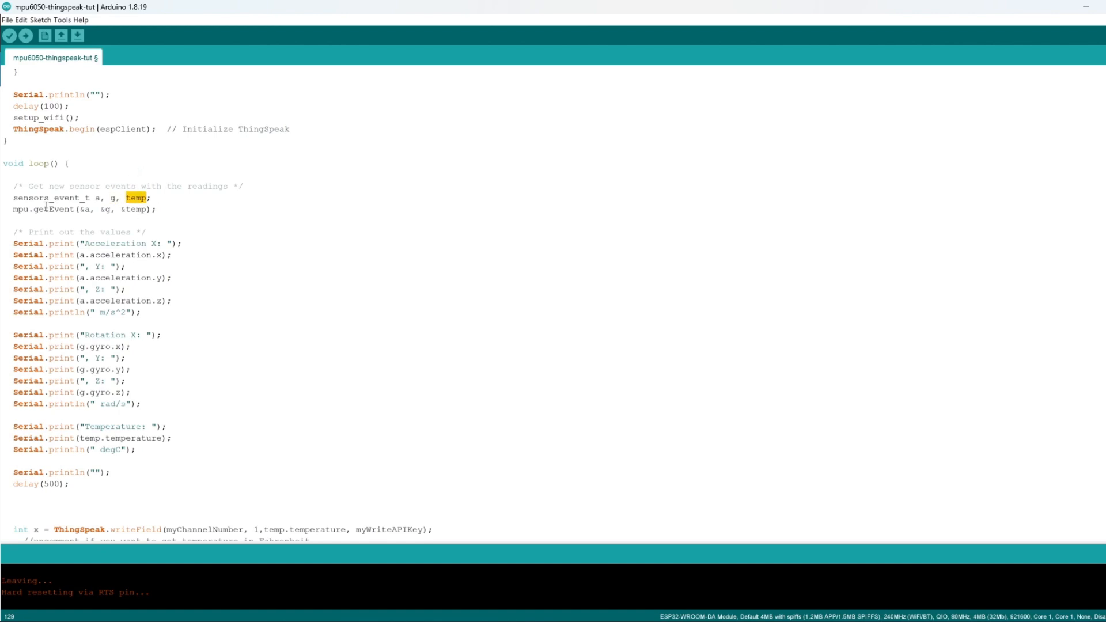
pyautogui.scroll(-3)
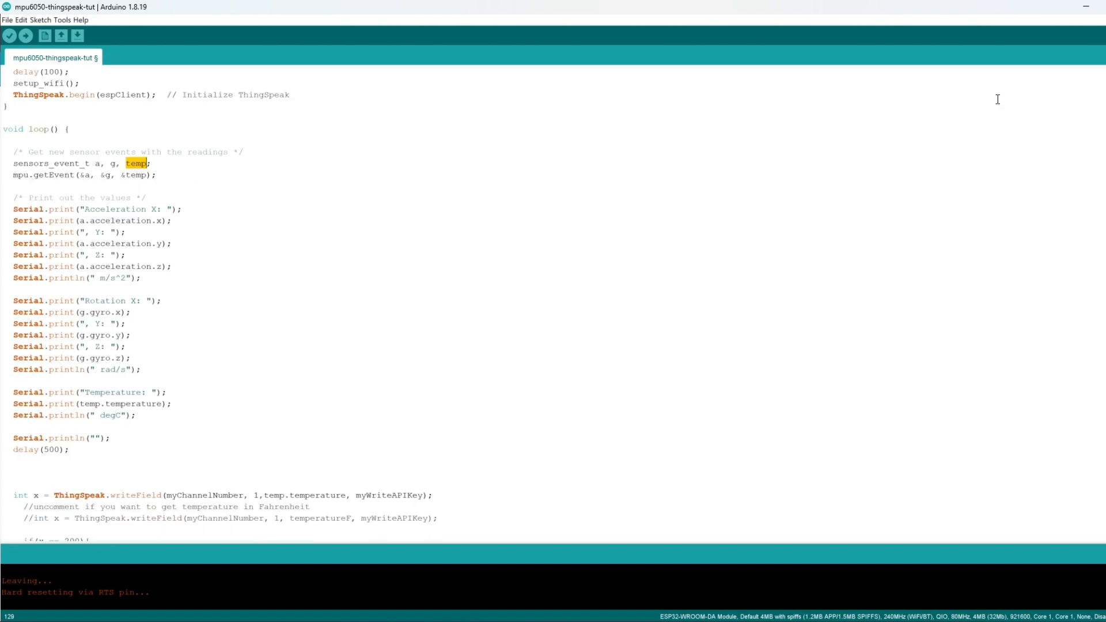
pyautogui.scroll(-3)
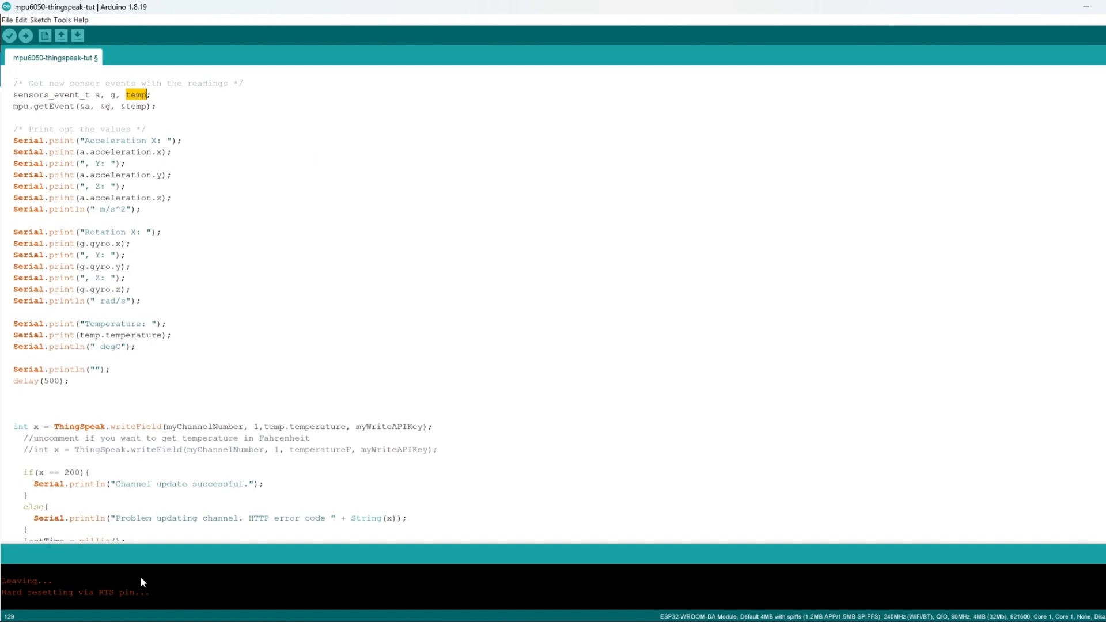
pyautogui.moveTo(253, 336)
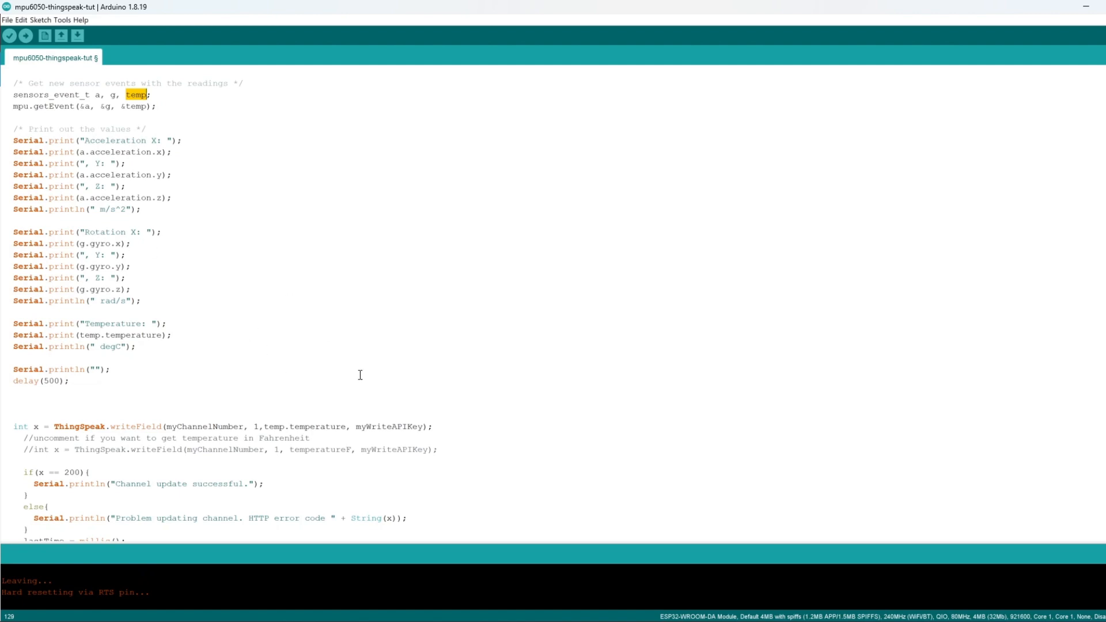
pyautogui.scroll(-3)
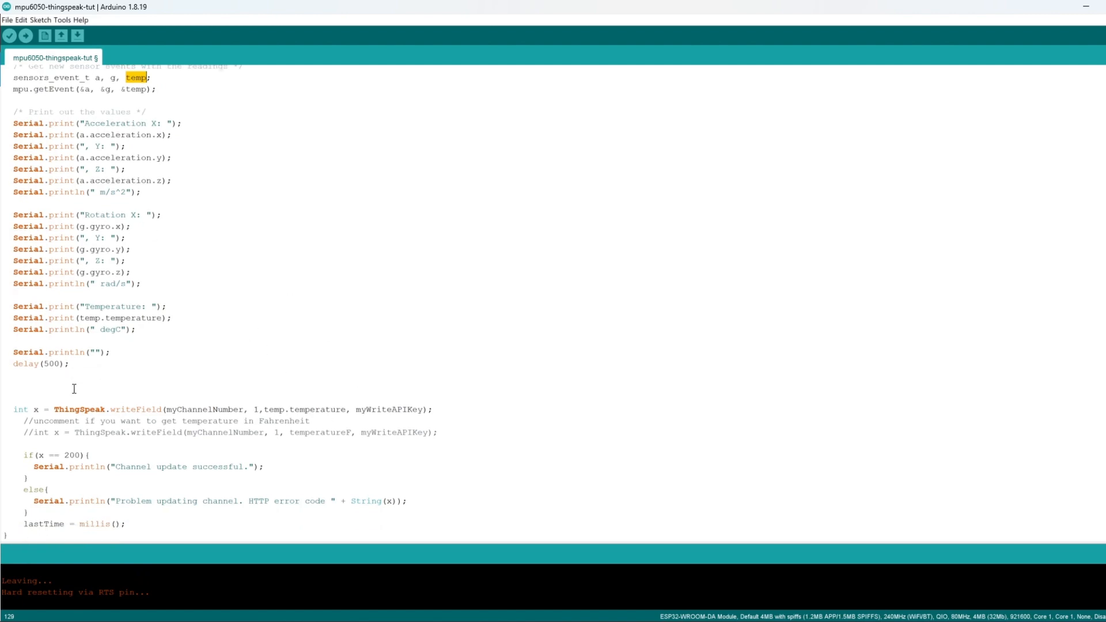
pyautogui.moveTo(127, 409)
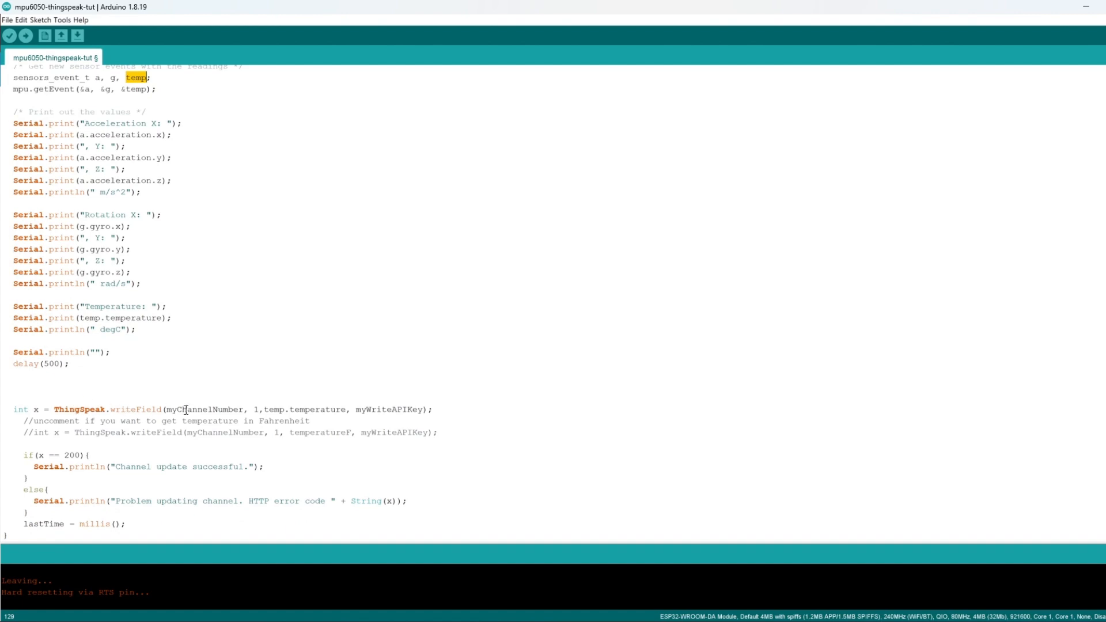
pyautogui.doubleClick(204, 409)
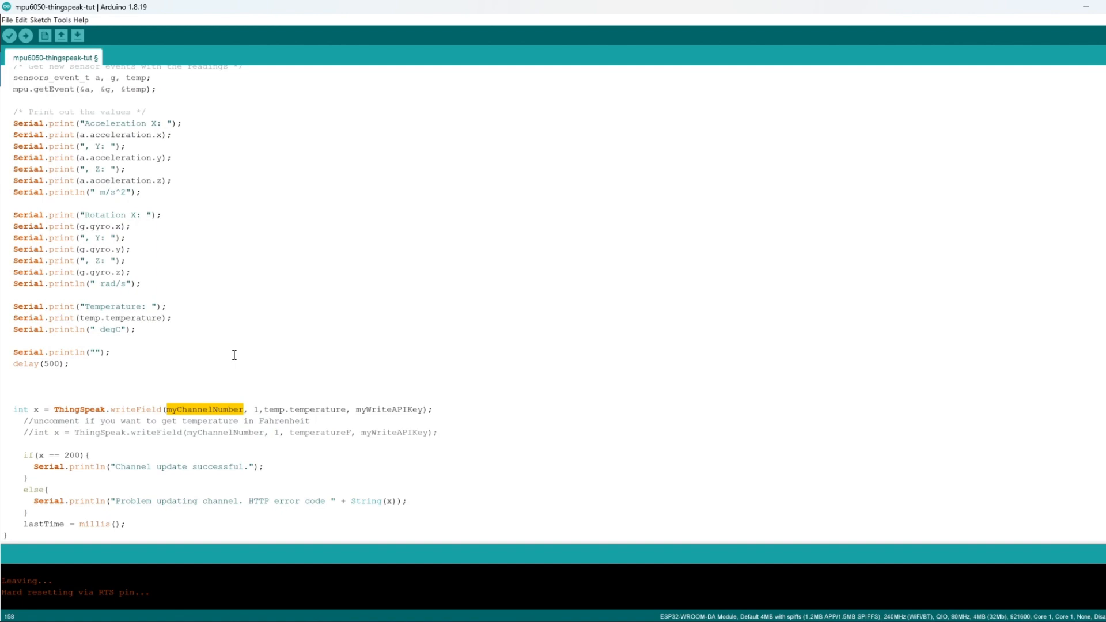
pyautogui.moveTo(218, 413)
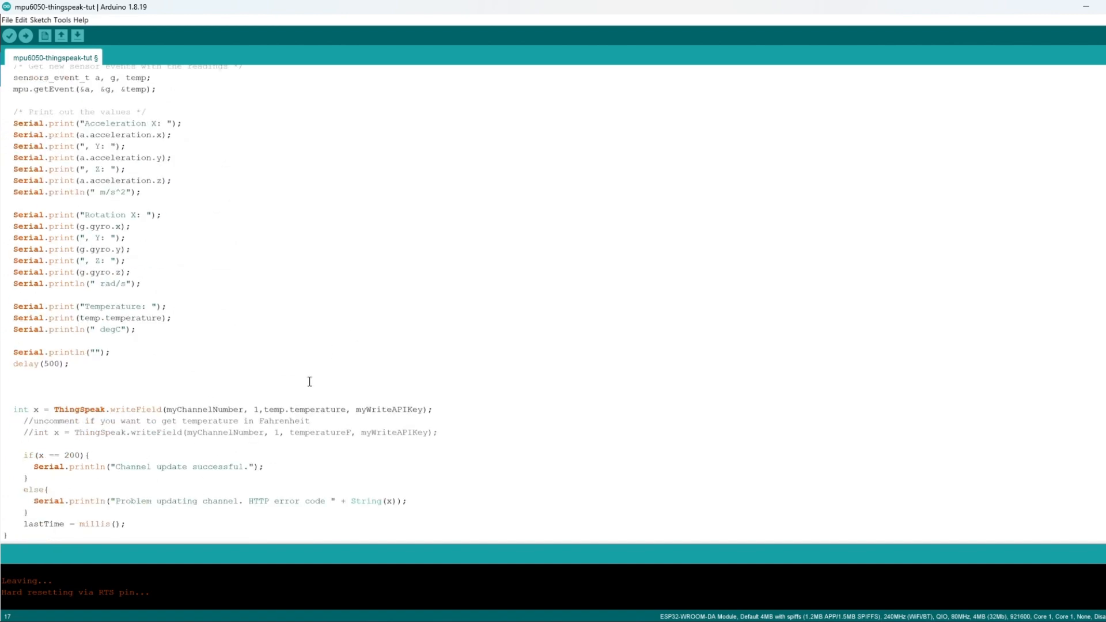
pyautogui.doubleClick(257, 409)
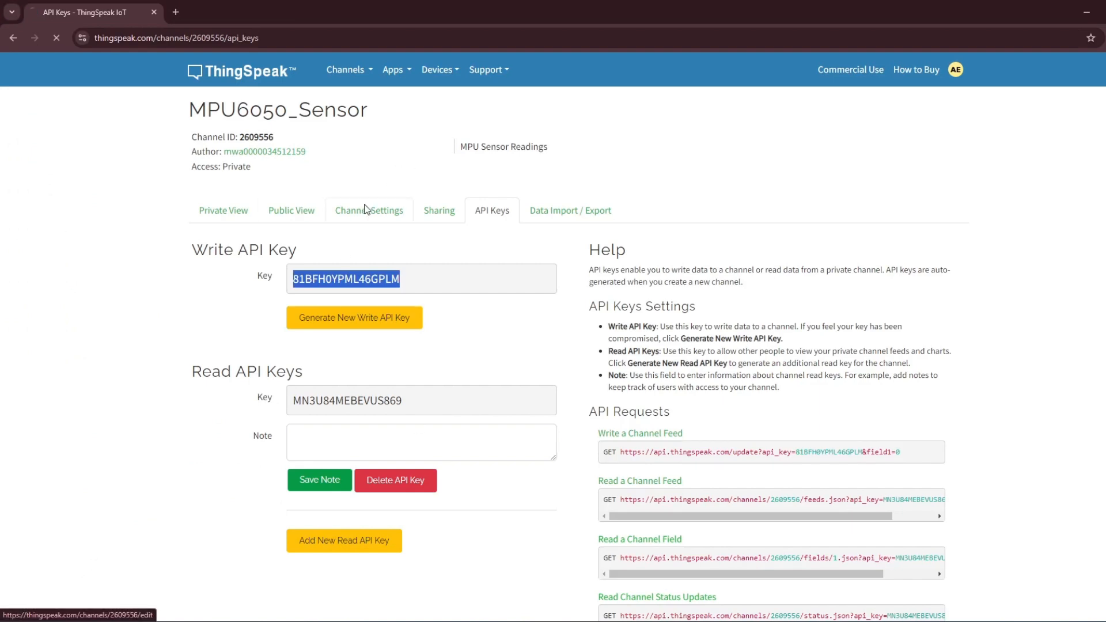
# Step: Pick out the channel's Write API Key on ThingSpeak's API Keys page
pyautogui.click(368, 210)
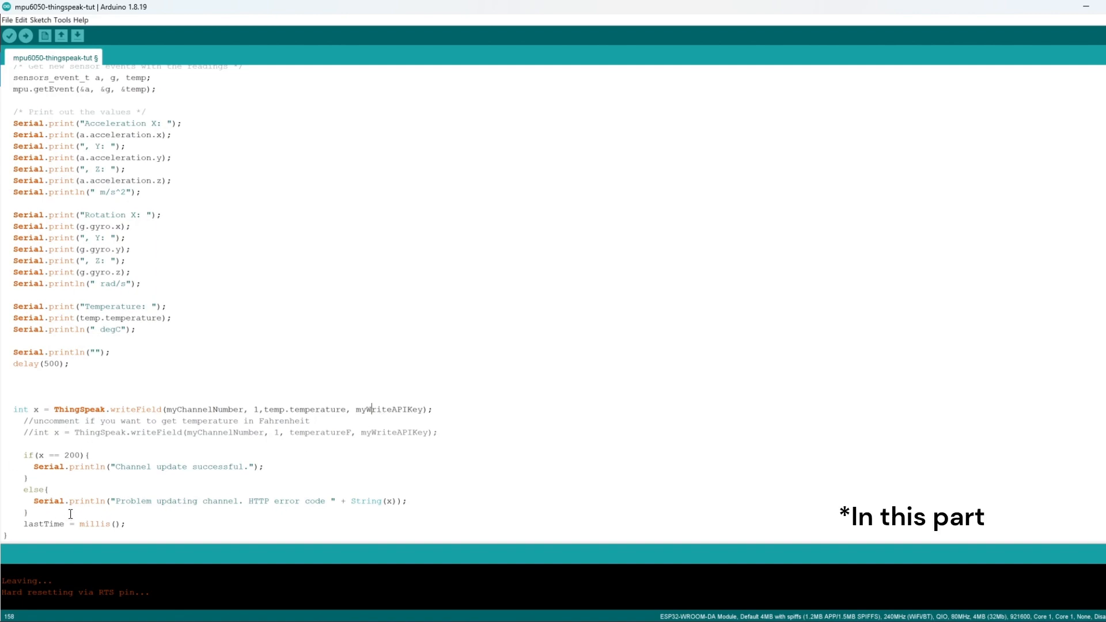
pyautogui.moveTo(48, 403)
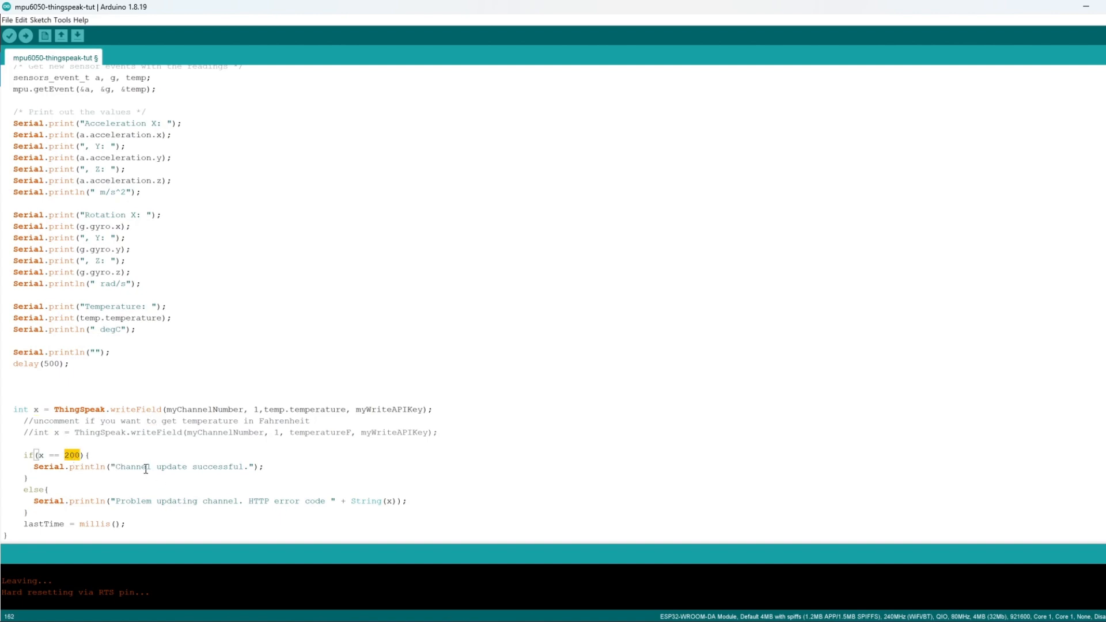
pyautogui.moveTo(265, 434)
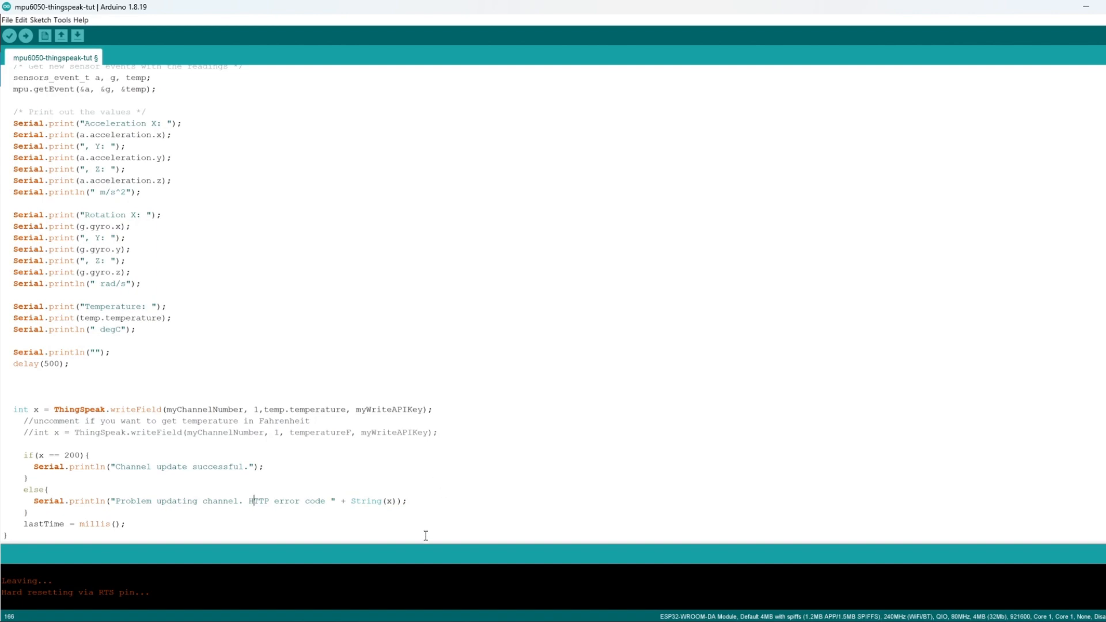
# Step: Save the mpu6050-thingspeak-tut sketch with Ctrl+S
pyautogui.press('ctrl+s')
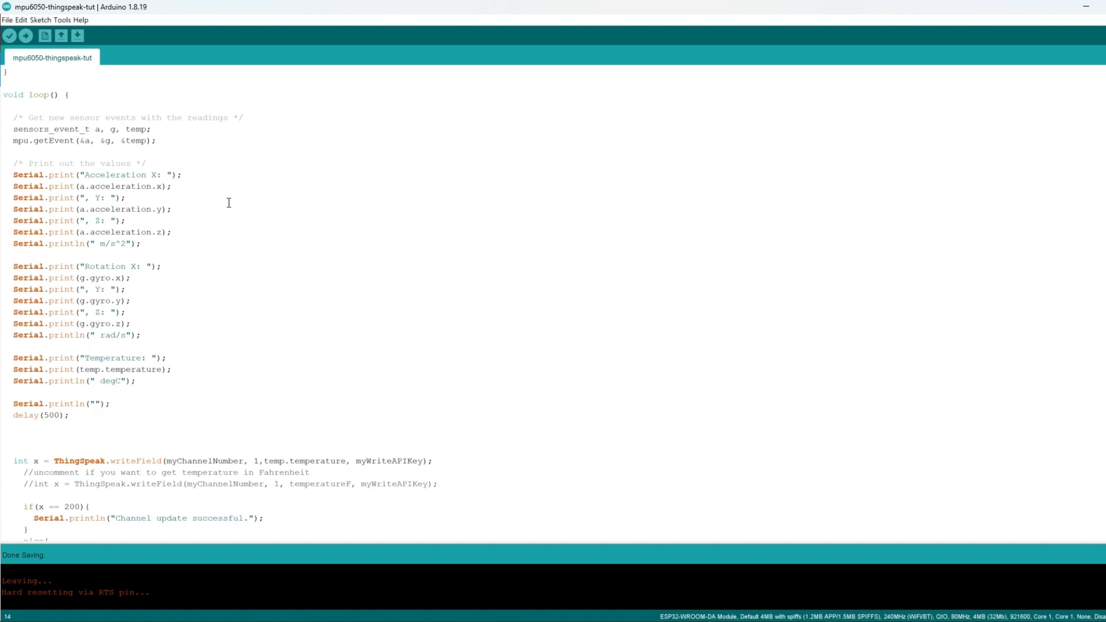
# Step: Start uploading the sketch to the ESP32 board and open the Tools menu
pyautogui.click(25, 35)
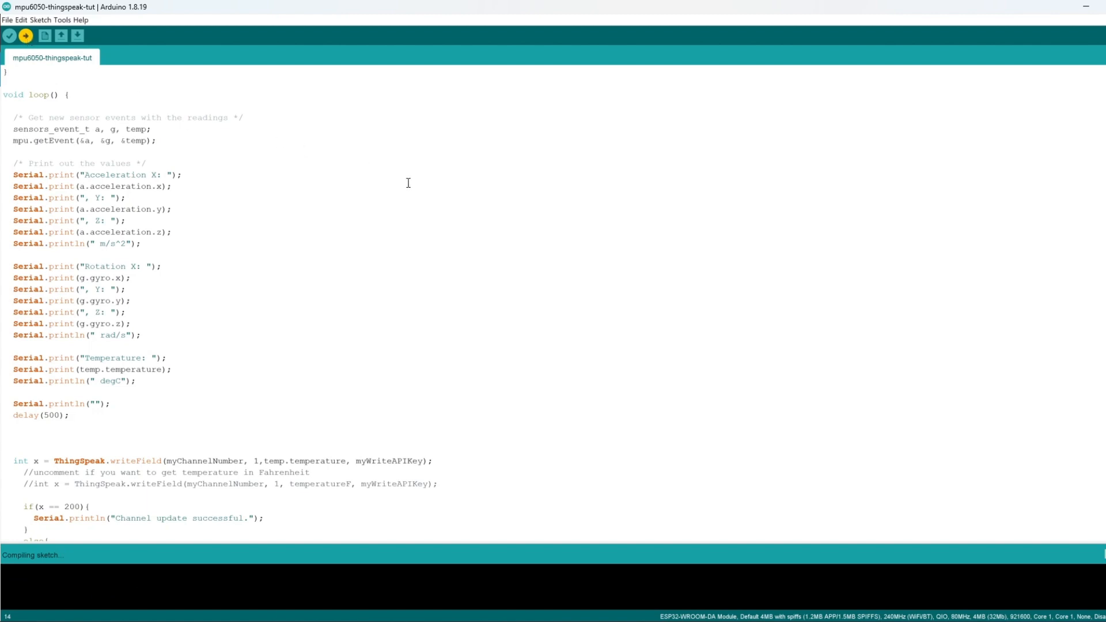
pyautogui.click(53, 19)
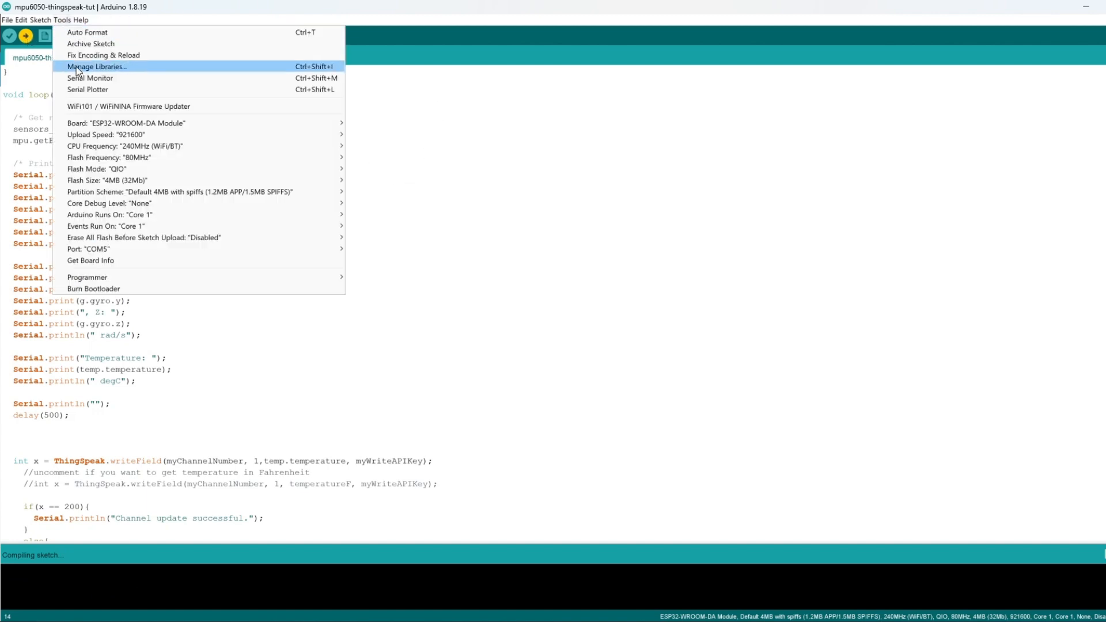
pyautogui.moveTo(126, 123)
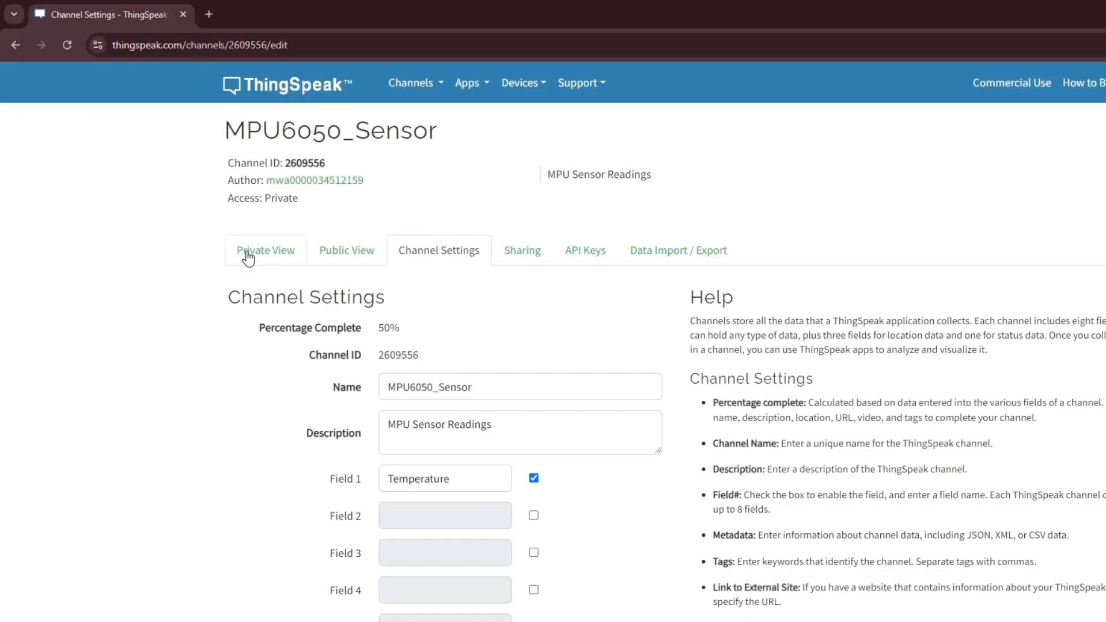
# Step: Watch Temperature entries arrive on the Field 1 chart, then open Channel Settings
pyautogui.click(265, 250)
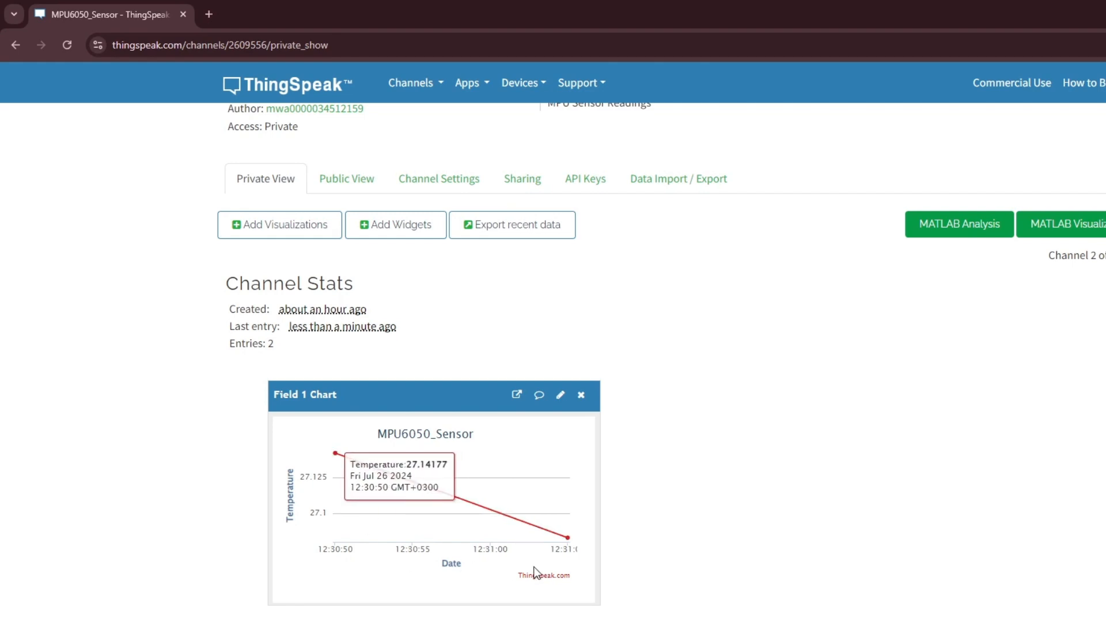
pyautogui.moveTo(502, 562)
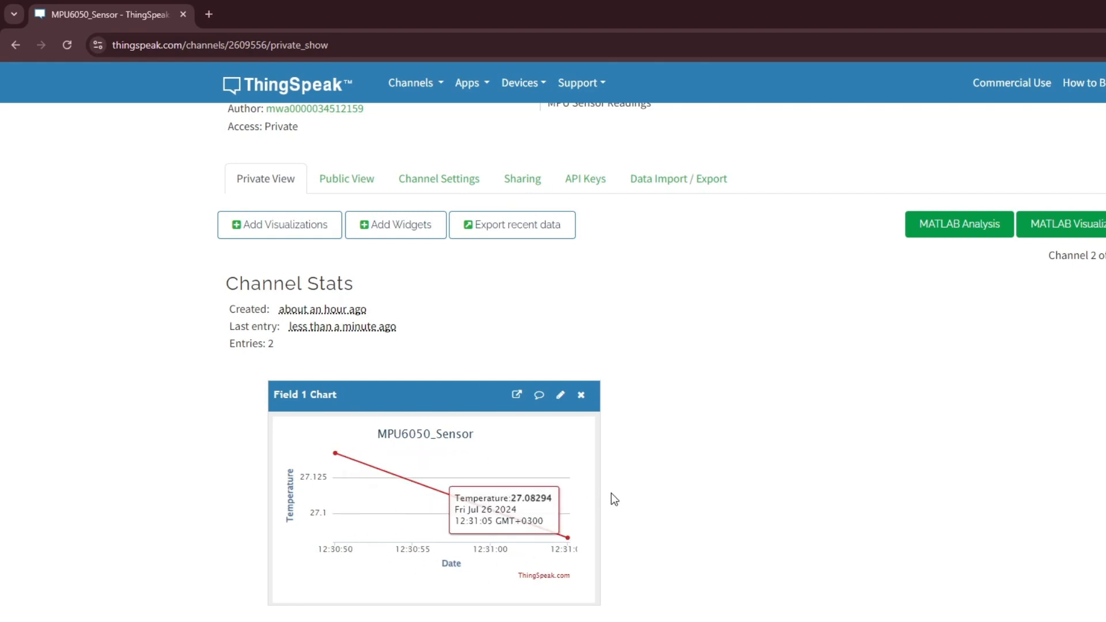
pyautogui.moveTo(613, 500)
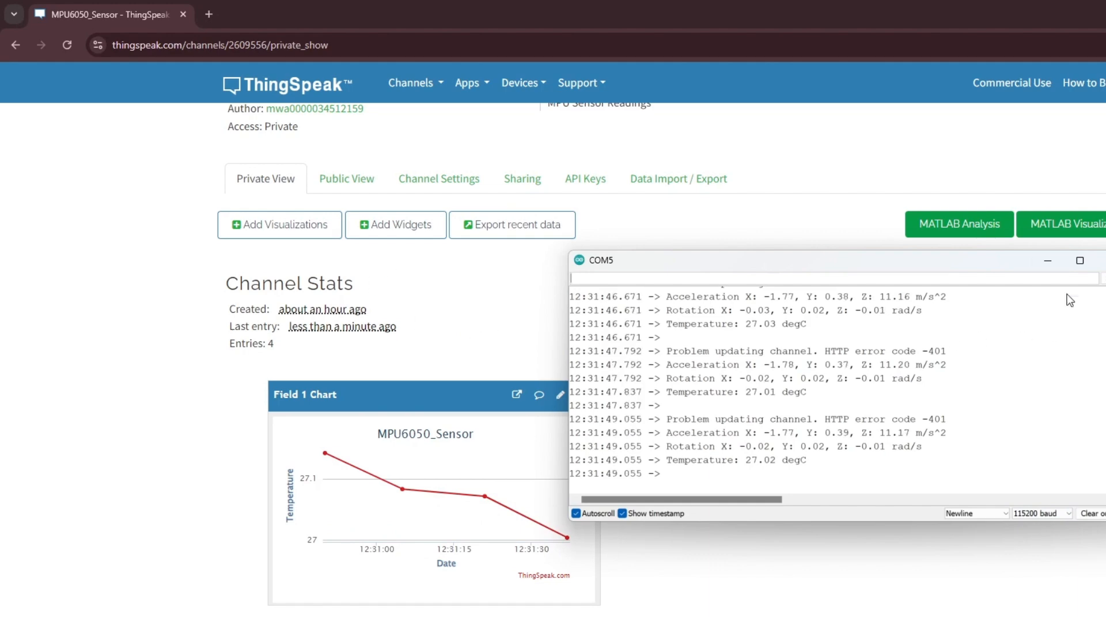
pyautogui.click(438, 178)
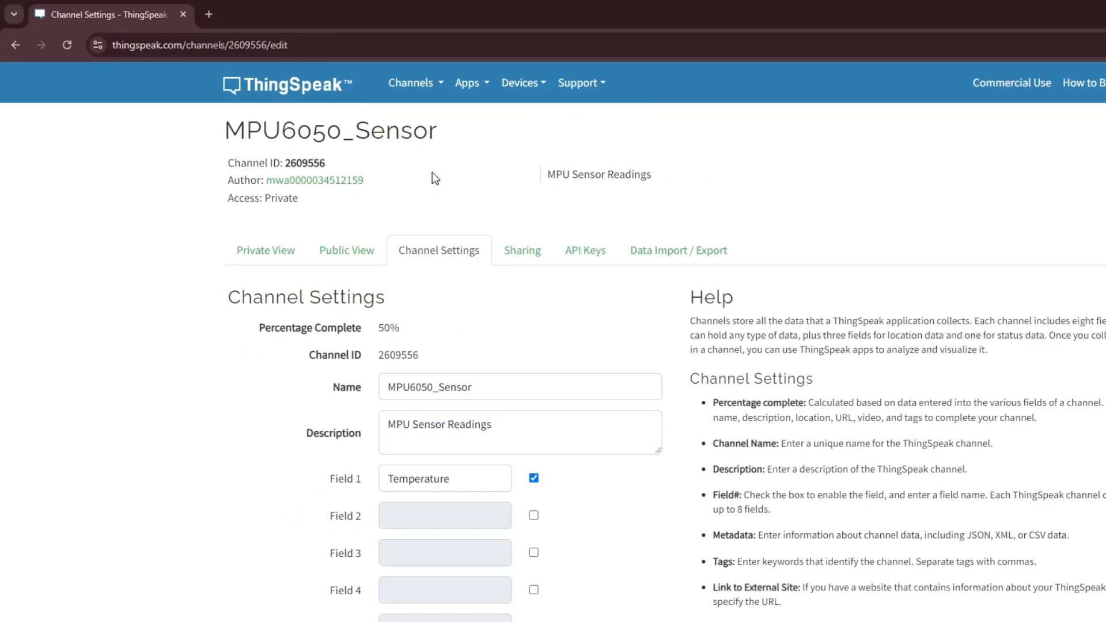
# Step: Enable Fields 2 and 3, naming them Acceleration_X and Rotation_X
pyautogui.click(534, 230)
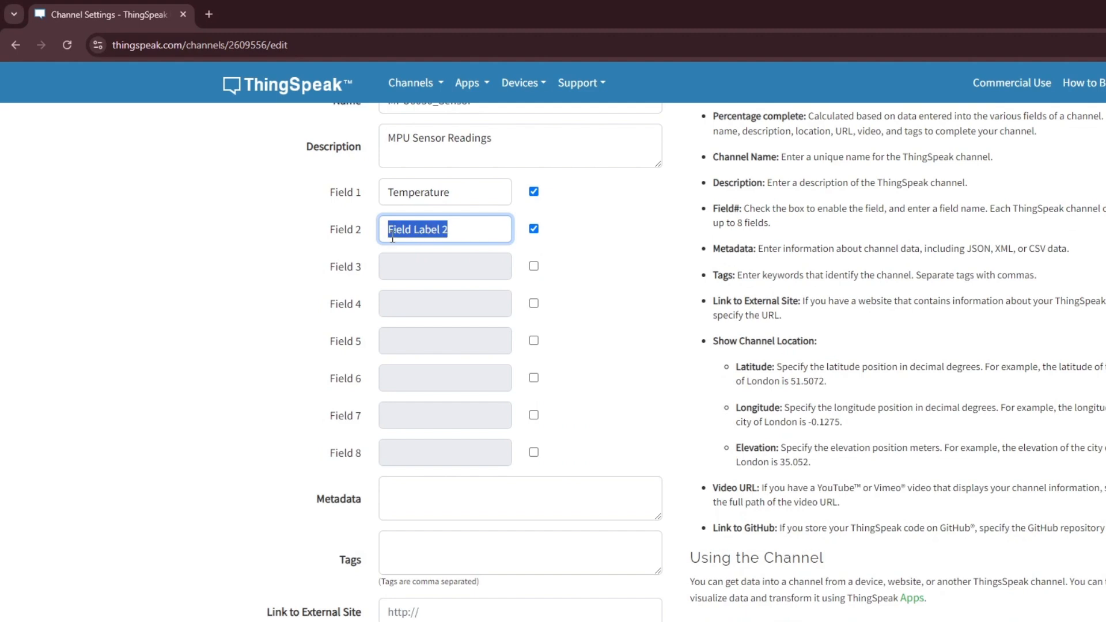
pyautogui.write('Accele')
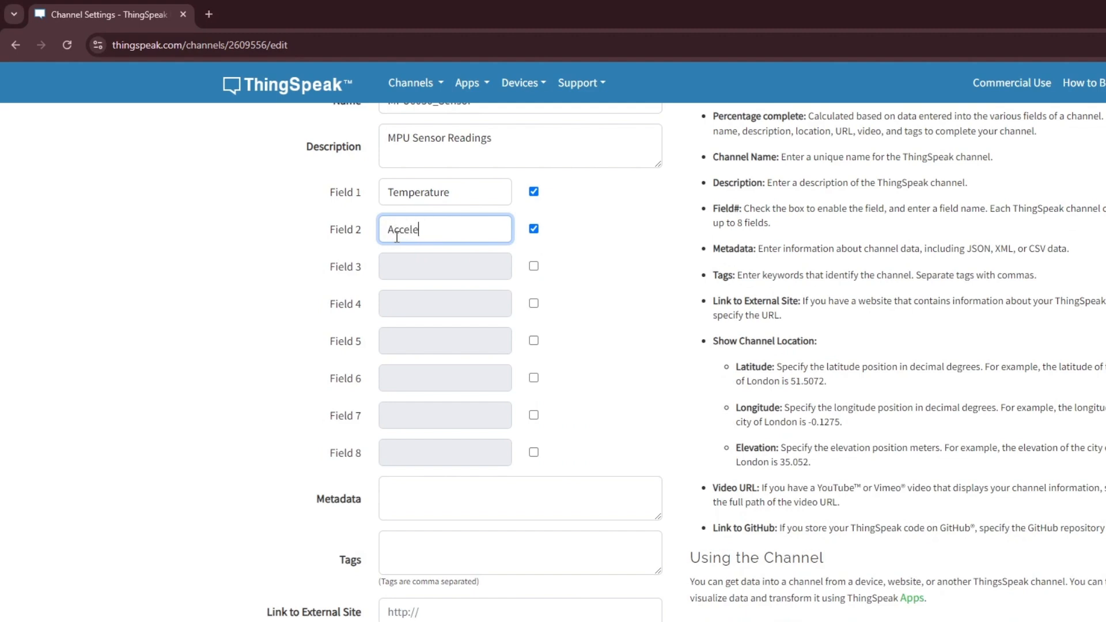
pyautogui.write('ration_X')
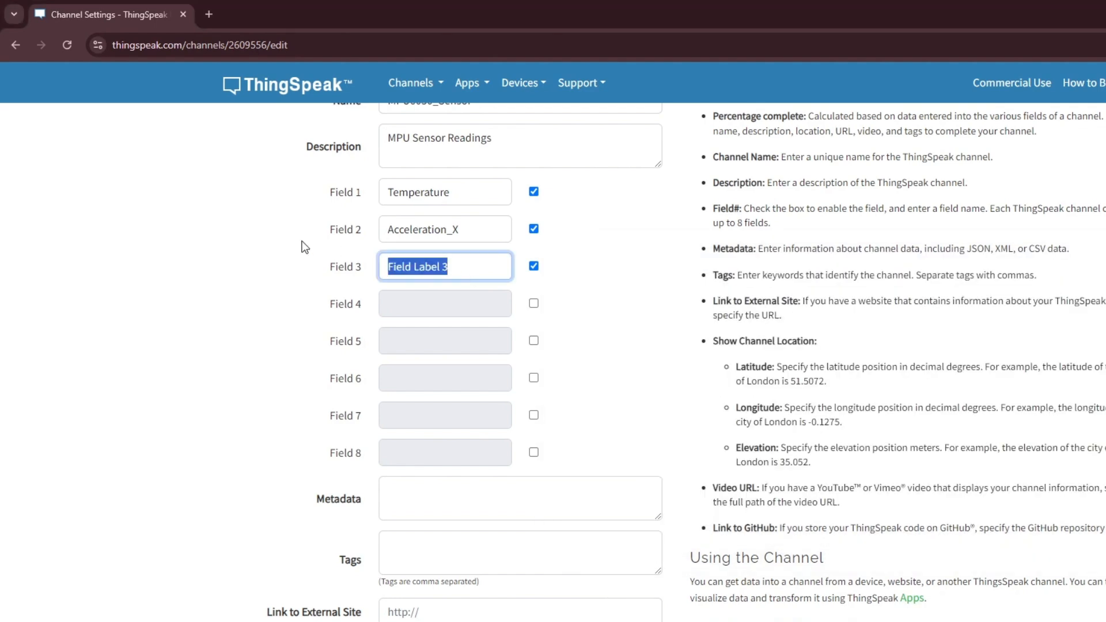
pyautogui.write('Rotw')
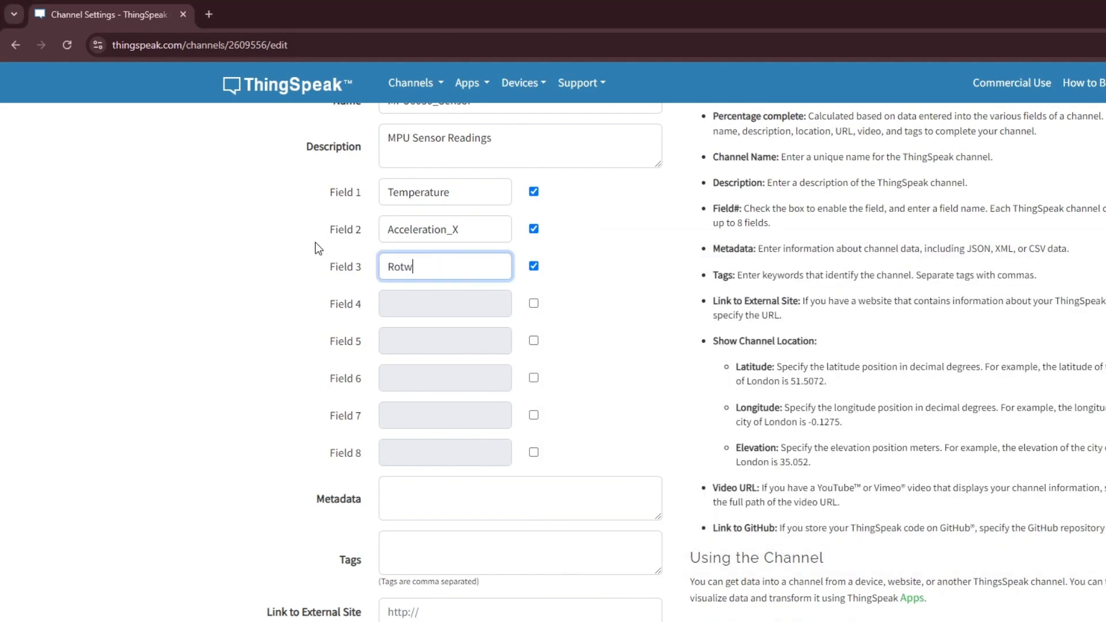
pyautogui.write('Rotation_X')
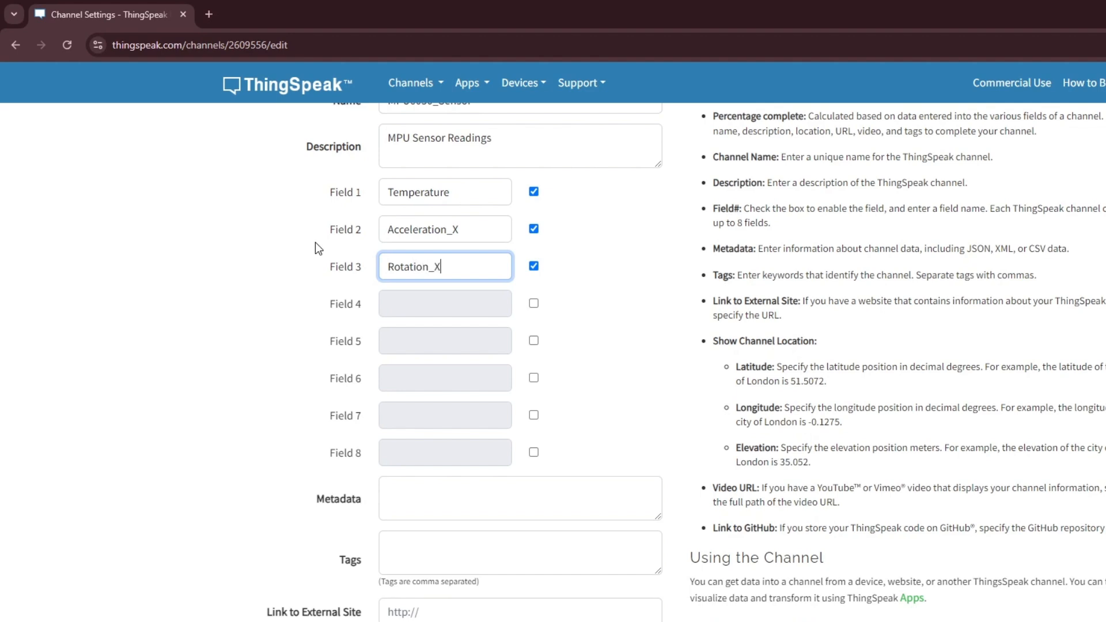
# Step: Save the MPU6050_Sensor channel settings
pyautogui.scroll(-3)
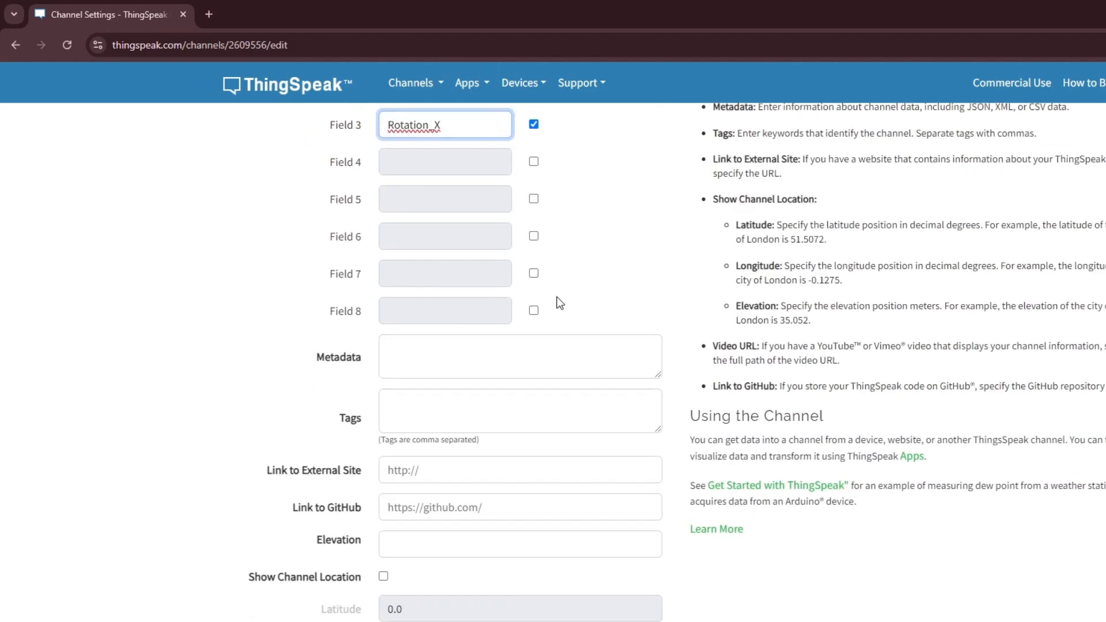
pyautogui.scroll(-3)
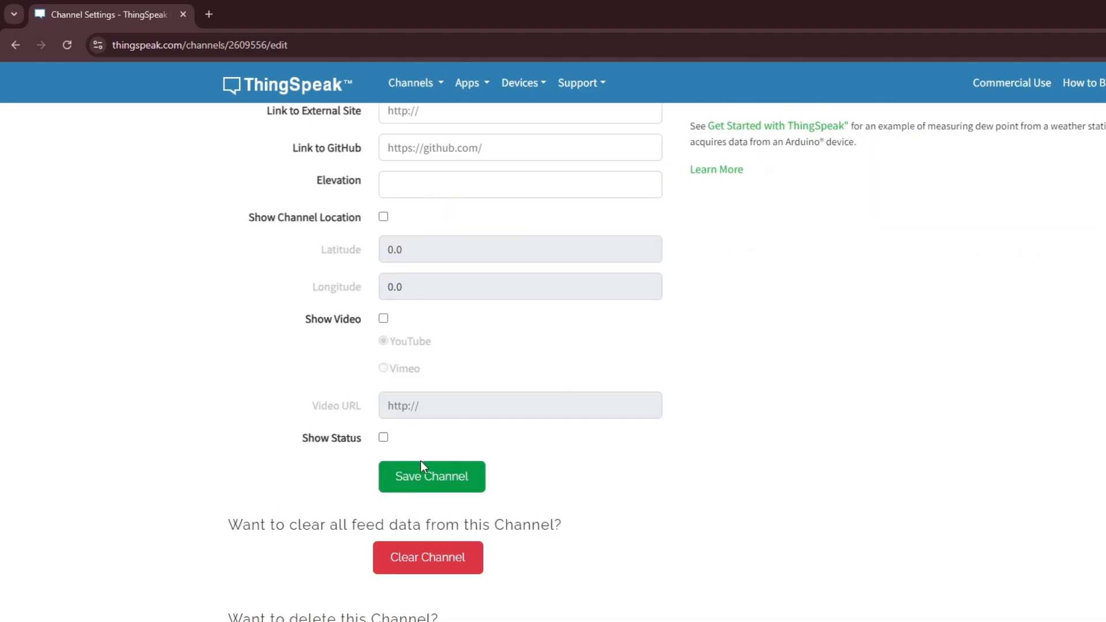
pyautogui.click(431, 476)
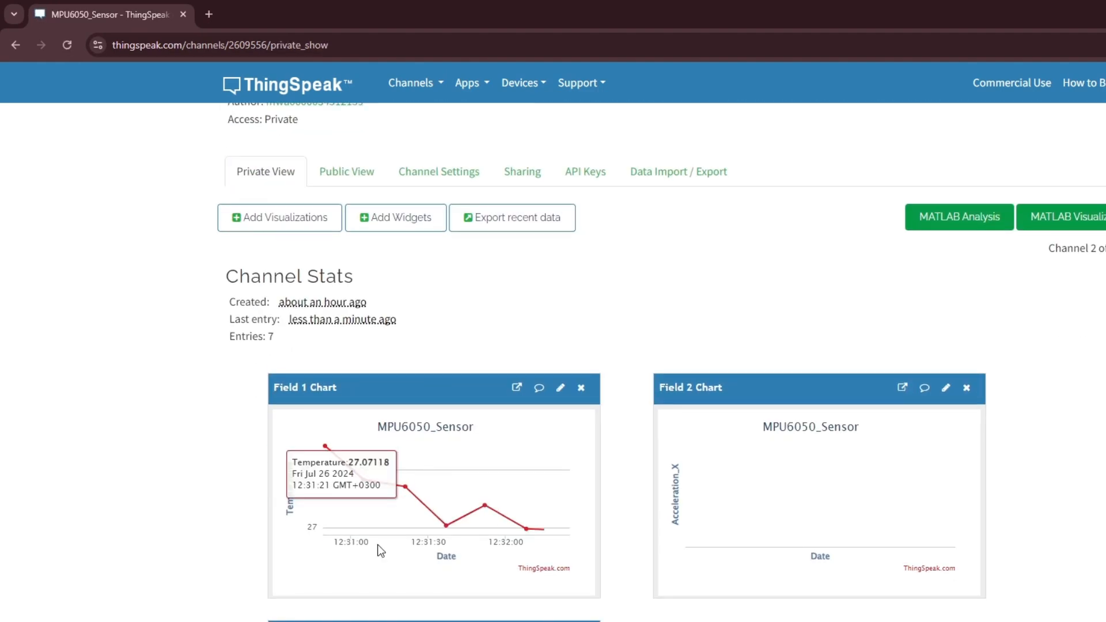
# Step: Scroll through the Private View field charts and dismiss the empty Add Visualizations list
pyautogui.scroll(-3)
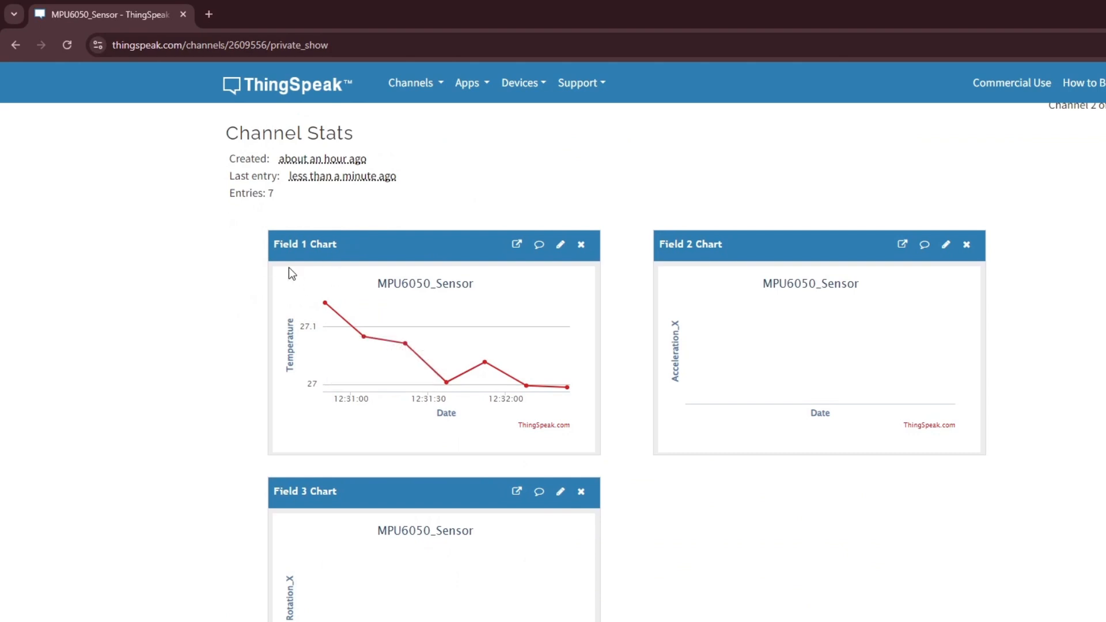
pyautogui.moveTo(446, 383)
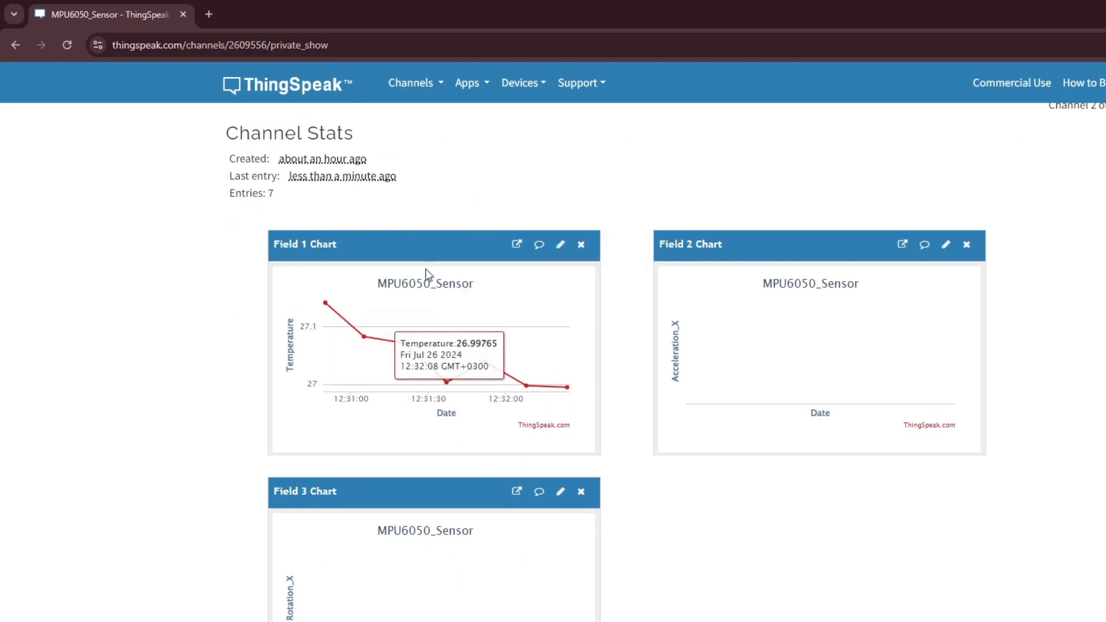
pyautogui.moveTo(711, 525)
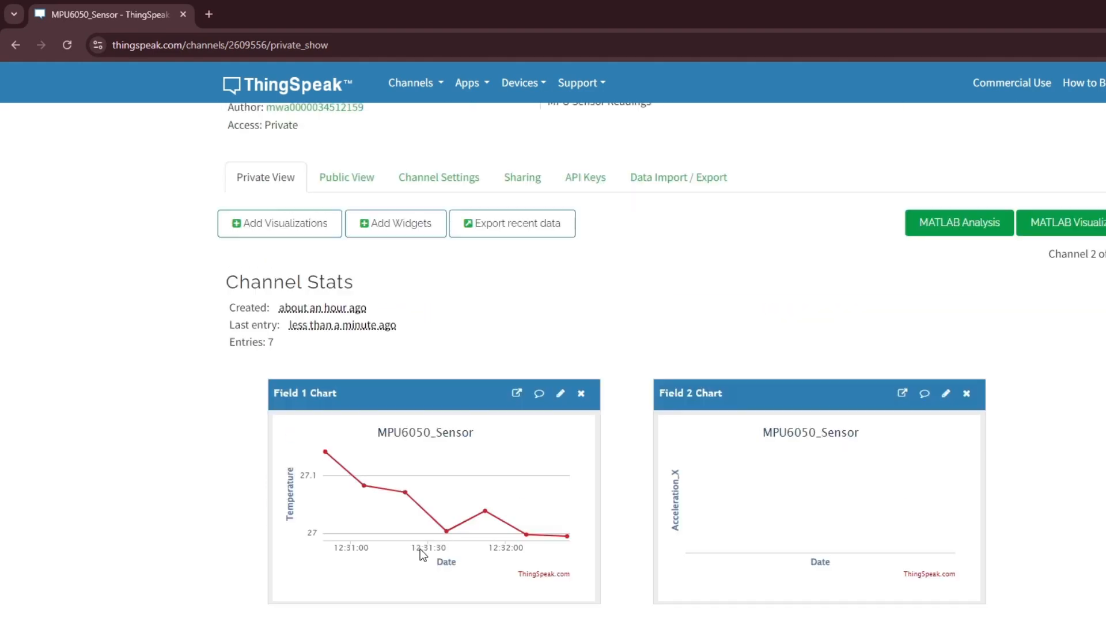
pyautogui.click(279, 224)
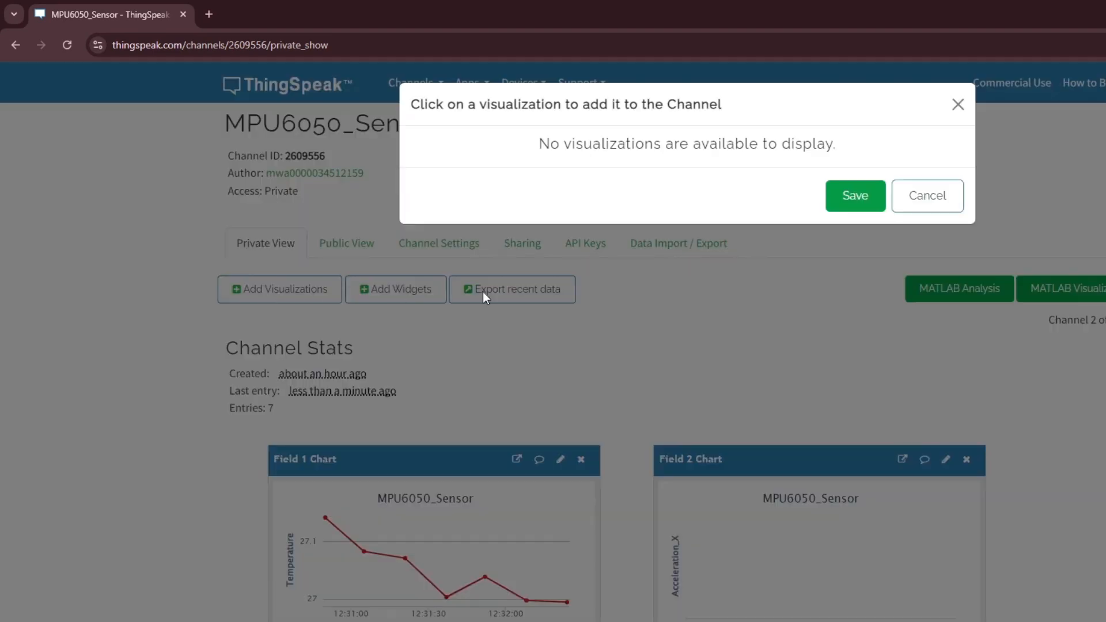
pyautogui.click(396, 289)
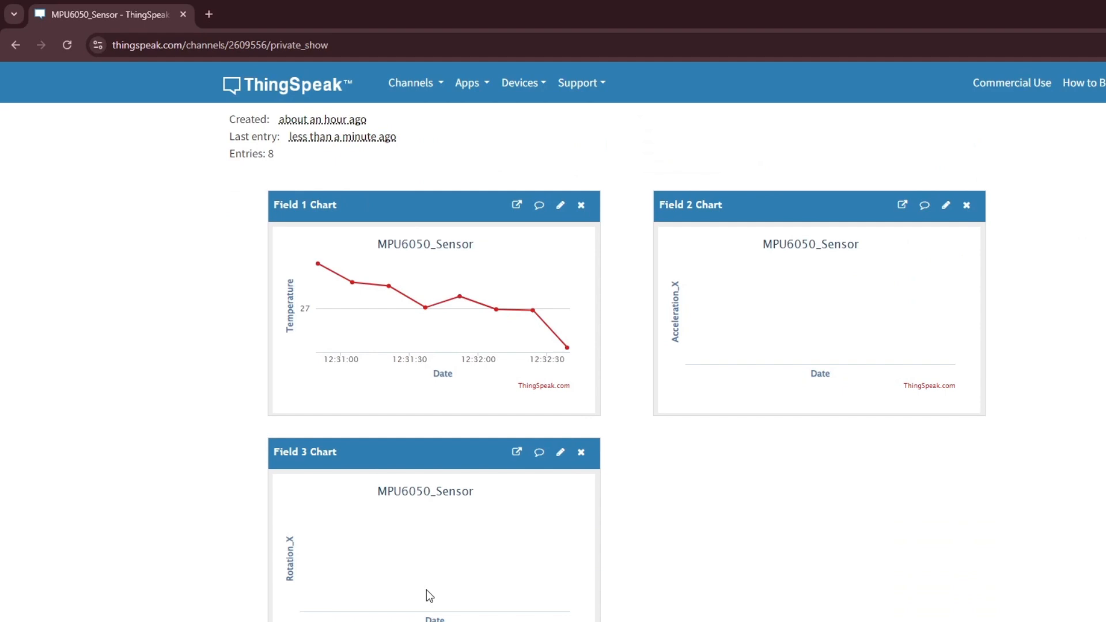
pyautogui.moveTo(496, 575)
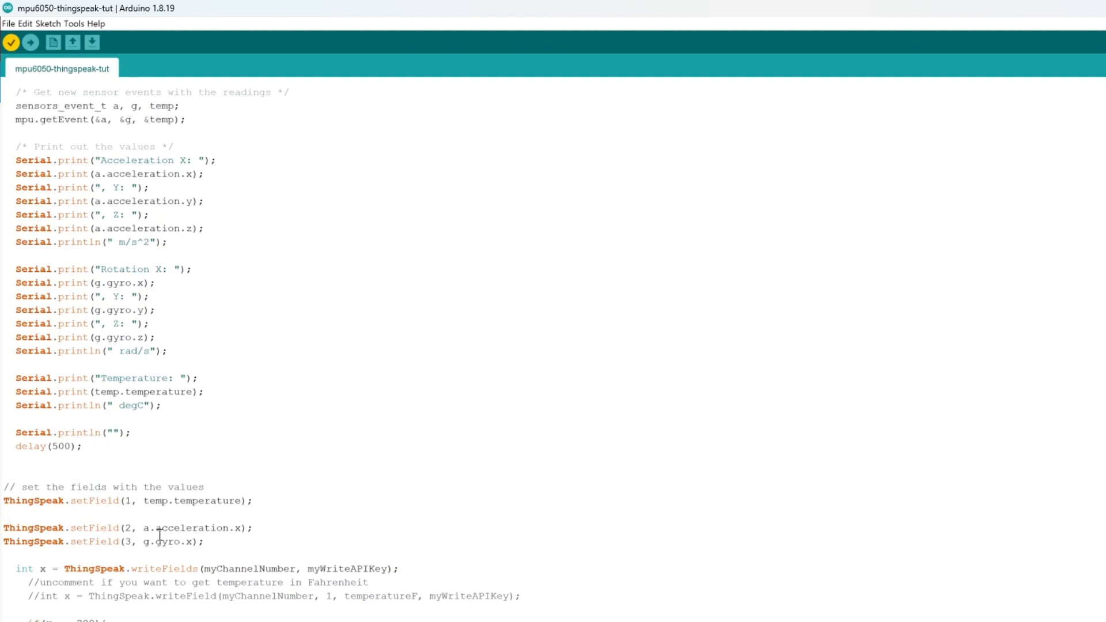
pyautogui.doubleClick(126, 501)
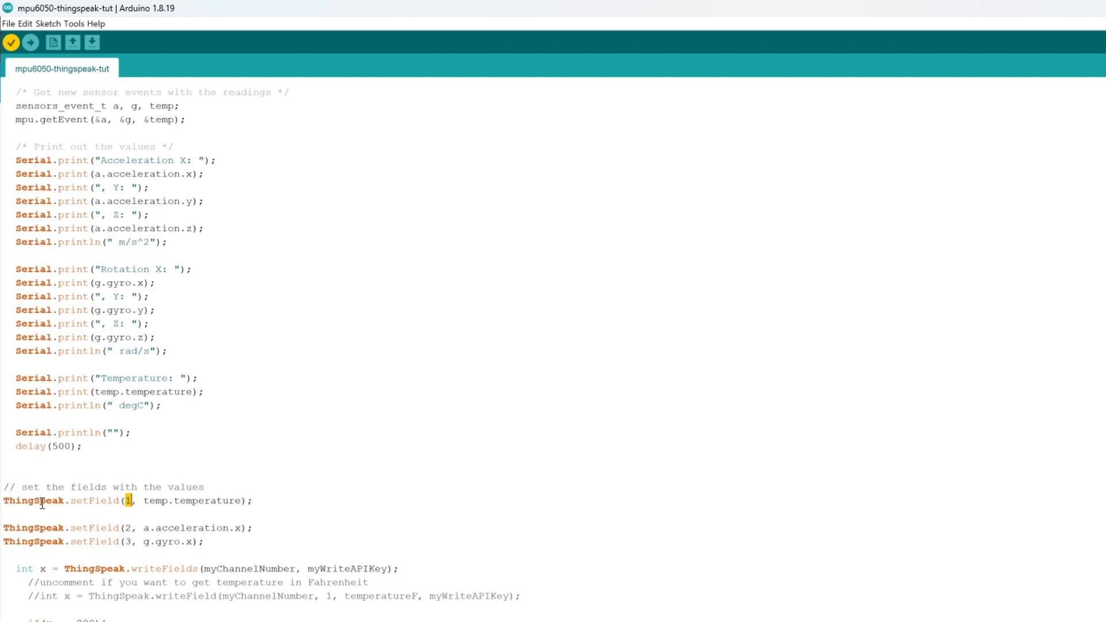
pyautogui.tripleClick(126, 501)
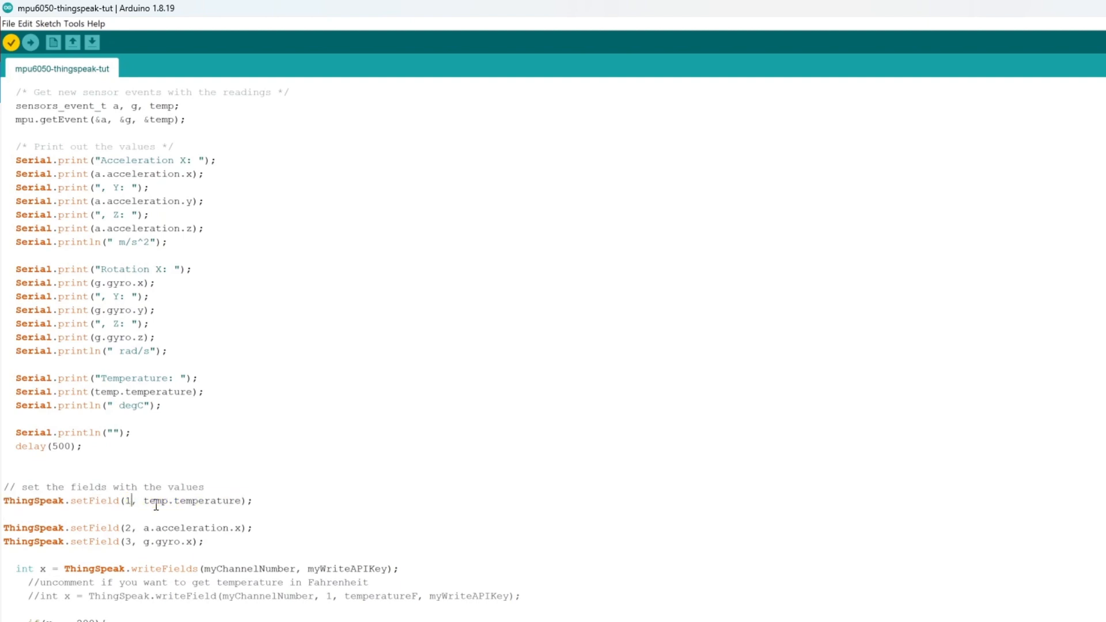
pyautogui.doubleClick(128, 528)
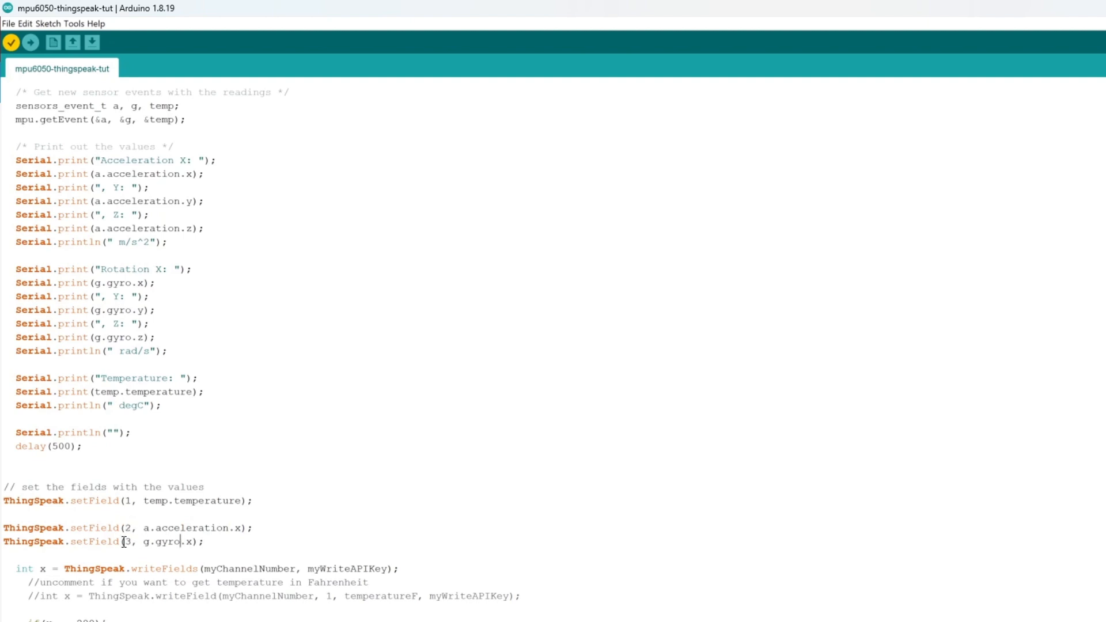
pyautogui.moveTo(3, 501); pyautogui.dragTo(204, 541)
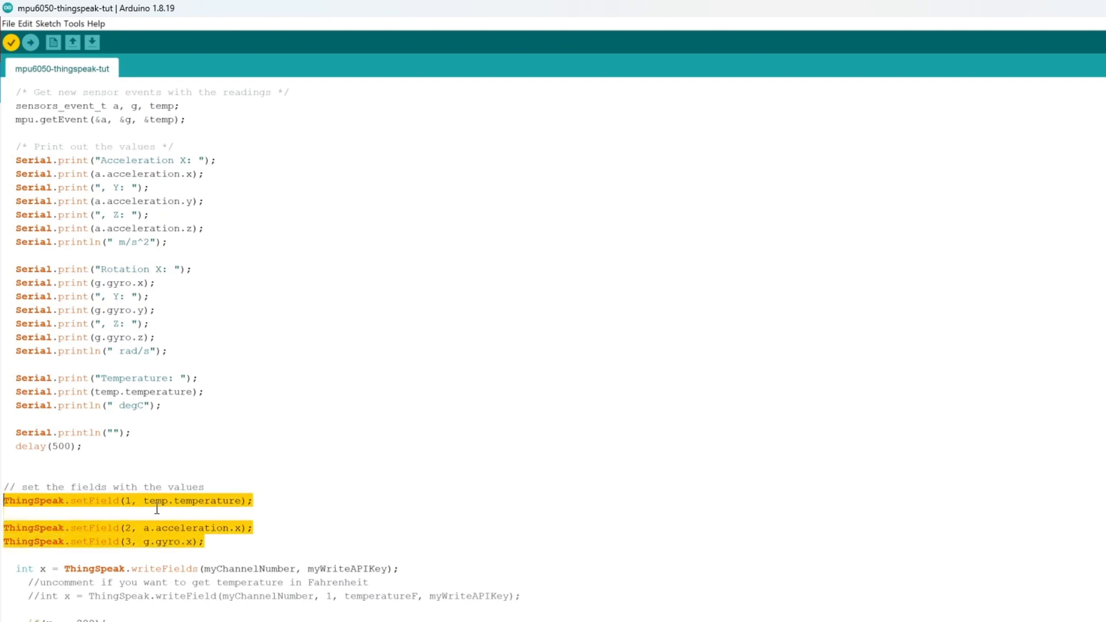
pyautogui.click(207, 542)
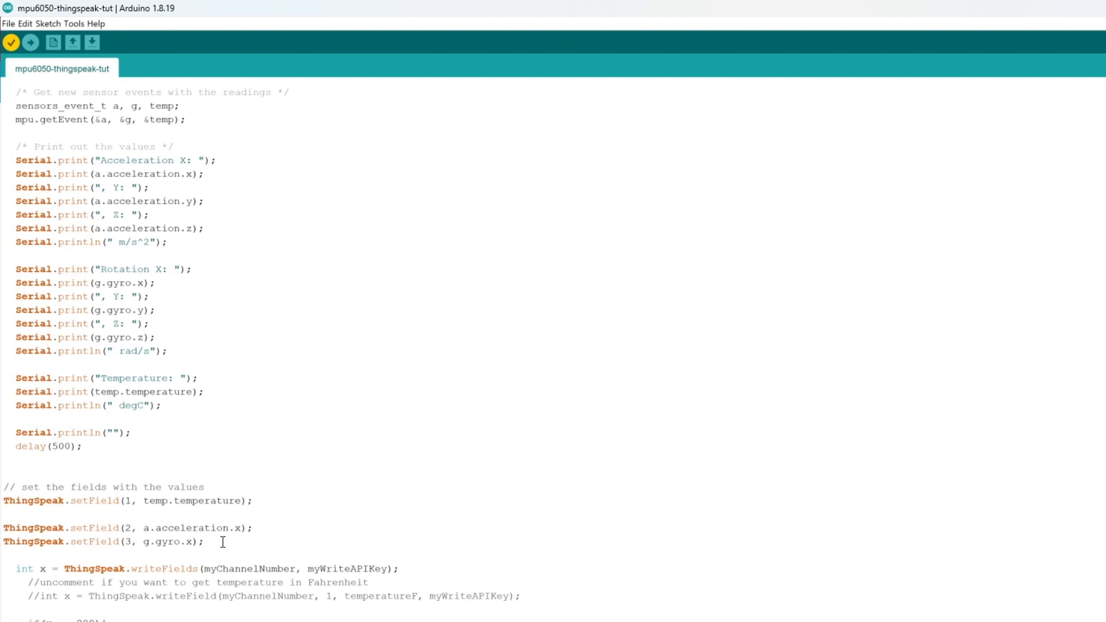
pyautogui.doubleClick(164, 569)
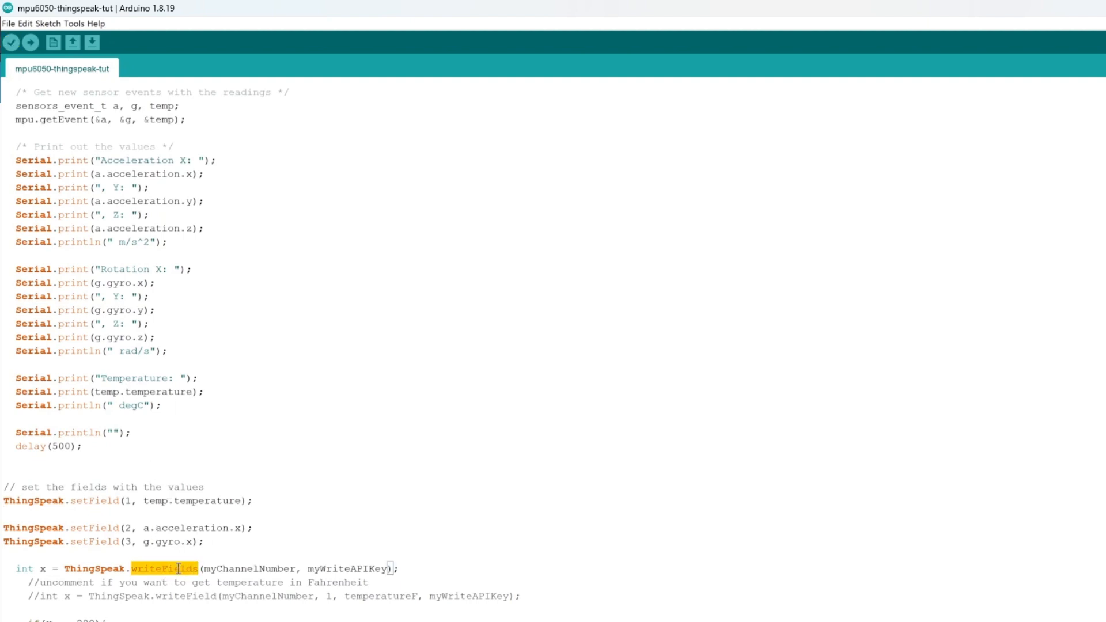
pyautogui.doubleClick(250, 568)
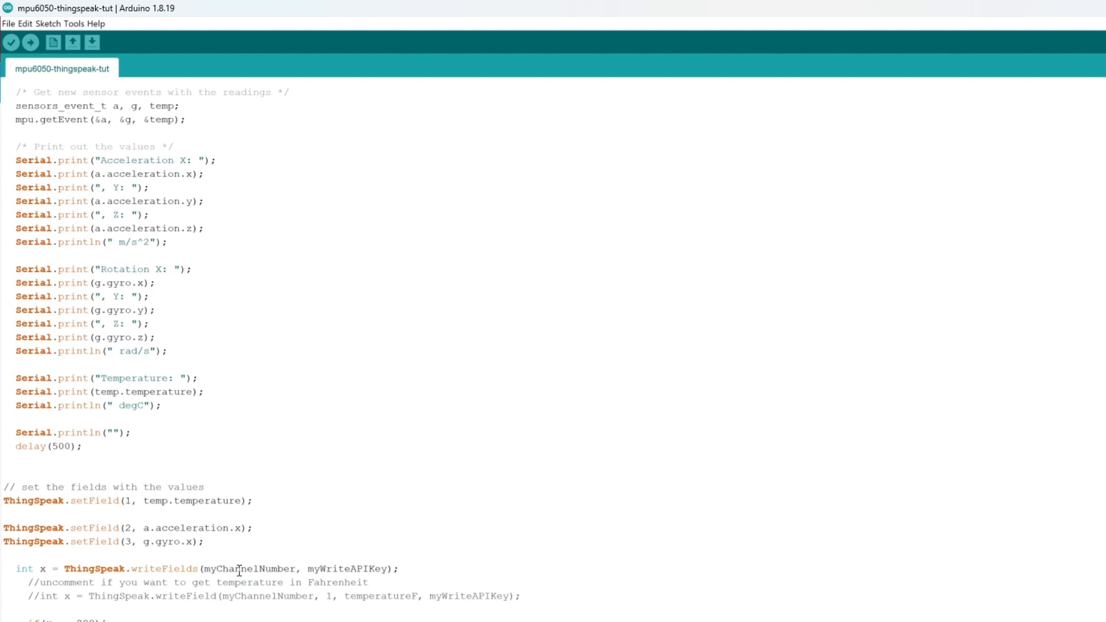
pyautogui.moveTo(372, 565)
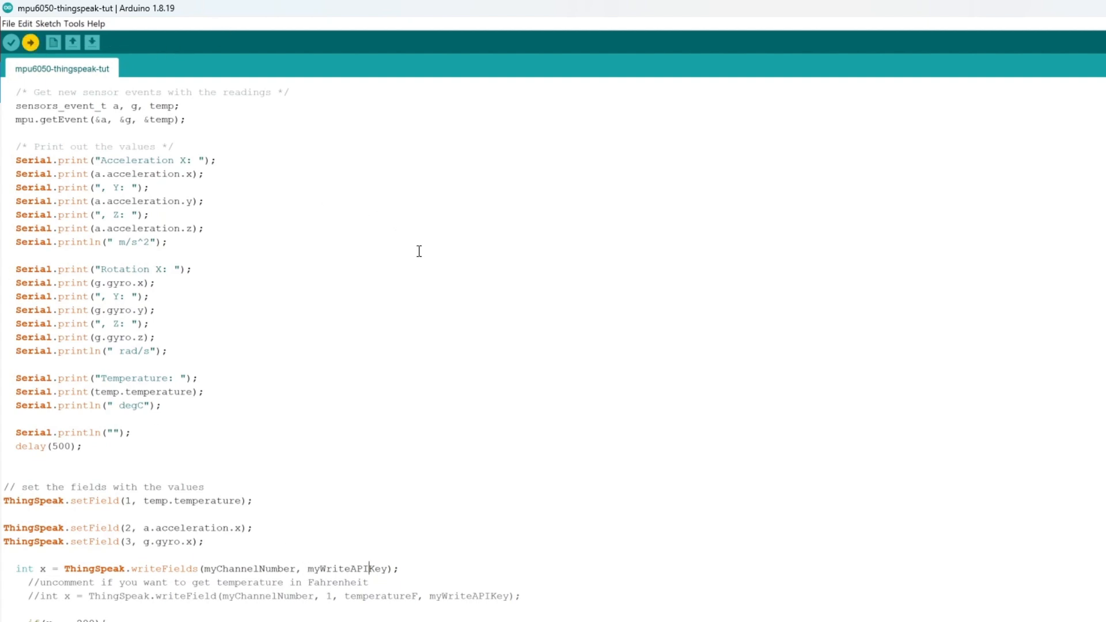
pyautogui.moveTo(403, 308)
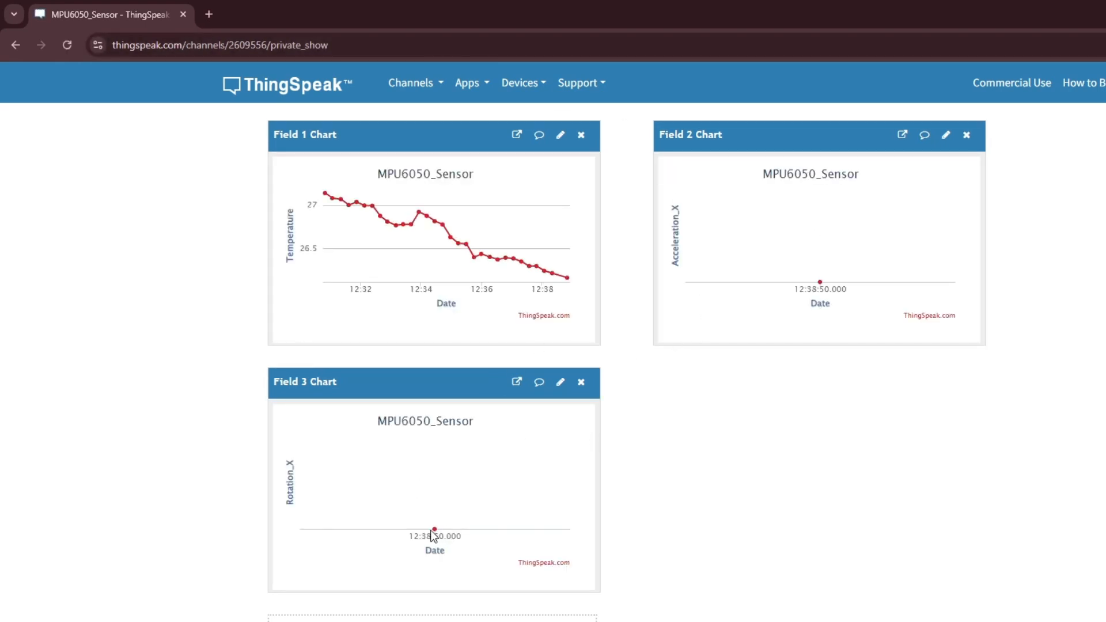
pyautogui.moveTo(794, 287)
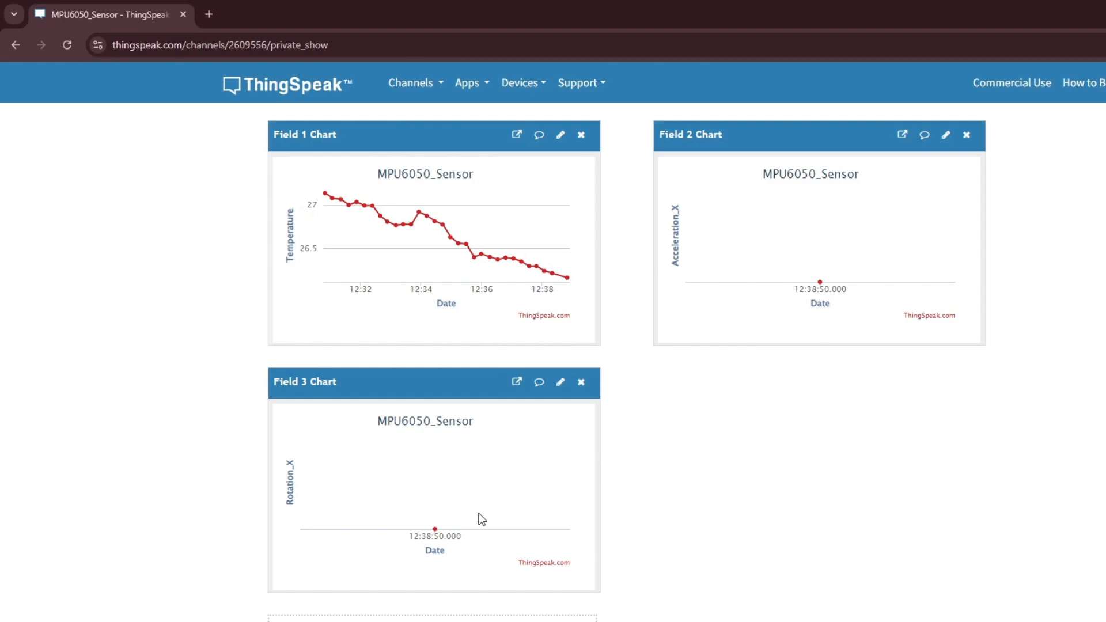
pyautogui.moveTo(820, 283)
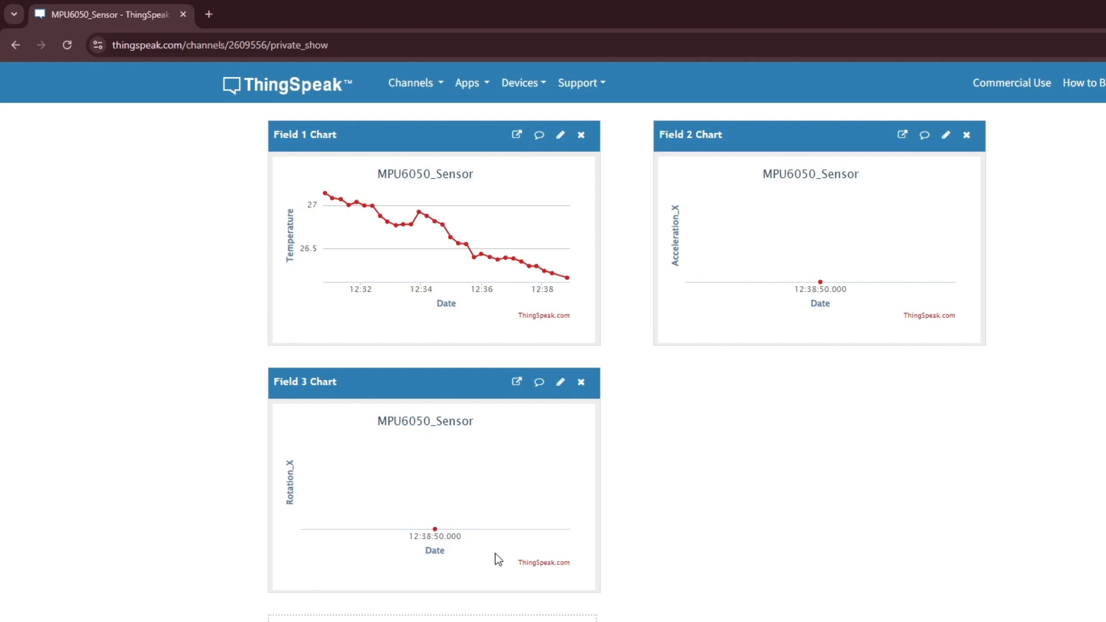
pyautogui.moveTo(580, 579)
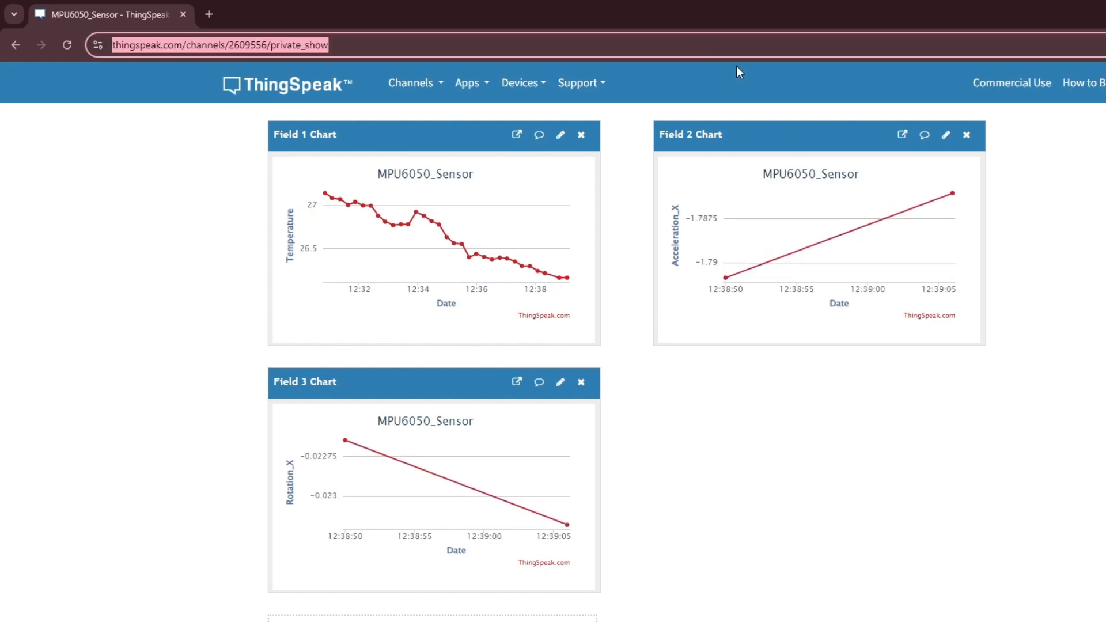
pyautogui.moveTo(669, 326)
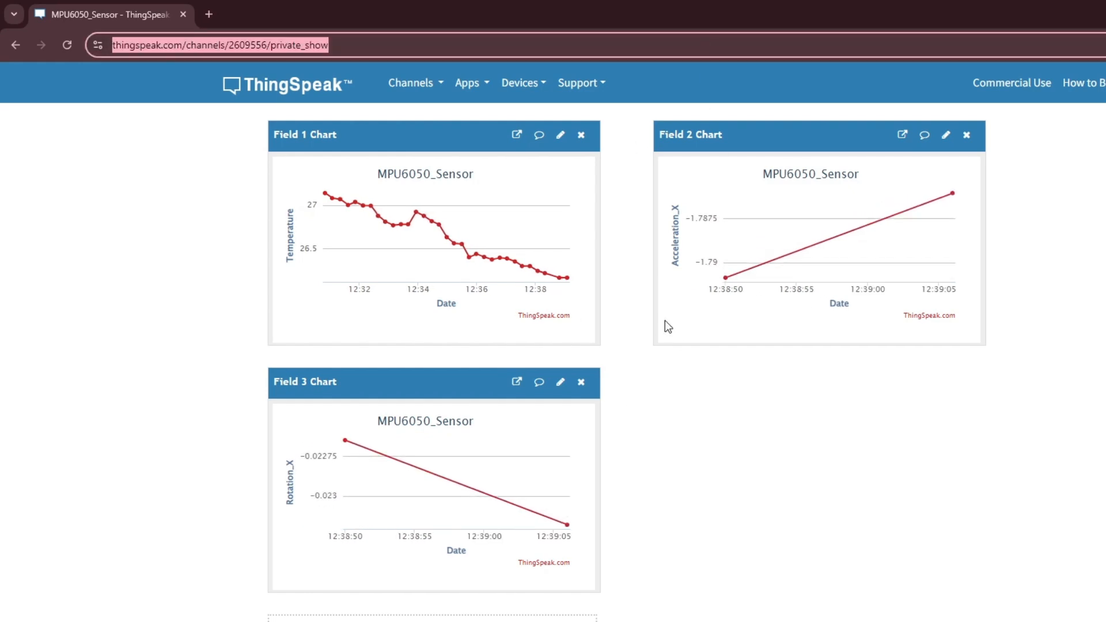
pyautogui.moveTo(648, 302)
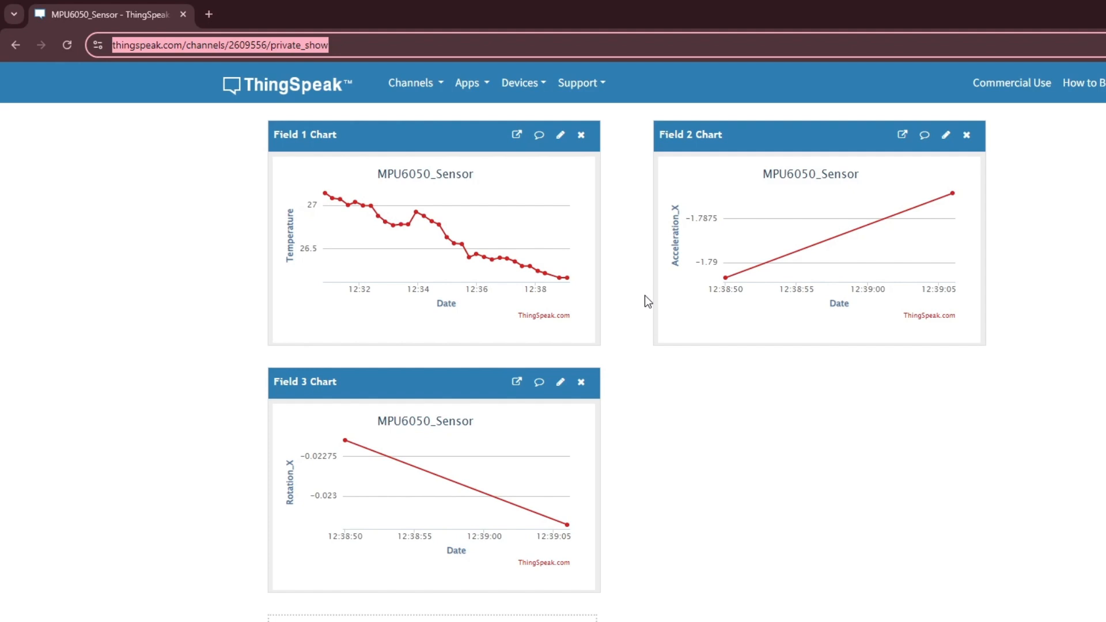
pyautogui.moveTo(663, 292)
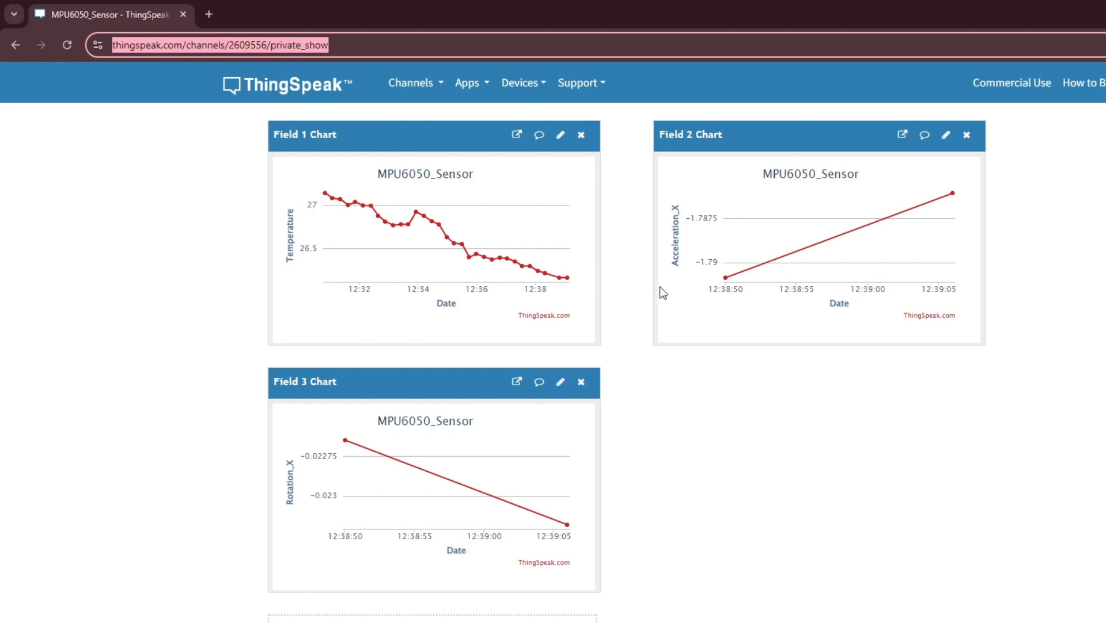
pyautogui.moveTo(726, 298)
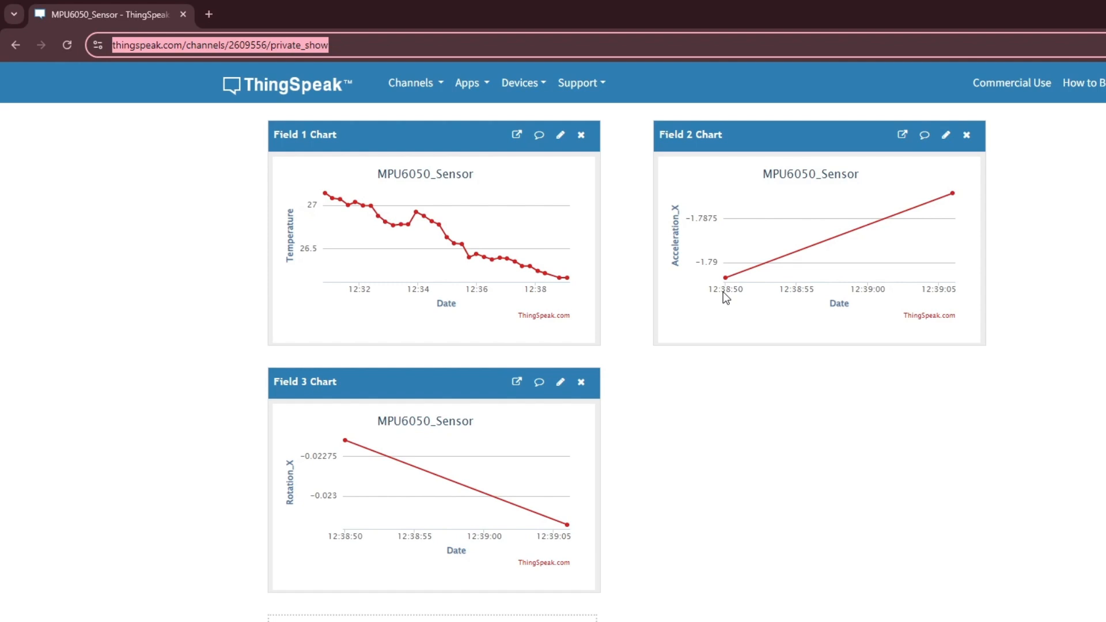
pyautogui.moveTo(657, 47)
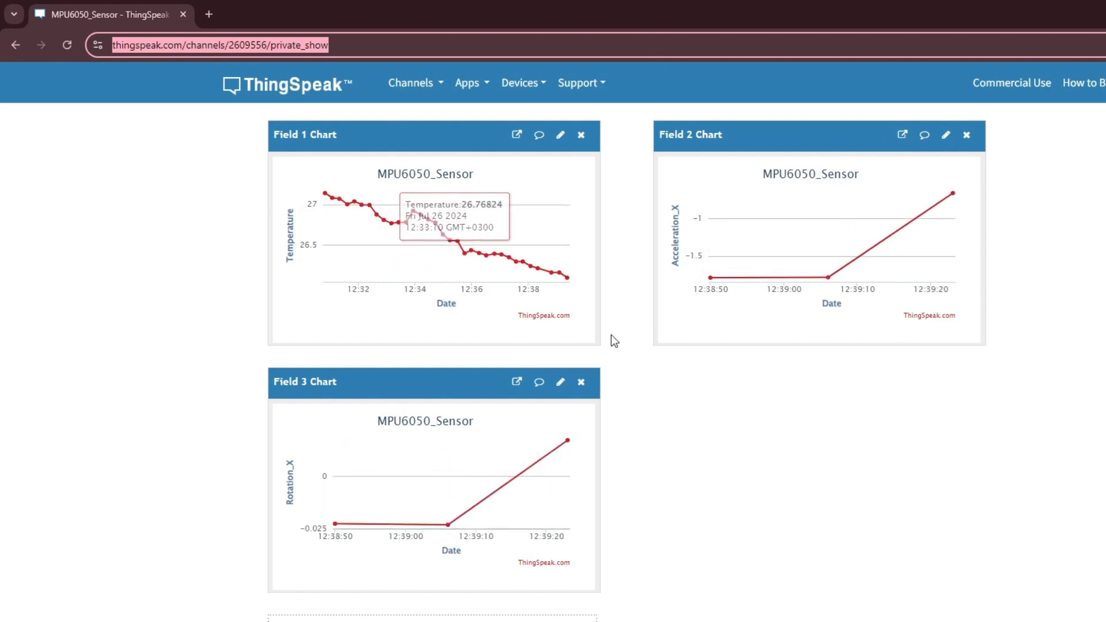
pyautogui.moveTo(381, 217)
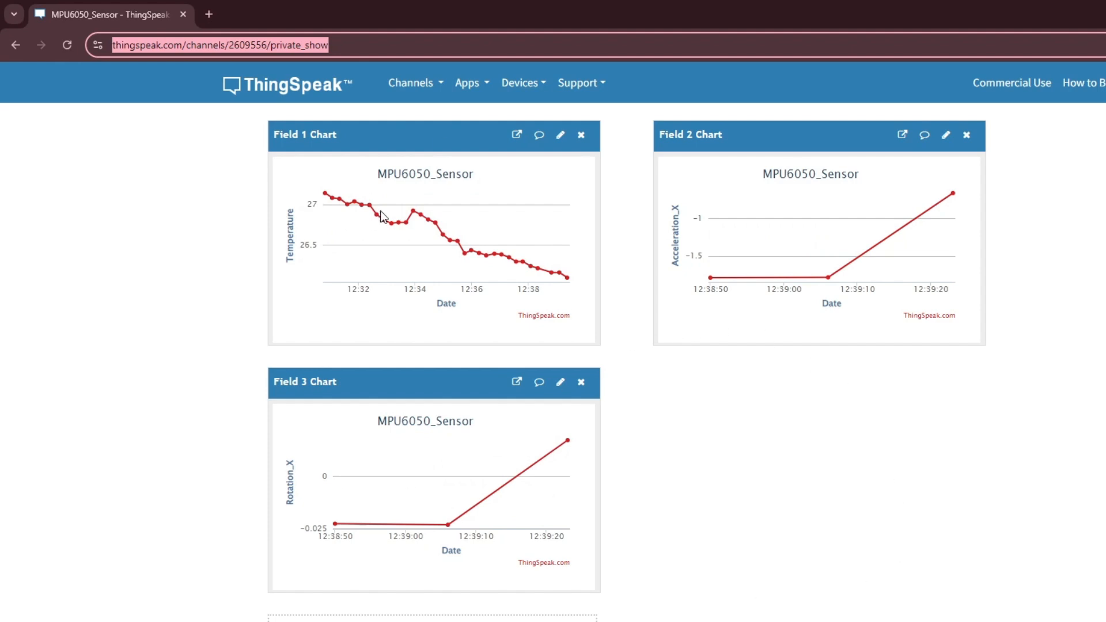